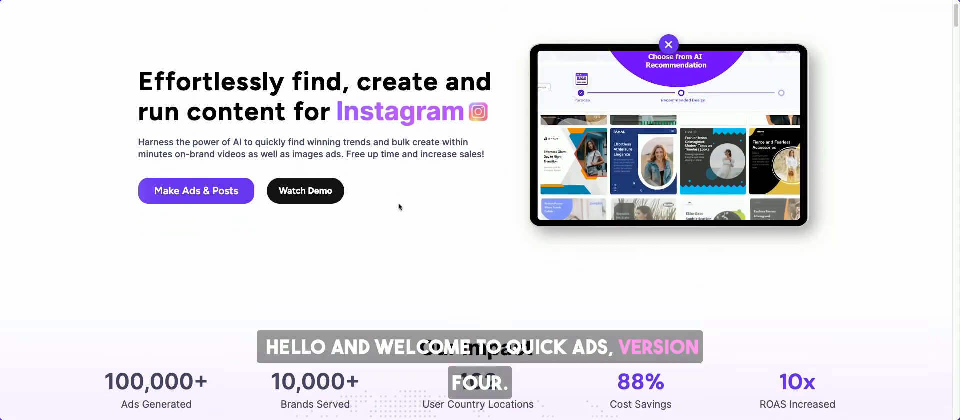
# Scroll through the Quickads page before heading to the ad library.
pyautogui.scroll(-3)
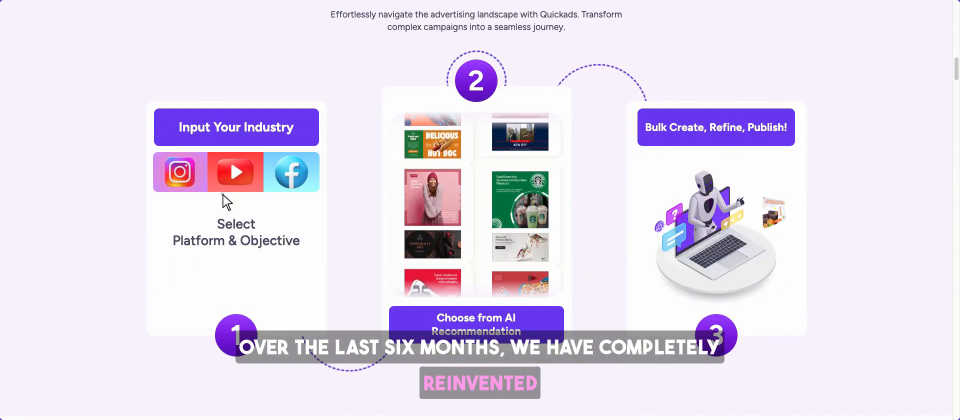
pyautogui.scroll(-3)
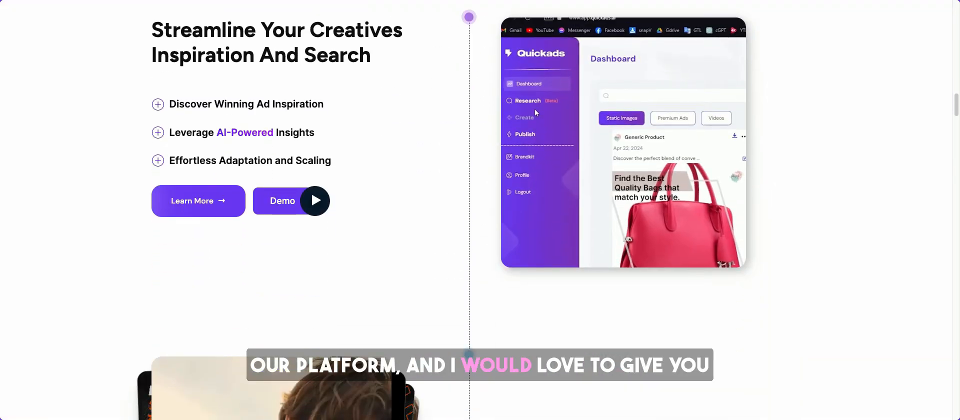
pyautogui.scroll(-3)
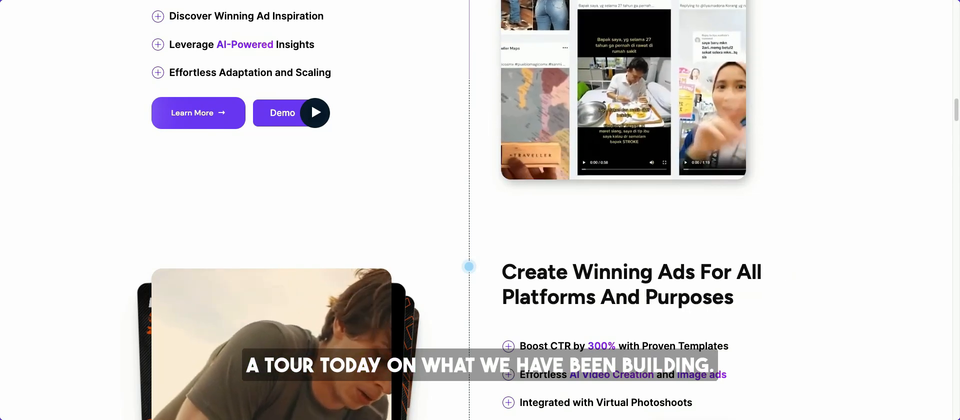
pyautogui.scroll(-3)
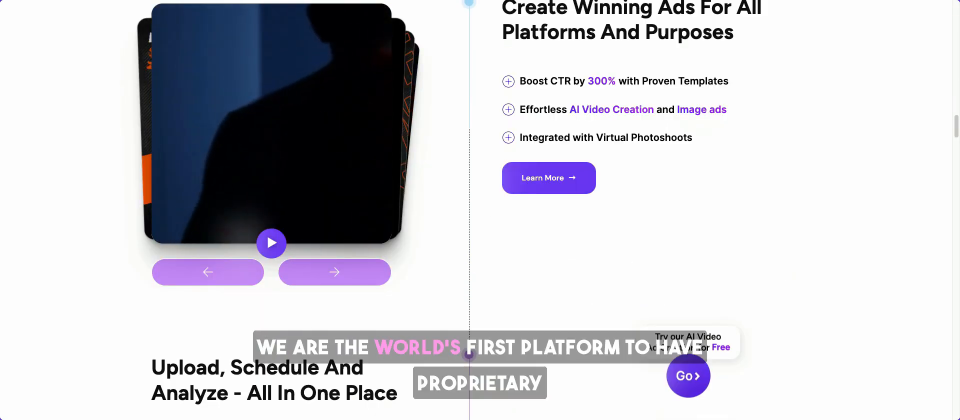
pyautogui.scroll(-3)
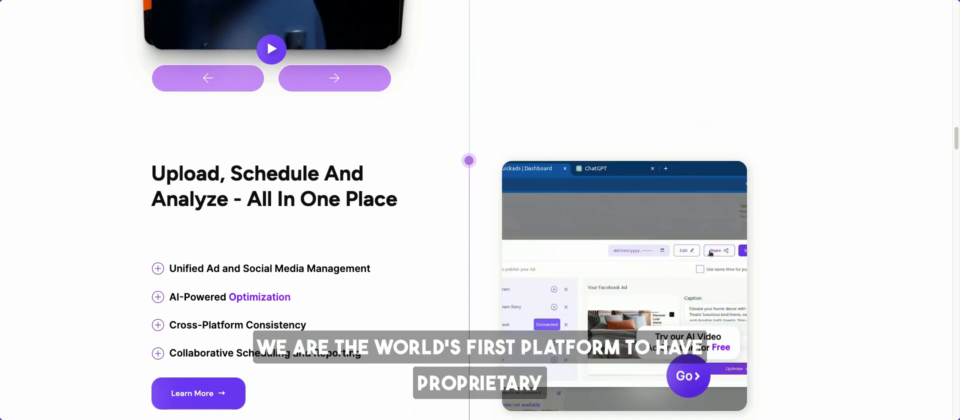
pyautogui.scroll(-3)
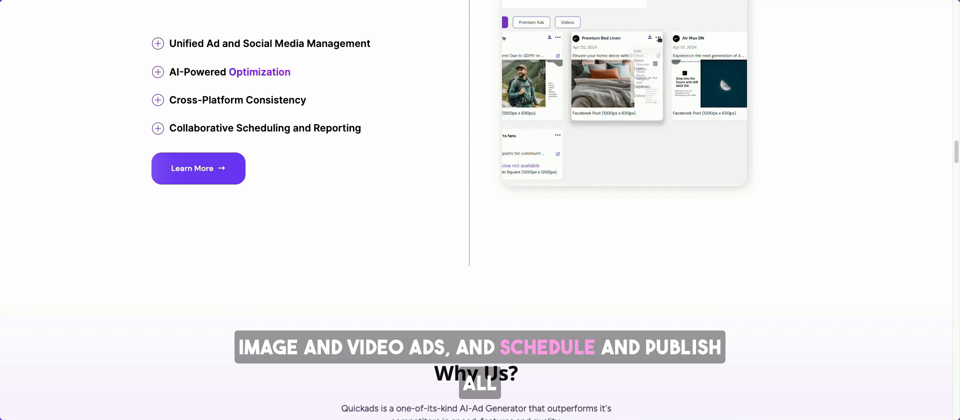
pyautogui.scroll(-3)
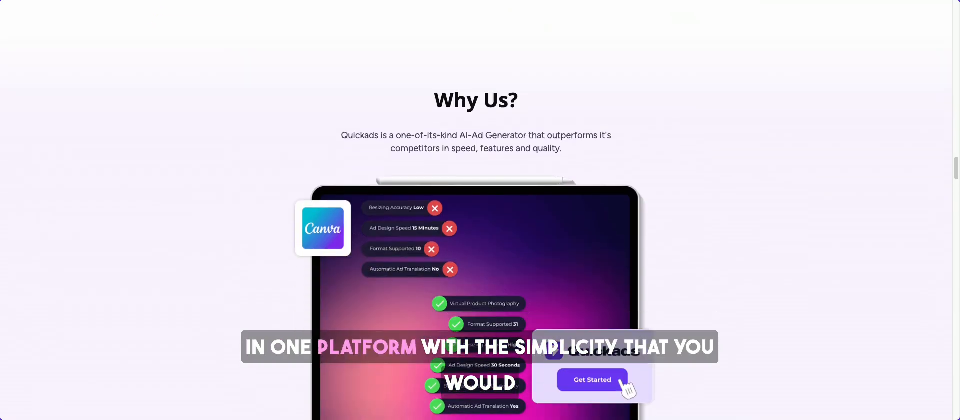
pyautogui.scroll(3)
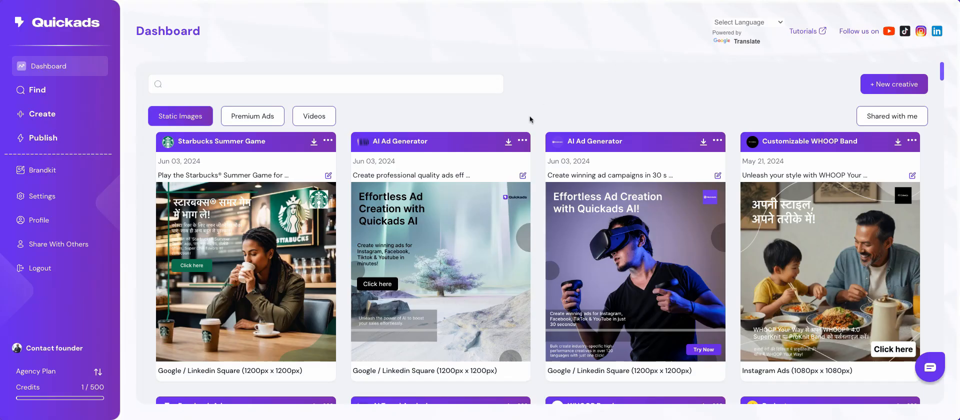
pyautogui.moveTo(57, 89)
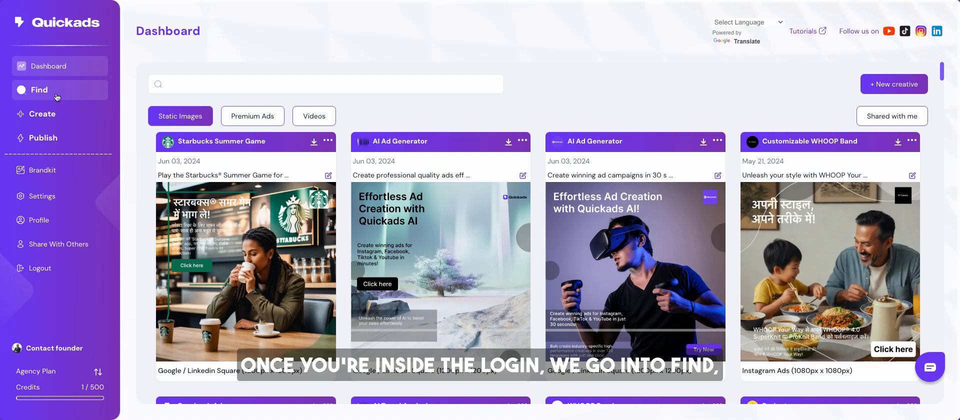
# Open Find and filter ads to Video format, one platform, Fashion industry and a country.
pyautogui.click(39, 89)
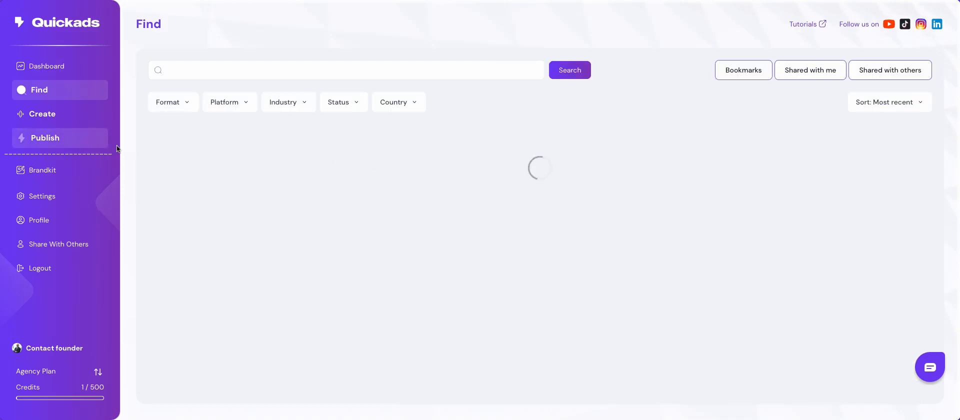
pyautogui.click(168, 102)
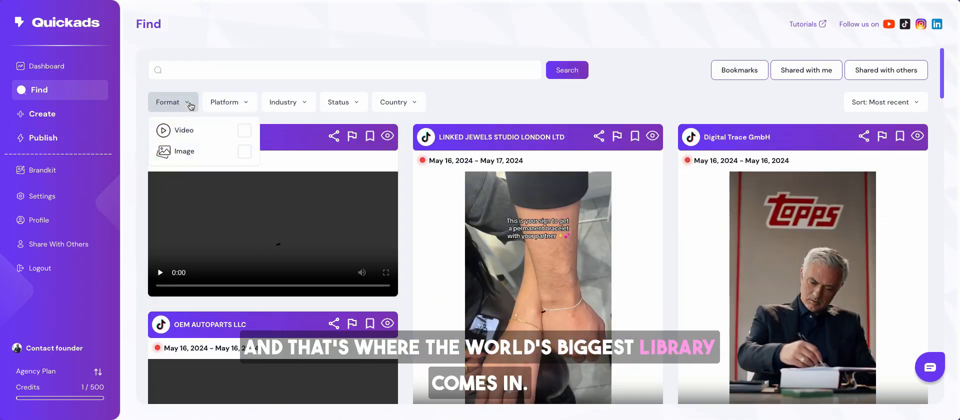
pyautogui.click(244, 131)
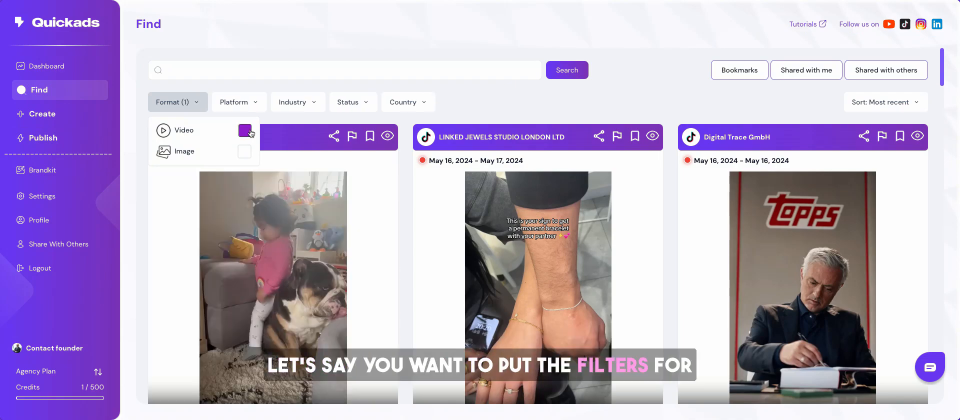
pyautogui.click(235, 102)
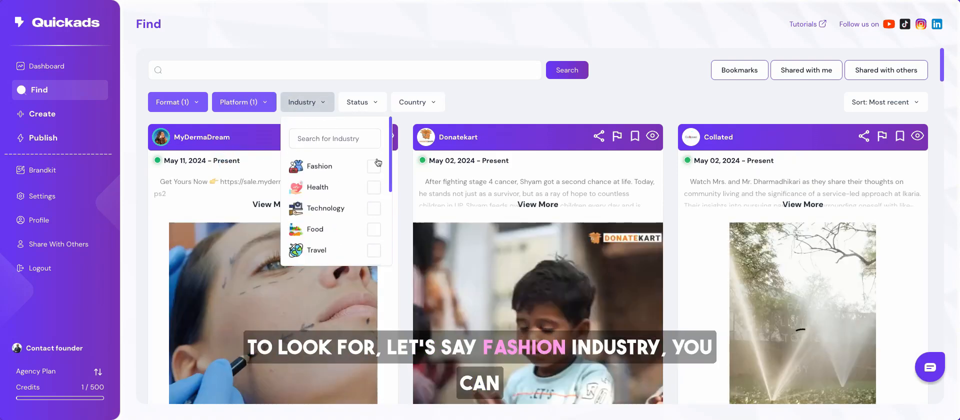
pyautogui.click(374, 166)
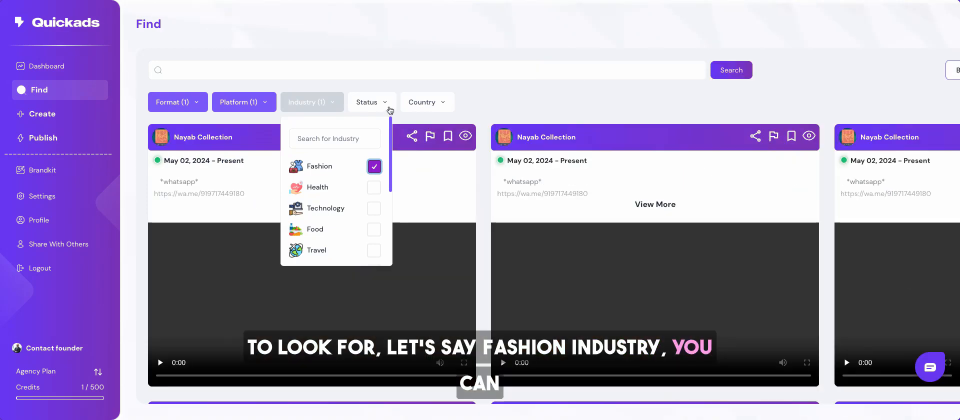
pyautogui.click(427, 101)
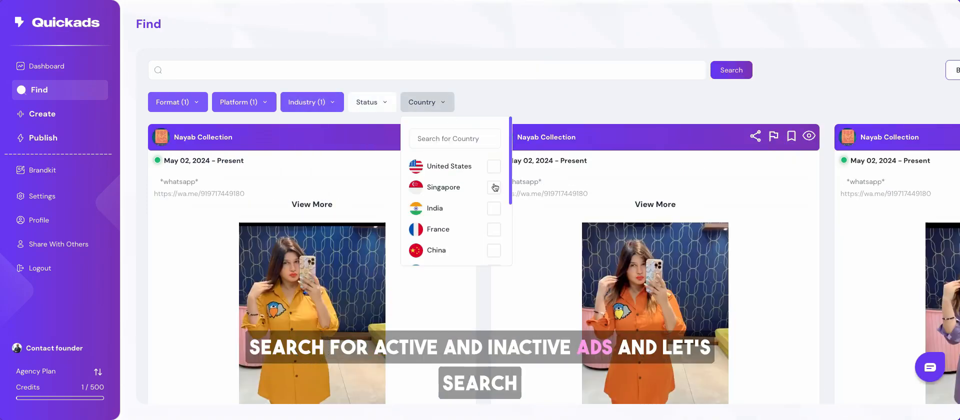
pyautogui.moveTo(485, 175)
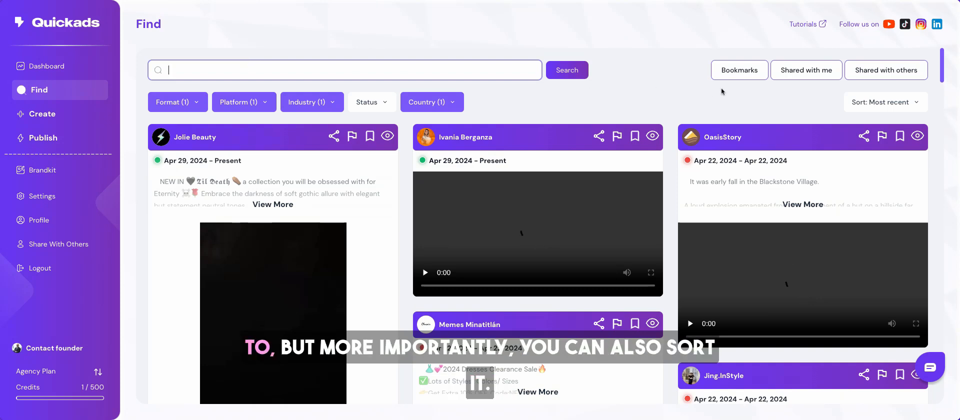
# Sort the filtered Fashion video ads by Recommended and scroll through the results.
pyautogui.click(886, 101)
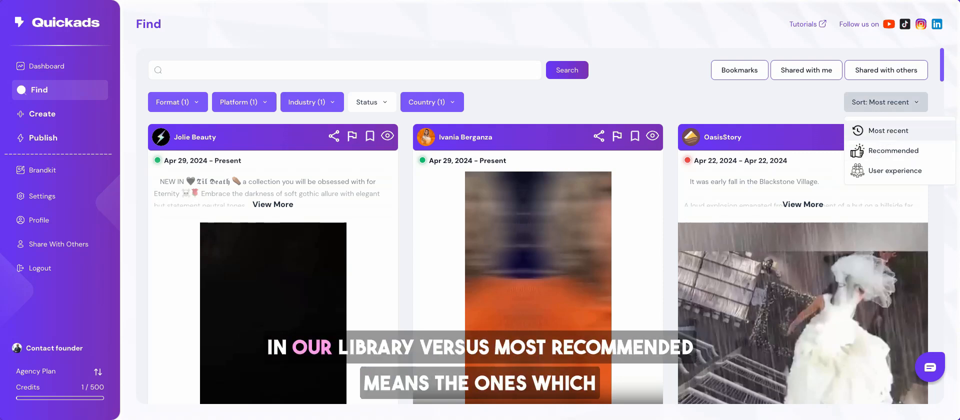
pyautogui.moveTo(892, 151)
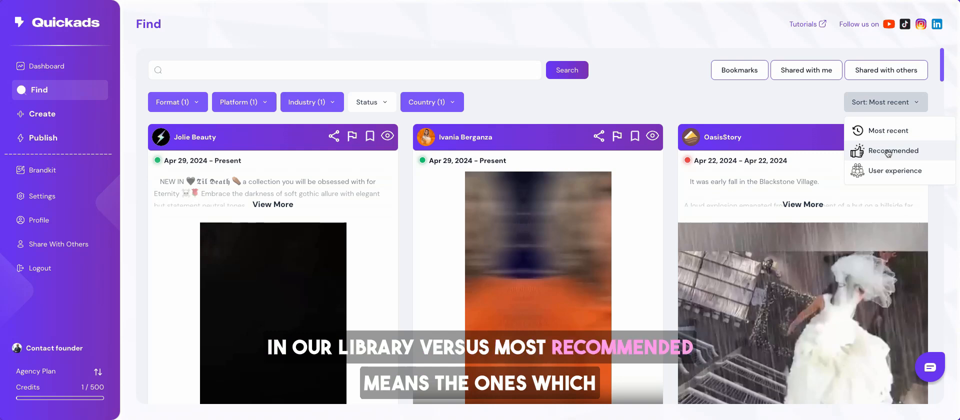
pyautogui.click(892, 151)
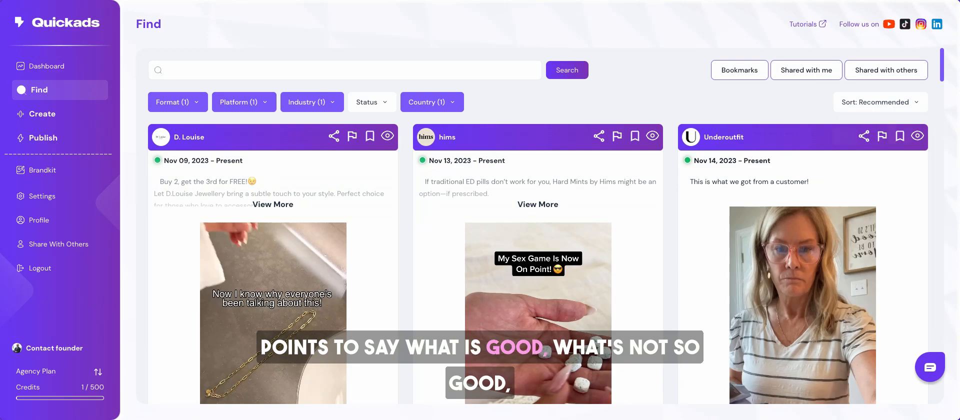
pyautogui.click(881, 102)
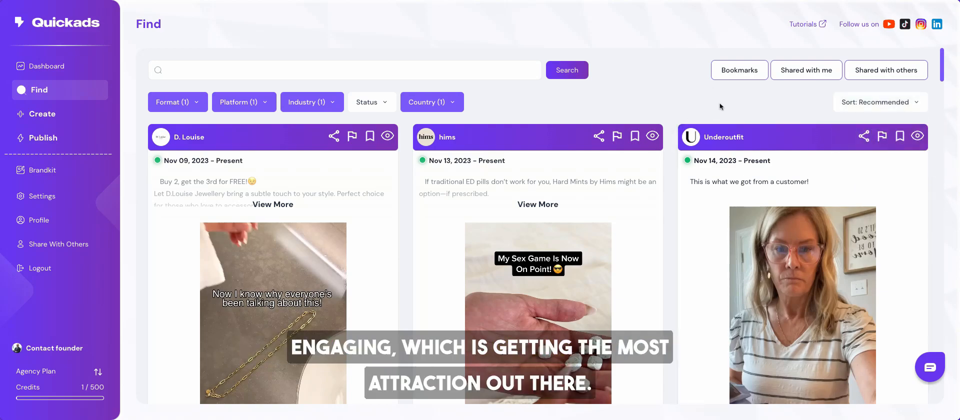
pyautogui.scroll(-3)
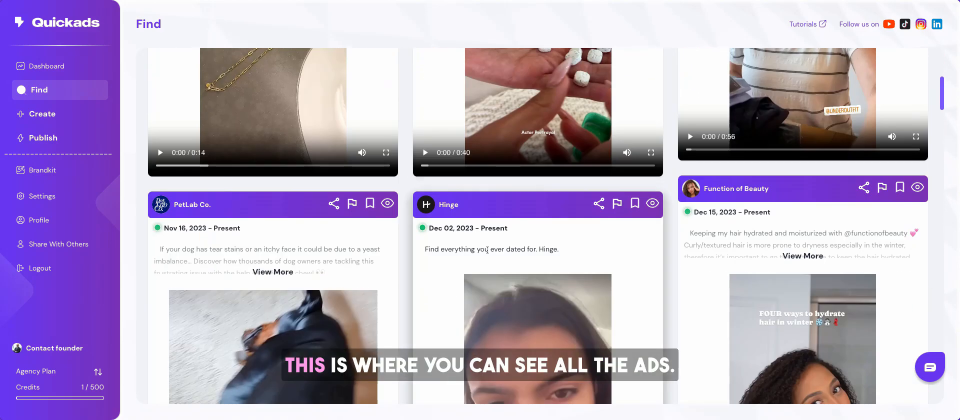
pyautogui.scroll(-3)
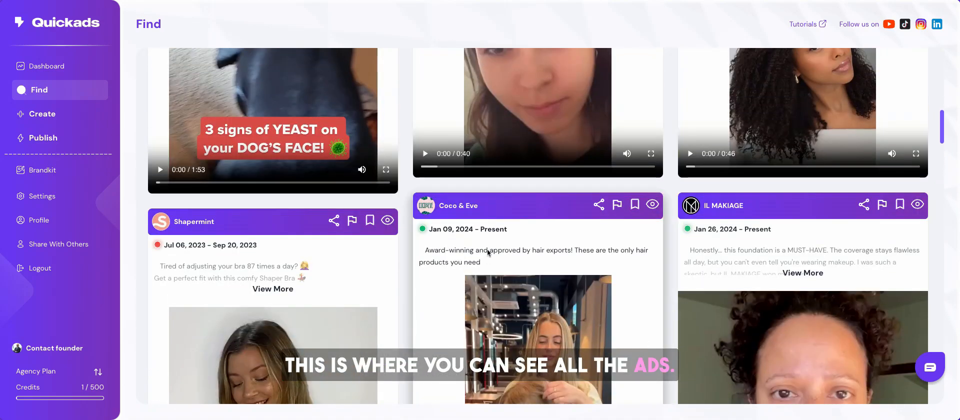
pyautogui.scroll(-3)
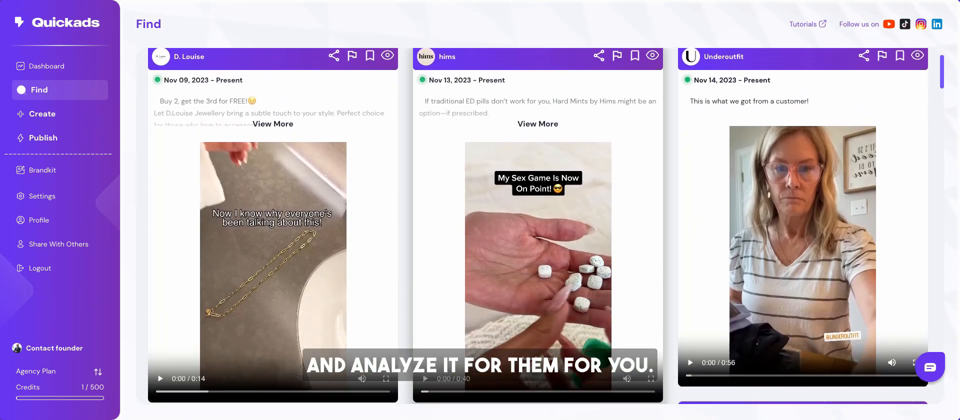
pyautogui.scroll(-3)
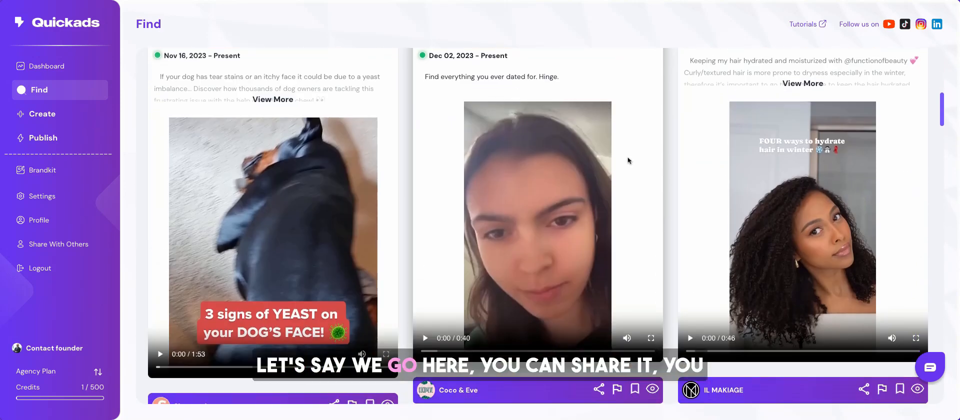
pyautogui.scroll(3)
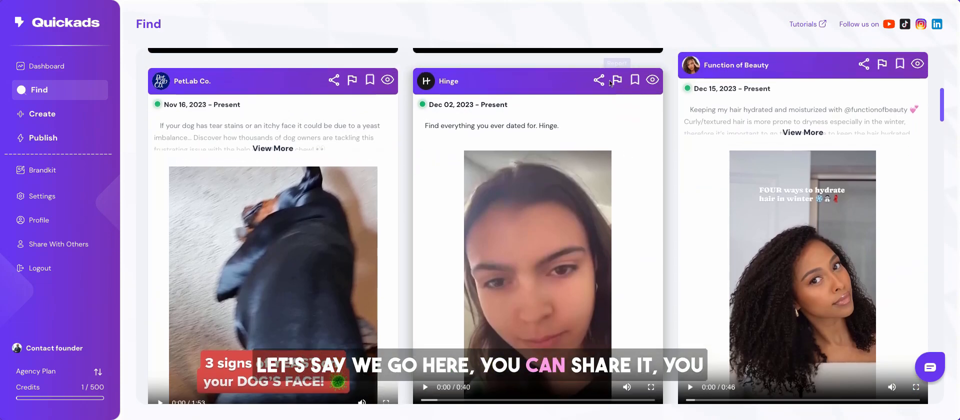
pyautogui.moveTo(618, 80)
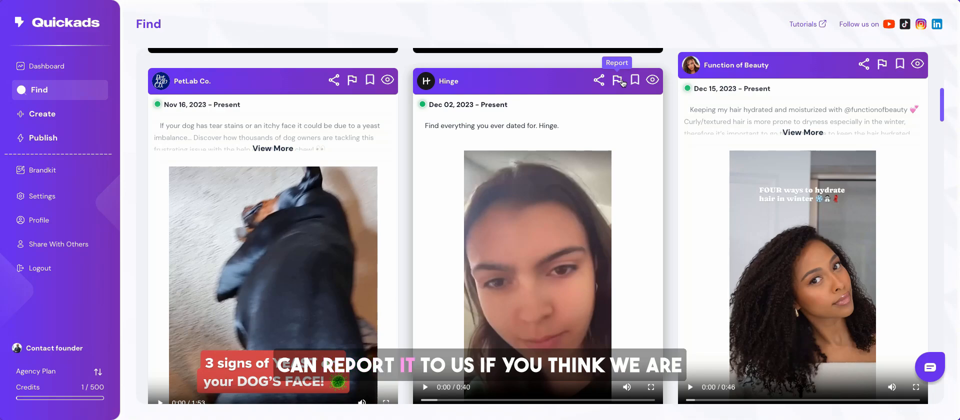
pyautogui.moveTo(635, 80)
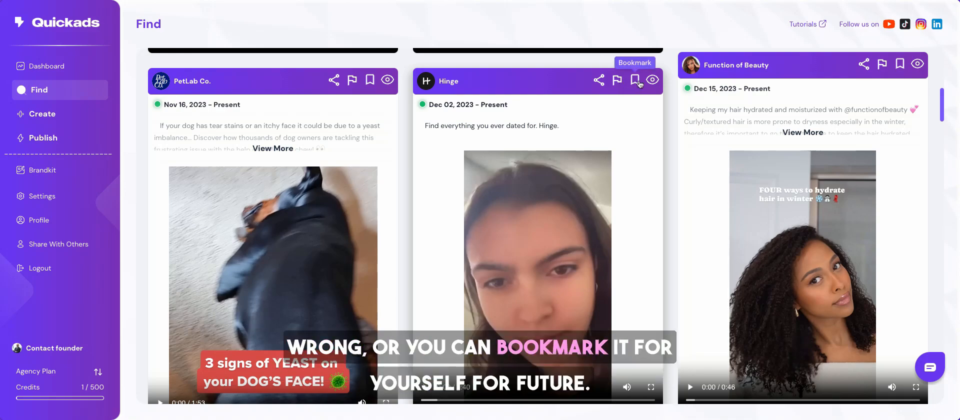
pyautogui.moveTo(652, 80)
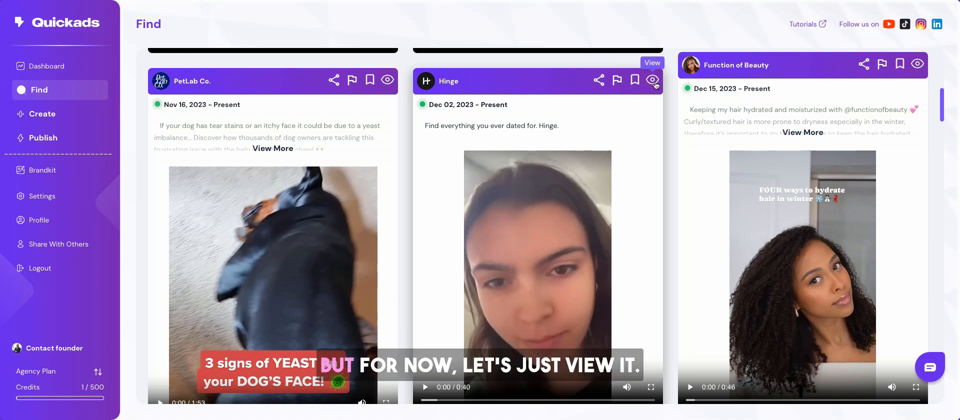
# Open the Hinge ad's details, generate its AI transcription, then close it.
pyautogui.click(652, 81)
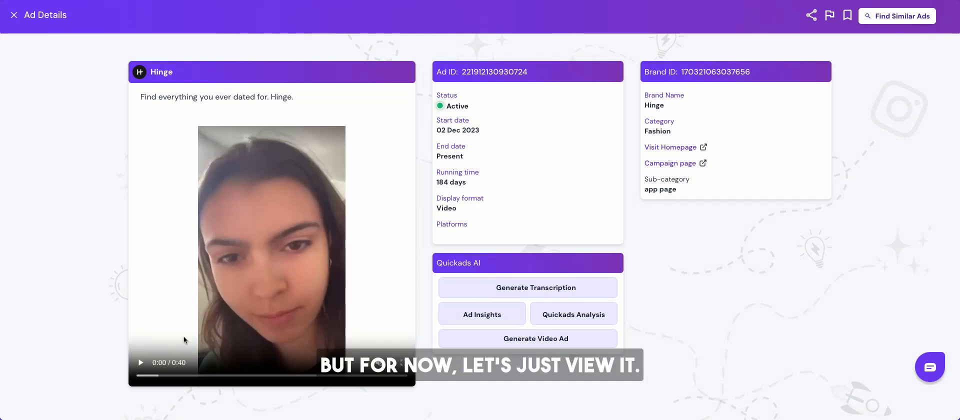
pyautogui.click(534, 288)
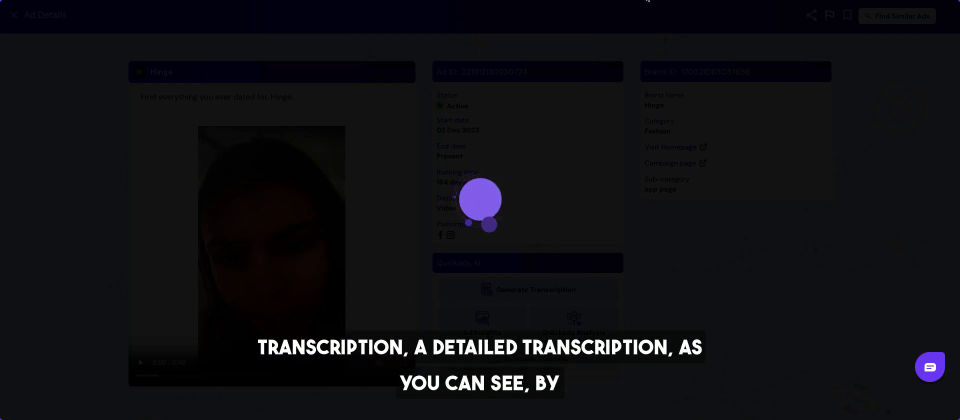
pyautogui.click(534, 290)
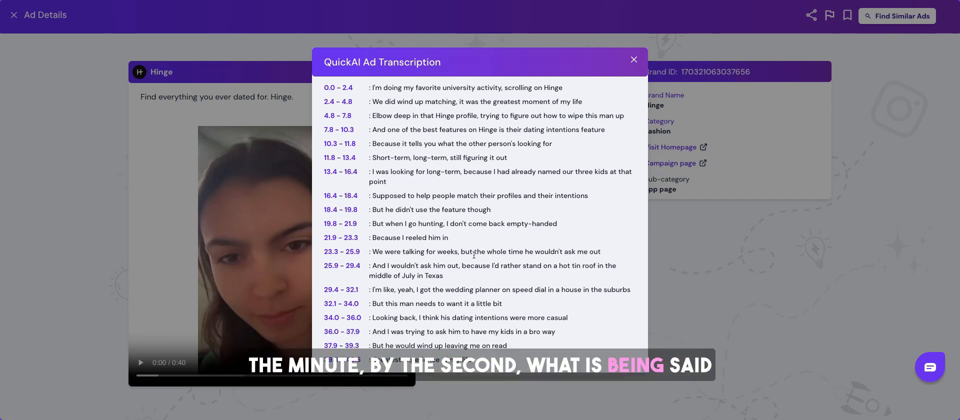
pyautogui.click(634, 59)
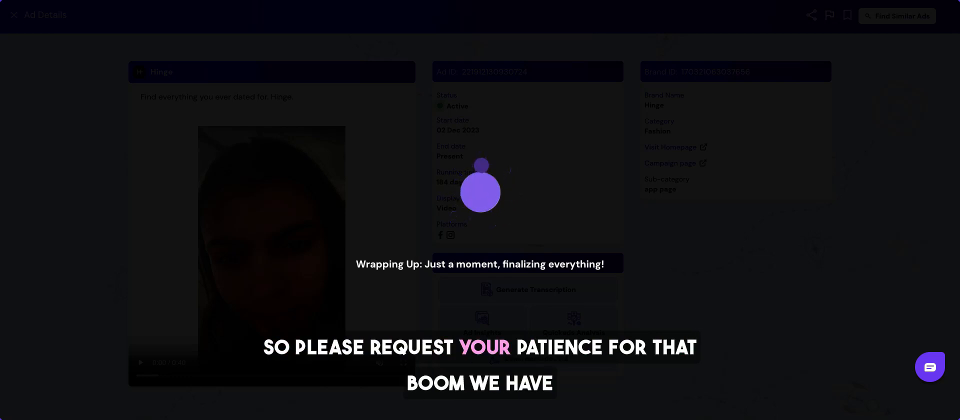
pyautogui.click(482, 325)
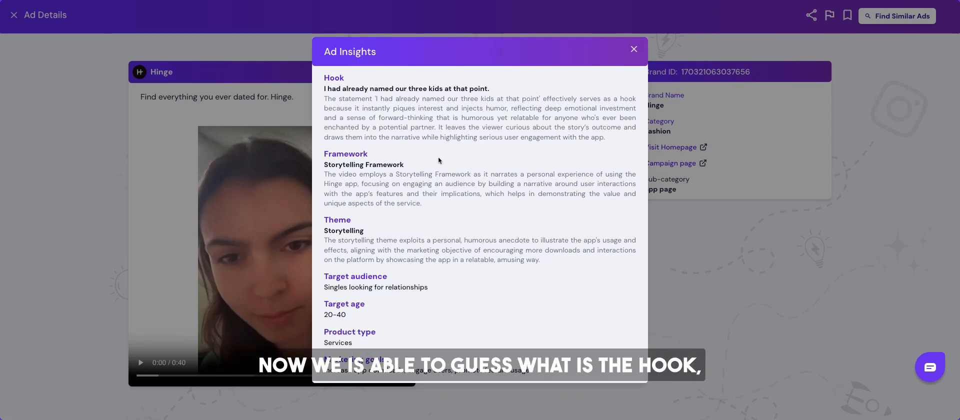
pyautogui.moveTo(325, 78); pyautogui.dragTo(605, 137)
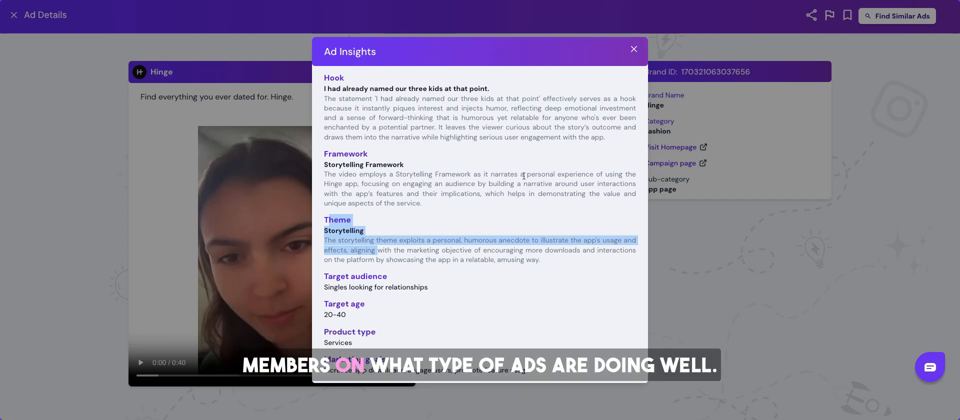
pyautogui.click(633, 49)
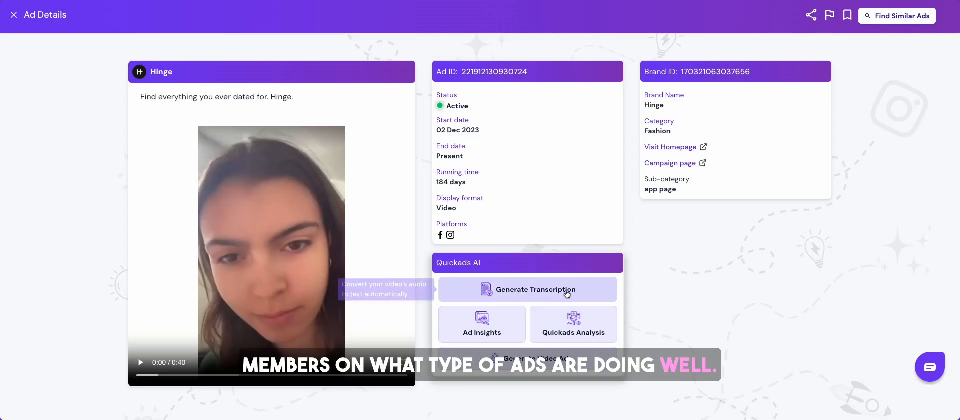
pyautogui.click(574, 324)
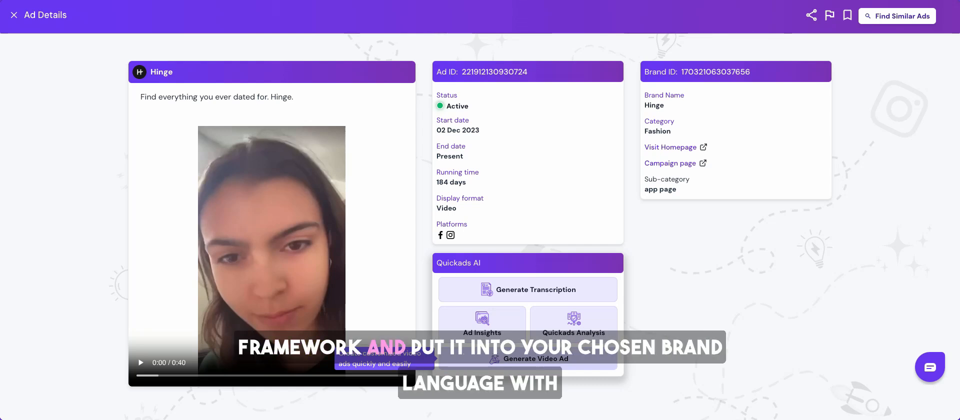
pyautogui.click(527, 359)
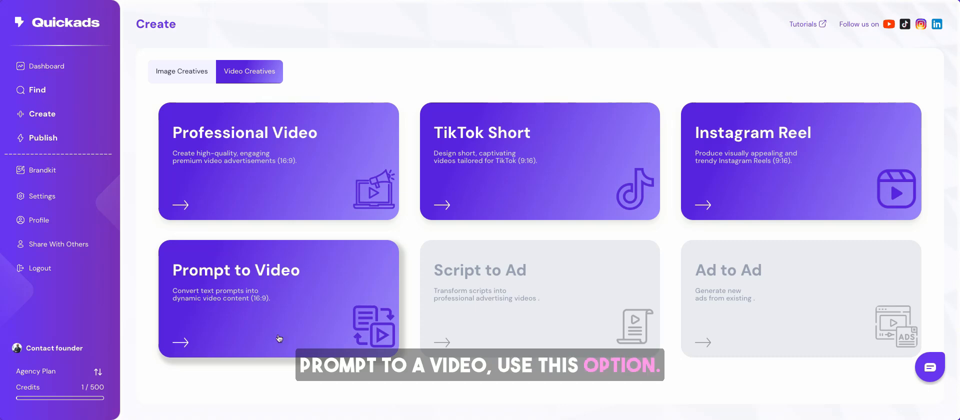
pyautogui.moveTo(526, 171)
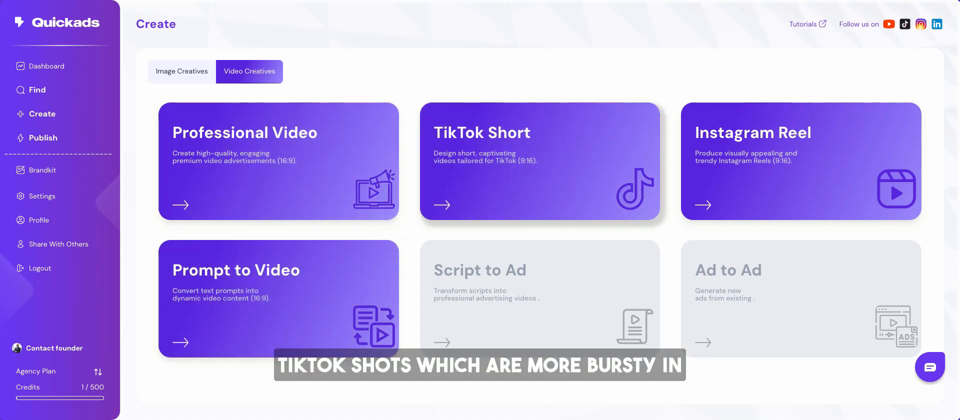
pyautogui.moveTo(319, 178)
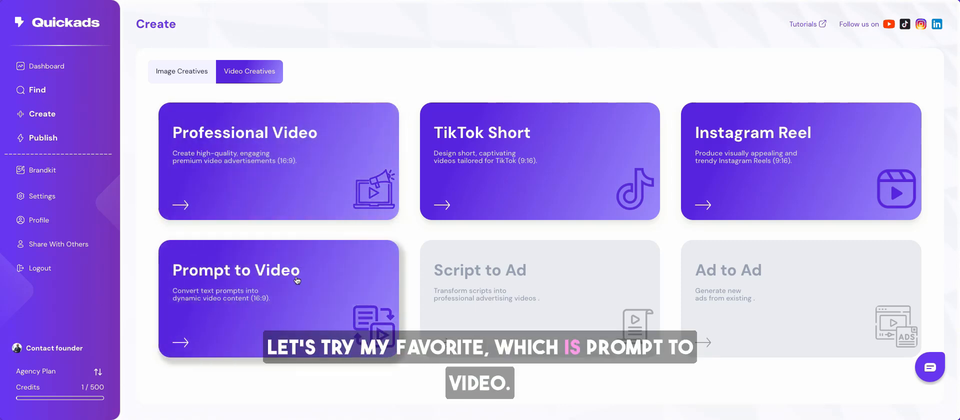
pyautogui.moveTo(348, 336)
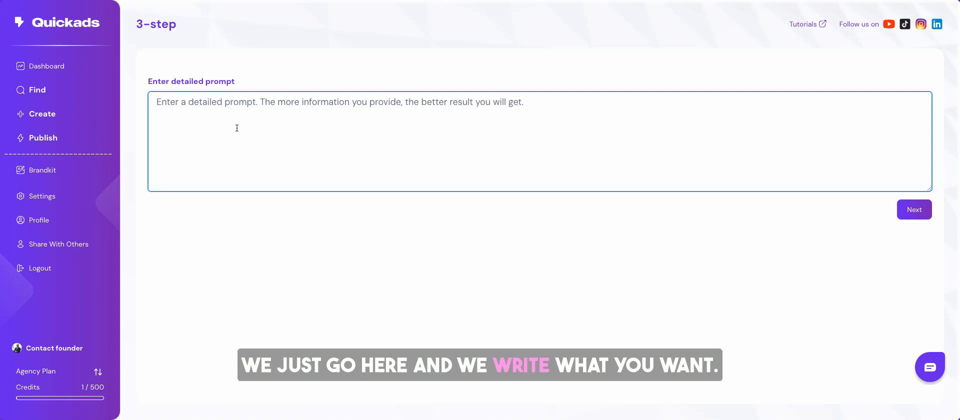
# Submit the prompt '5 things to do in Bali' to generate a video.
pyautogui.write('Enter')
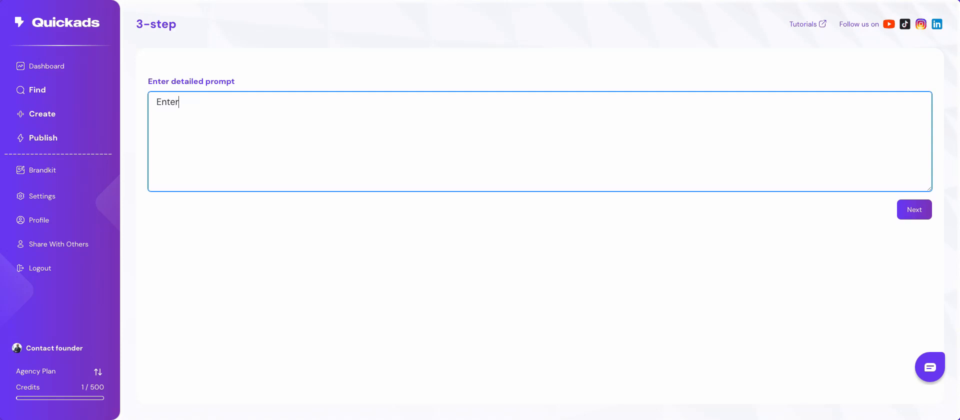
pyautogui.write('5 things to do')
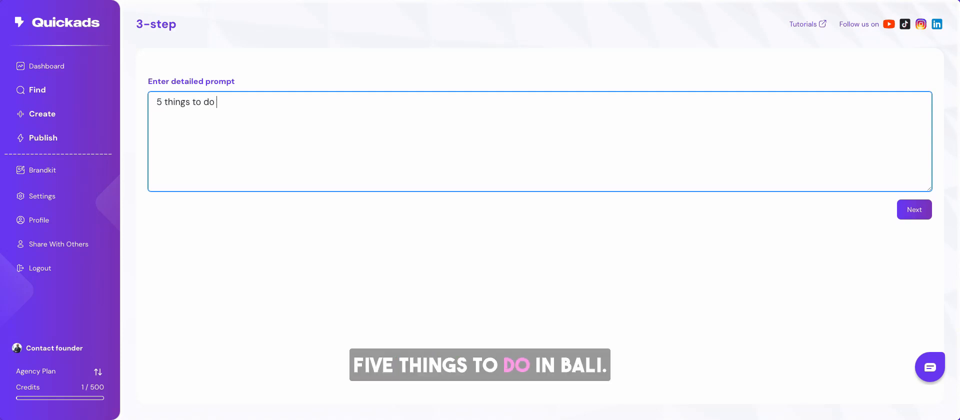
pyautogui.write('in Bali')
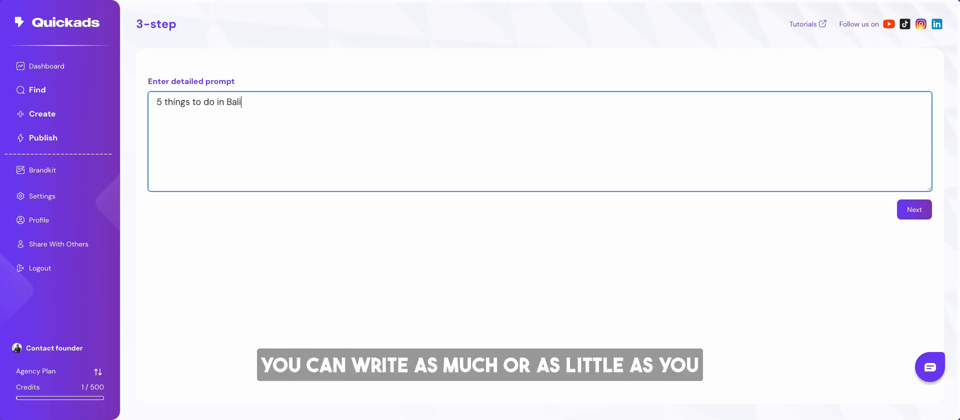
pyautogui.click(914, 210)
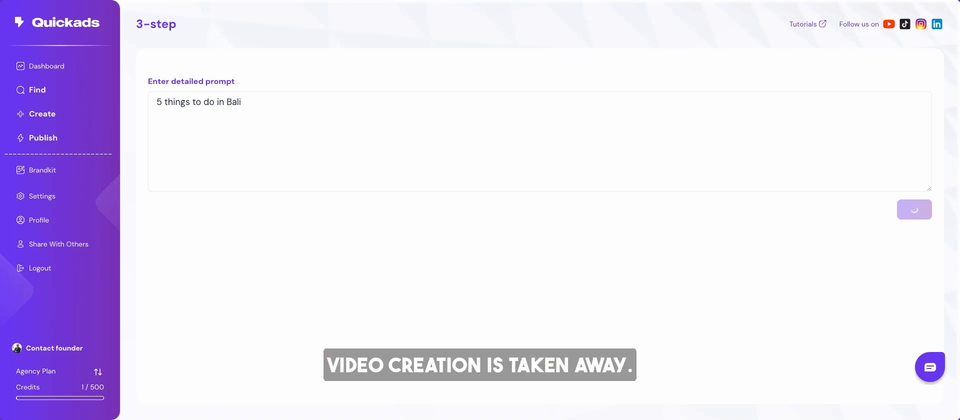
pyautogui.click(914, 210)
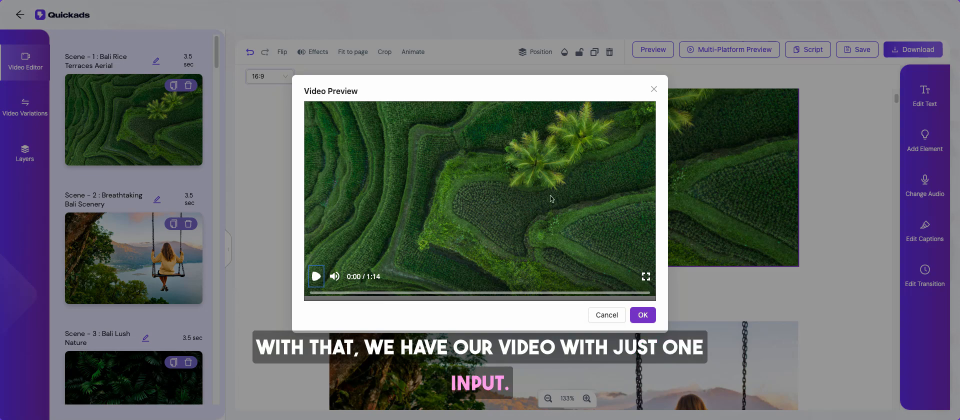
# Play the generated Bali video preview, then close it to reach the editor.
pyautogui.click(316, 276)
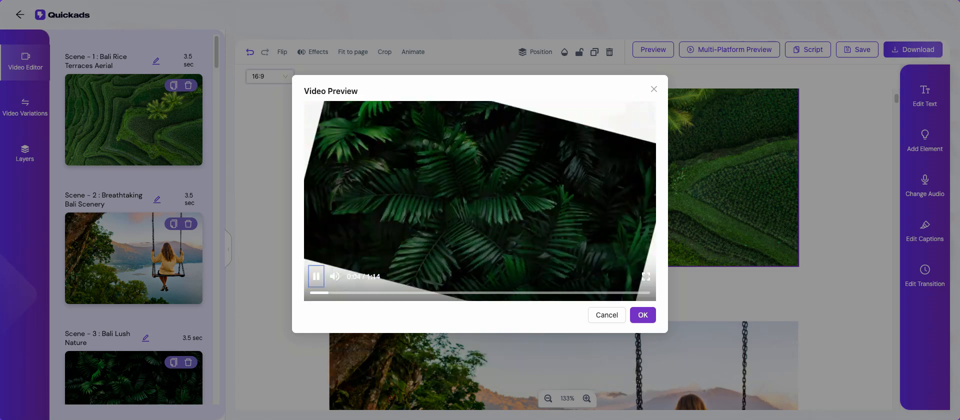
pyautogui.click(316, 276)
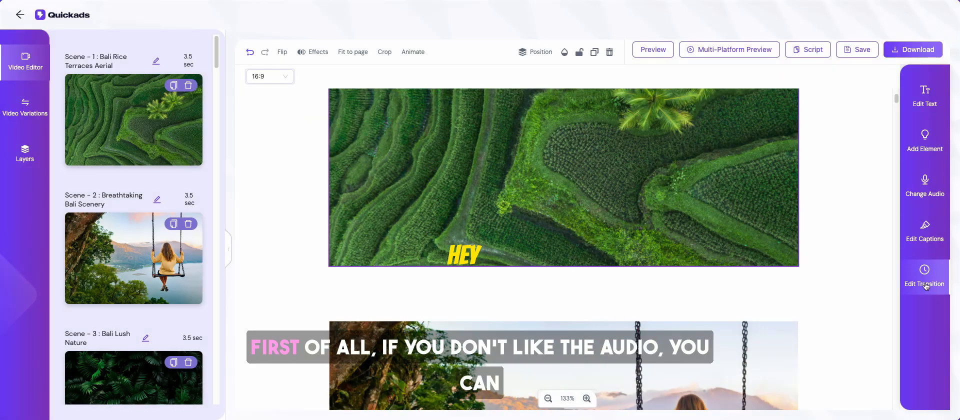
# Set the video's background music to Deep Dream.
pyautogui.click(925, 187)
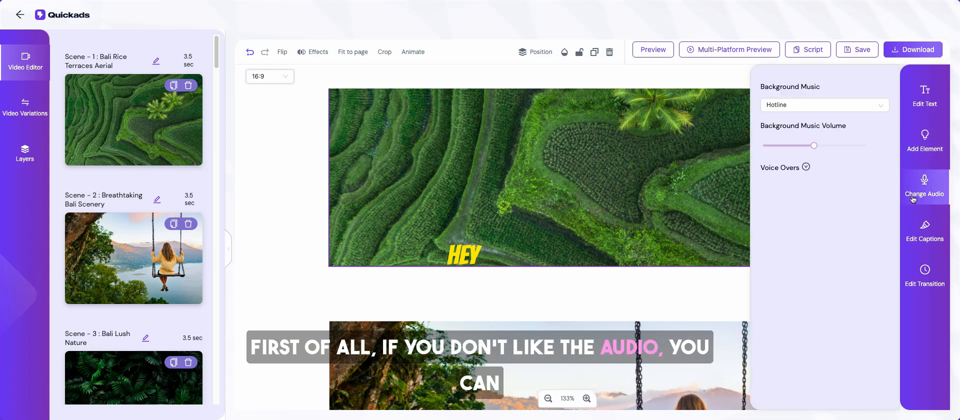
pyautogui.click(824, 105)
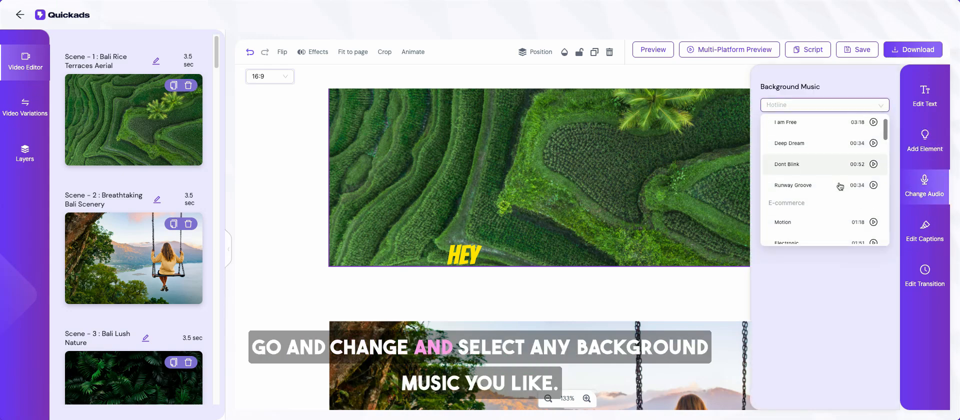
pyautogui.scroll(-3)
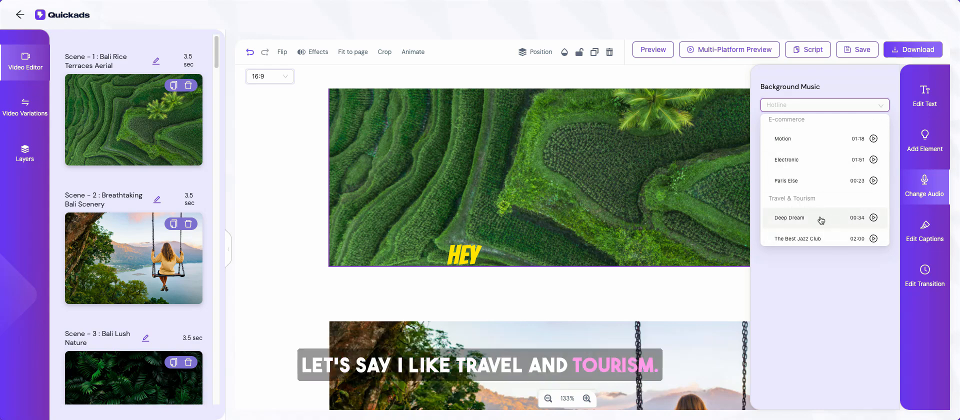
pyautogui.click(789, 218)
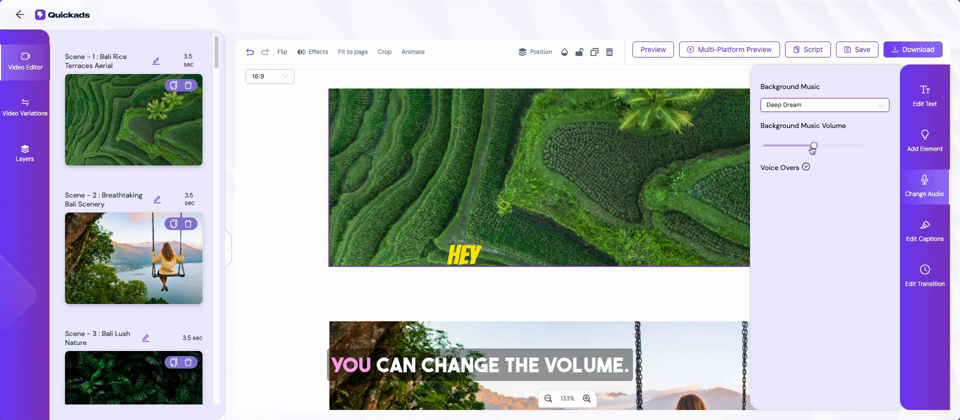
# Change Scene 1's voice-over from Rachel to Antoni.
pyautogui.click(807, 167)
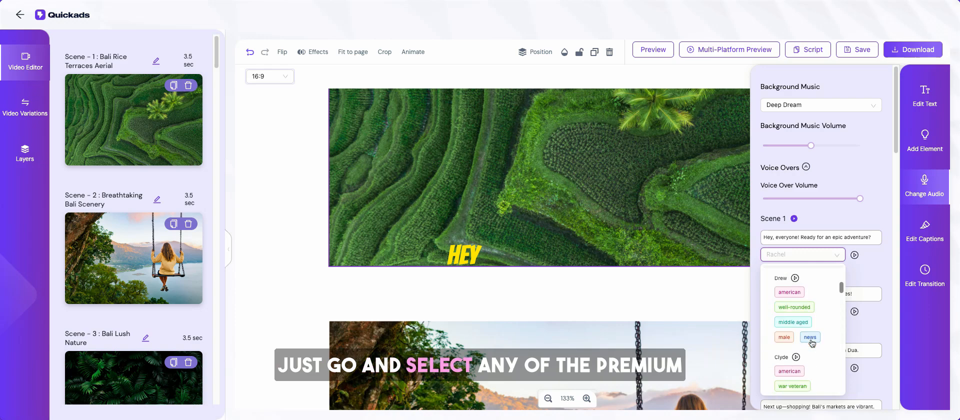
pyautogui.scroll(-3)
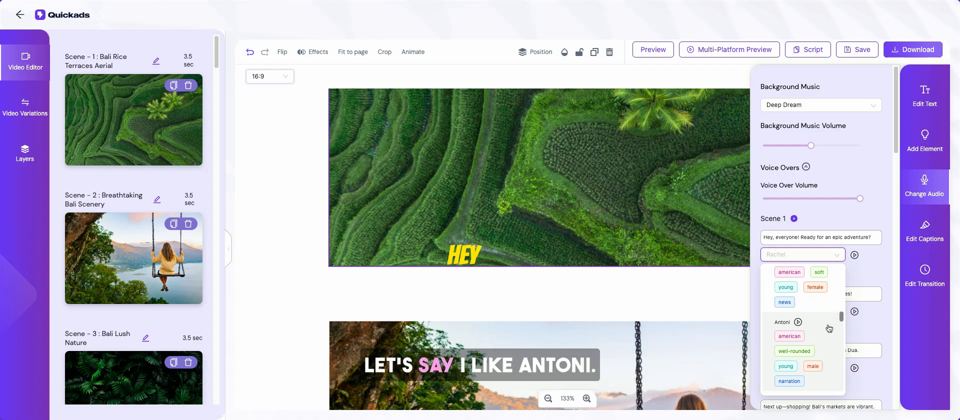
pyautogui.click(782, 321)
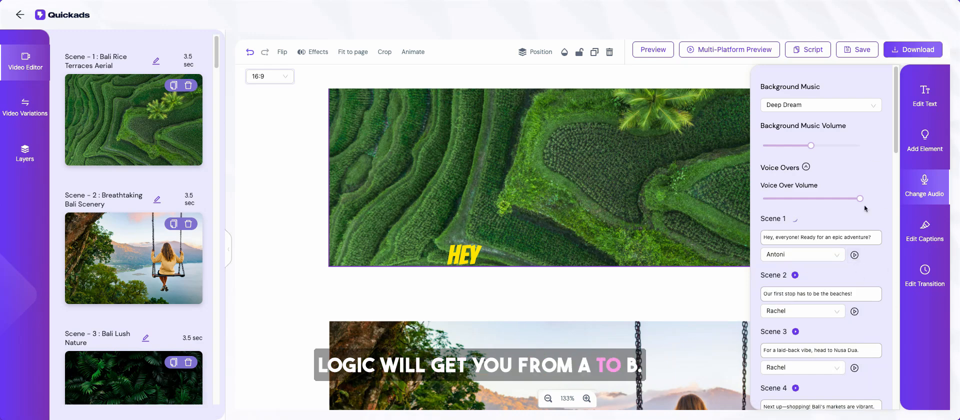
# Keep the single-word caption style, lower the captions and show two words per line.
pyautogui.click(924, 230)
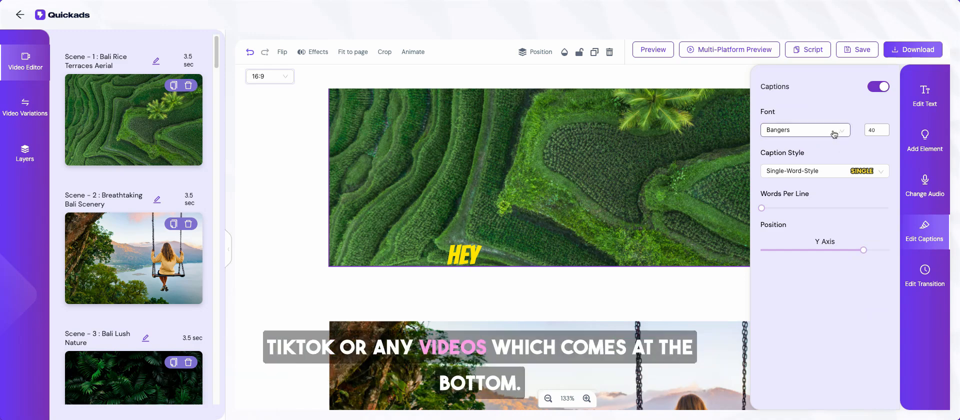
pyautogui.click(823, 170)
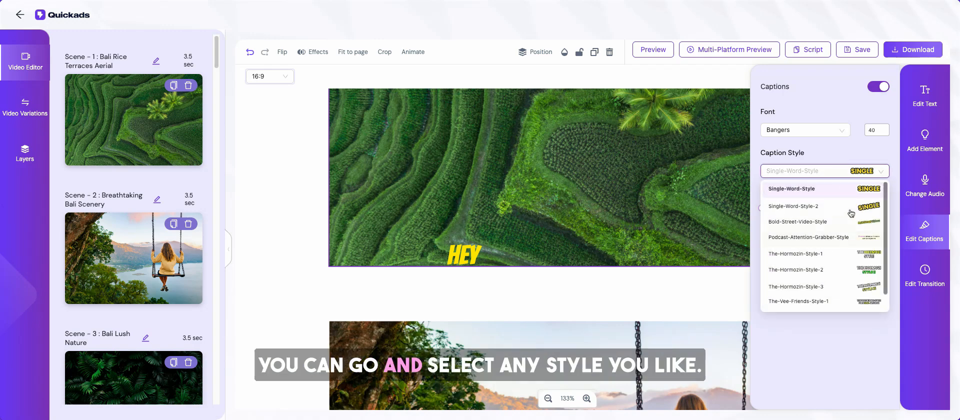
pyautogui.click(792, 189)
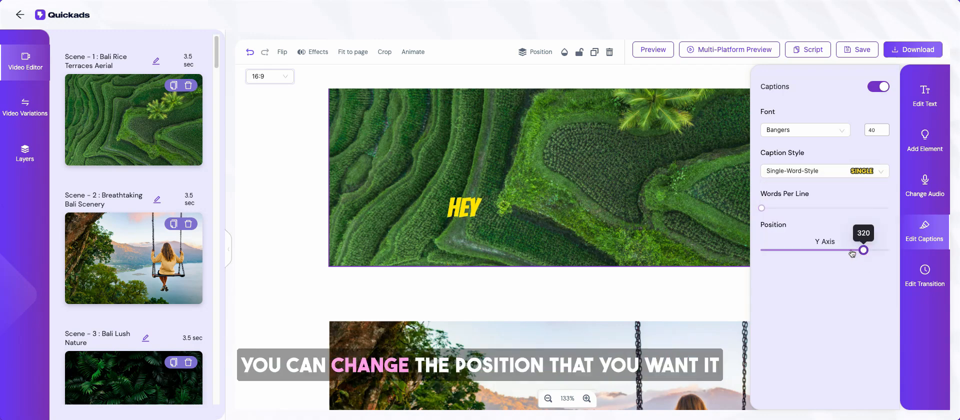
pyautogui.moveTo(863, 250); pyautogui.dragTo(872, 250)
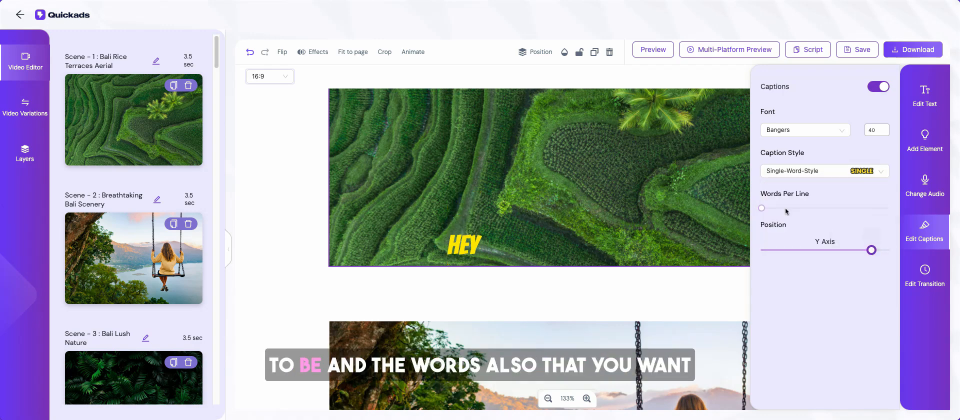
pyautogui.moveTo(762, 207); pyautogui.dragTo(775, 207)
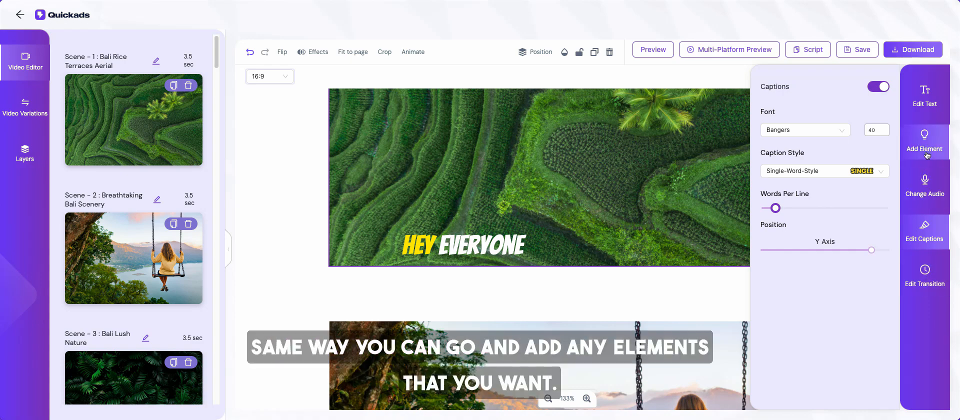
pyautogui.click(926, 142)
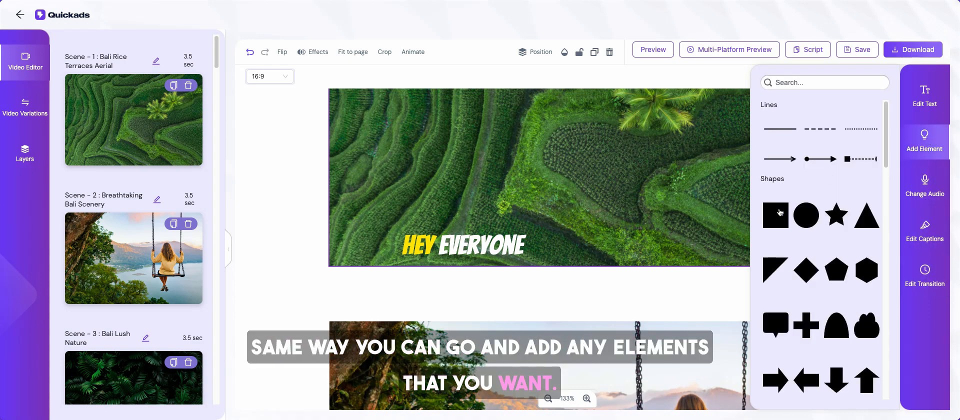
pyautogui.click(924, 95)
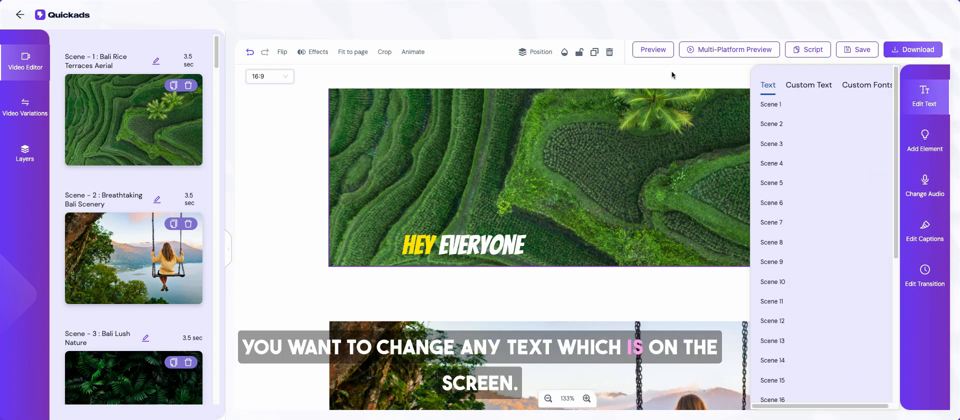
# In the Script table, add 'fkvn ivn' to the Introduction scene's media description.
pyautogui.click(807, 50)
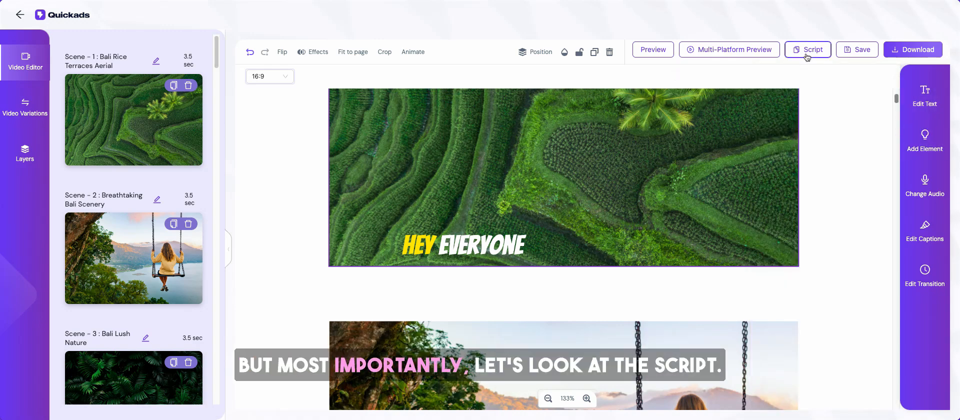
pyautogui.click(808, 50)
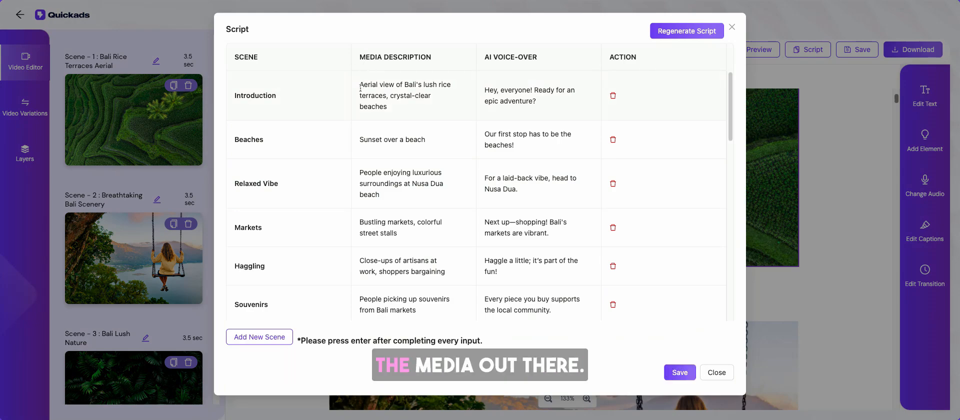
pyautogui.tripleClick(405, 95)
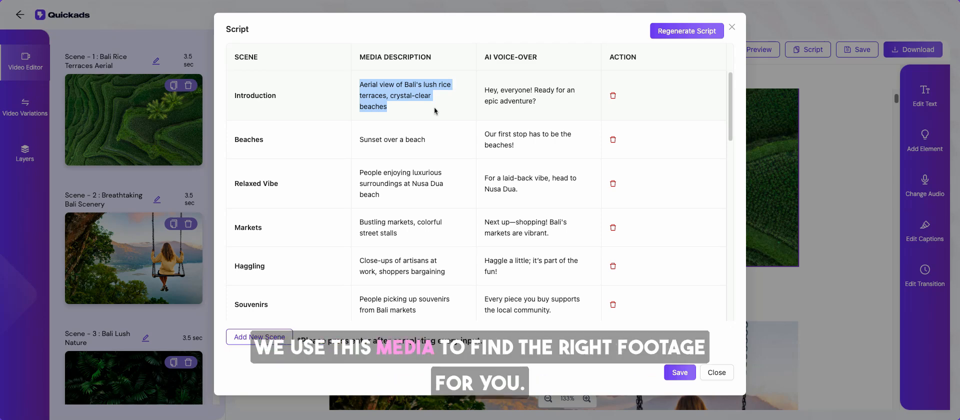
pyautogui.click(413, 96)
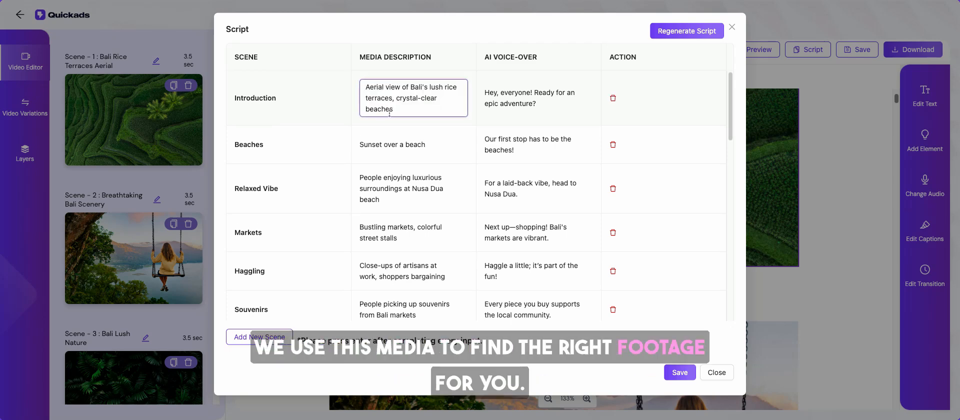
pyautogui.write('fkvn ivni')
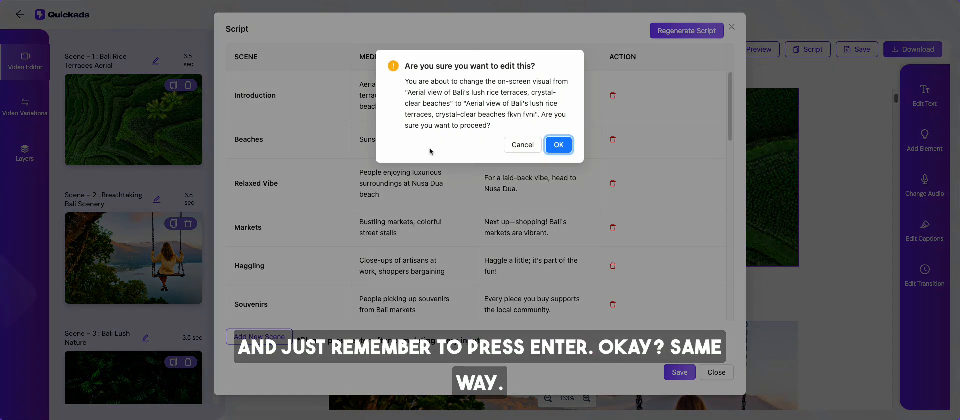
pyautogui.click(558, 145)
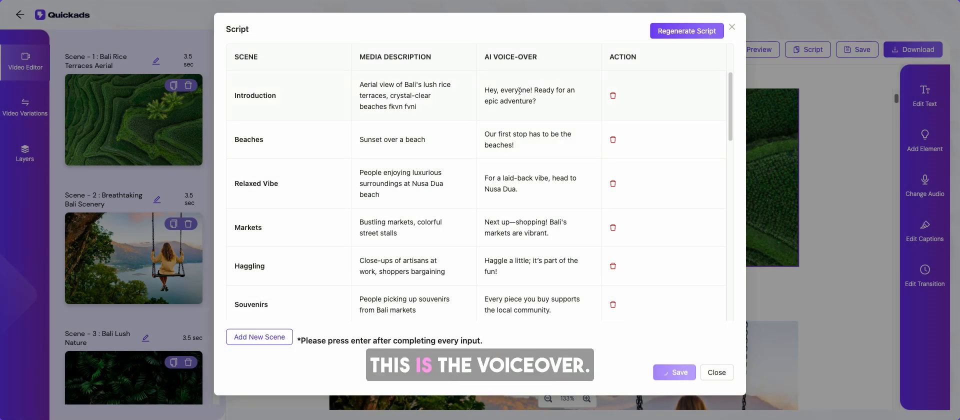
# Begin the Introduction voice-over with 'Hello everyone, t'.
pyautogui.click(534, 95)
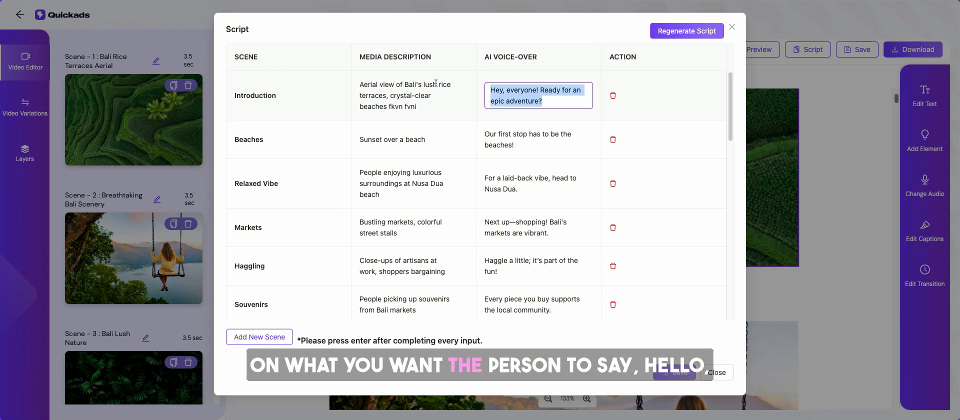
pyautogui.write('Hello e')
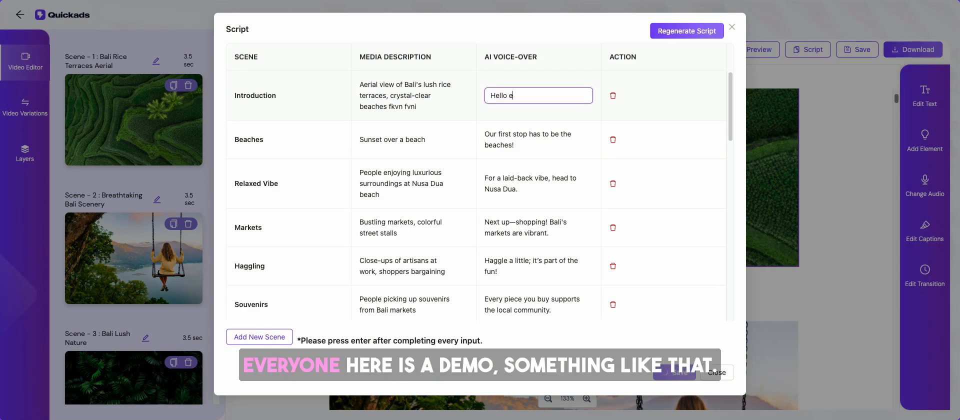
pyautogui.write('veryone, t')
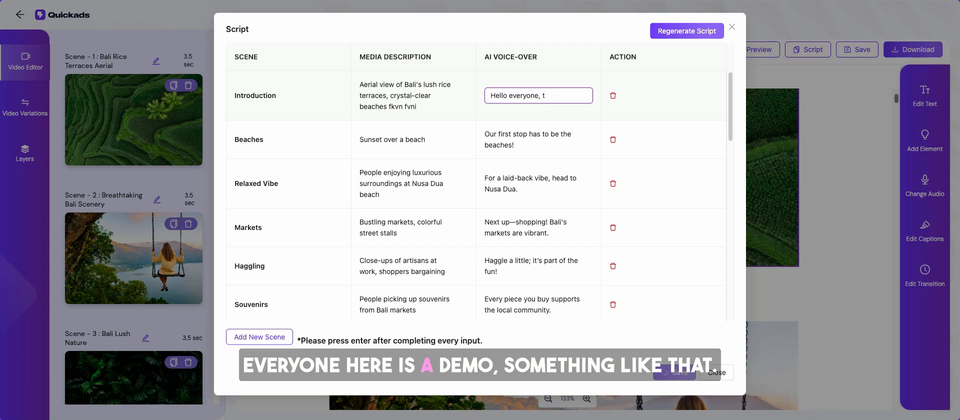
pyautogui.click(731, 27)
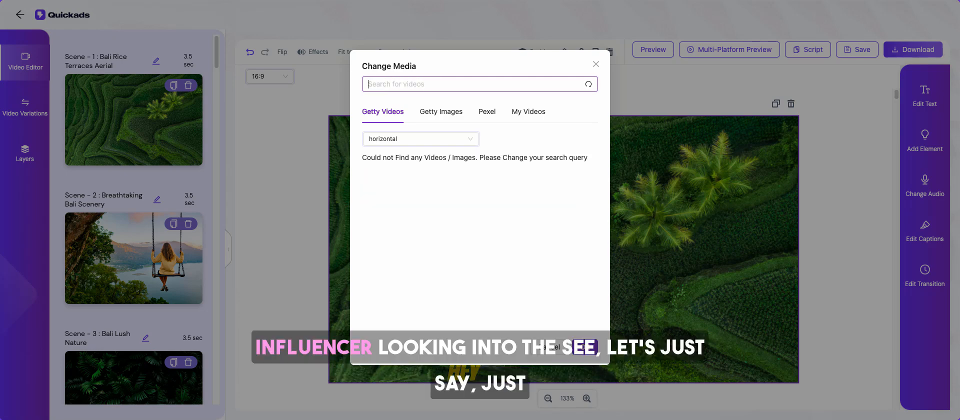
# Search stock footage for 'Influencer sea' and swap in the seaside boardwalk clip.
pyautogui.write('Influencer looking')
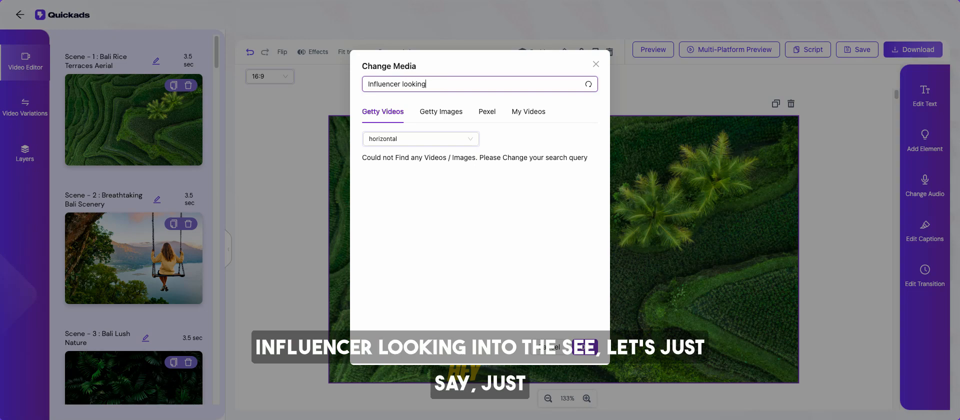
pyautogui.write('into the sea')
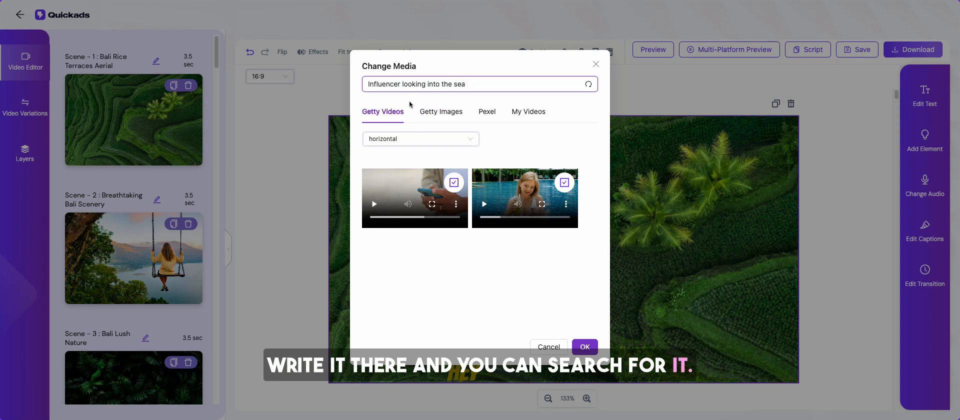
pyautogui.write('Influencer sea')
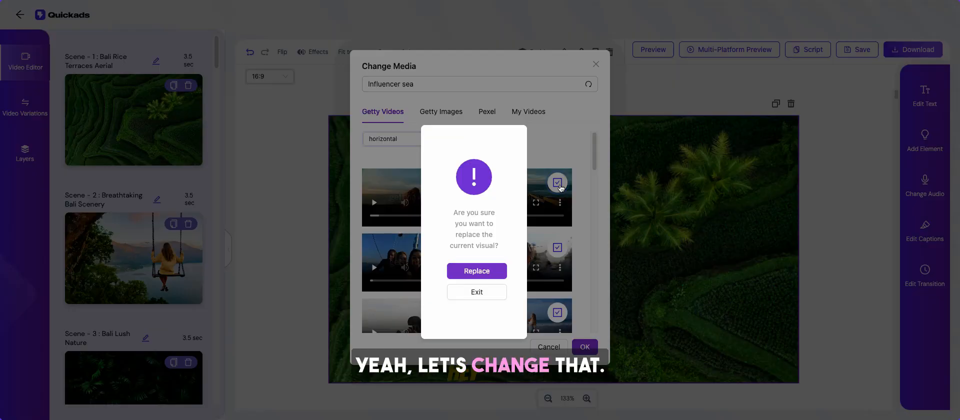
pyautogui.click(476, 270)
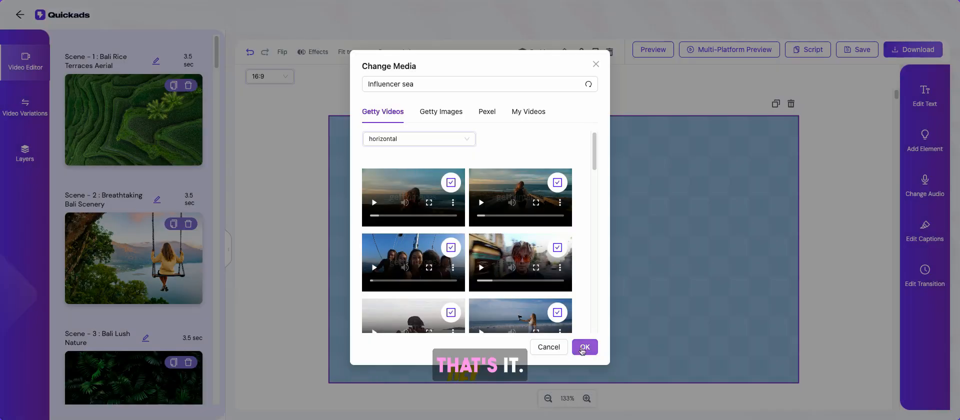
pyautogui.click(584, 347)
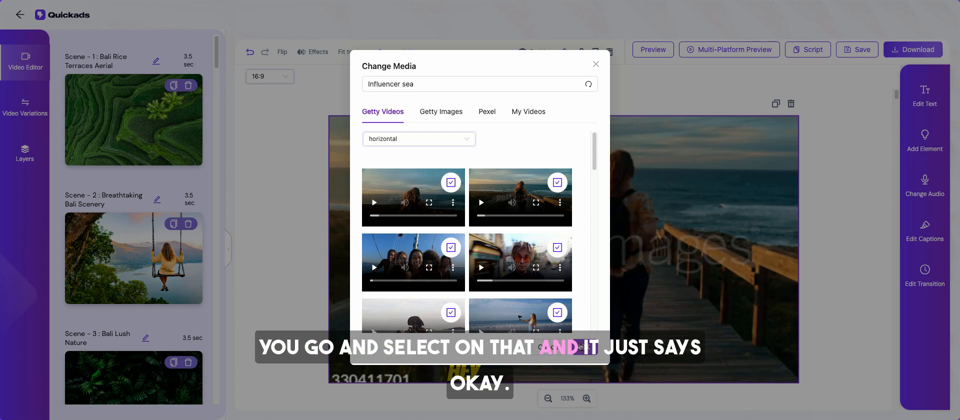
pyautogui.click(595, 63)
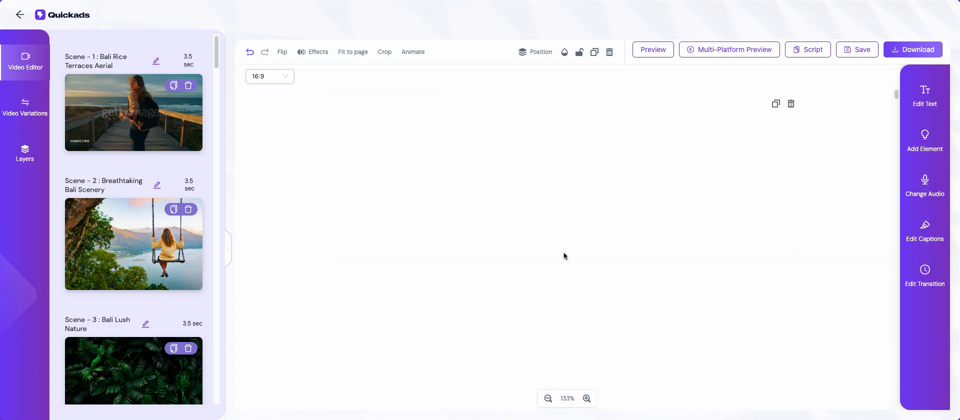
pyautogui.moveTo(636, 3)
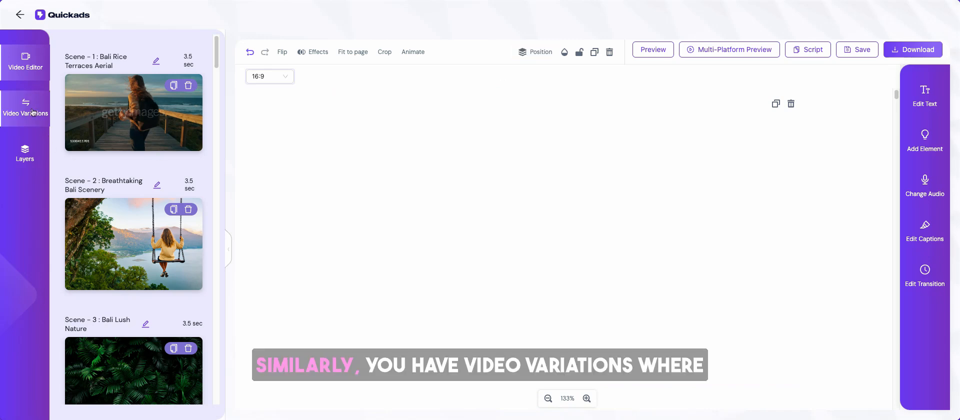
# Open Video Variations and scroll through the script templates.
pyautogui.click(25, 109)
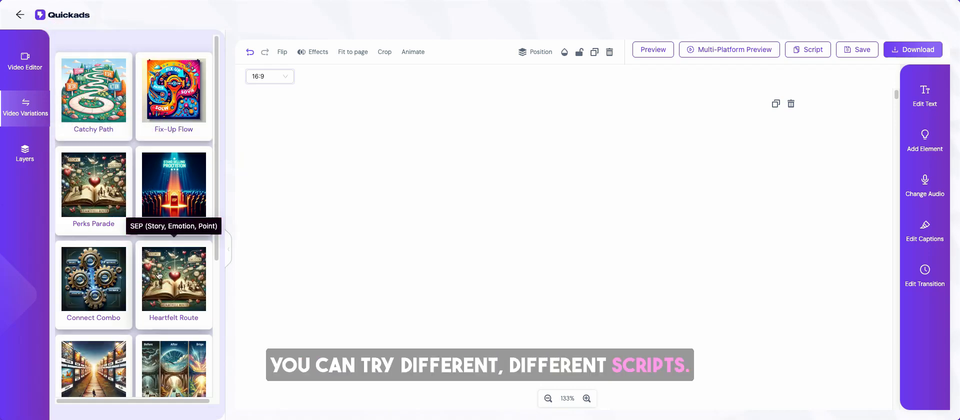
pyautogui.scroll(-3)
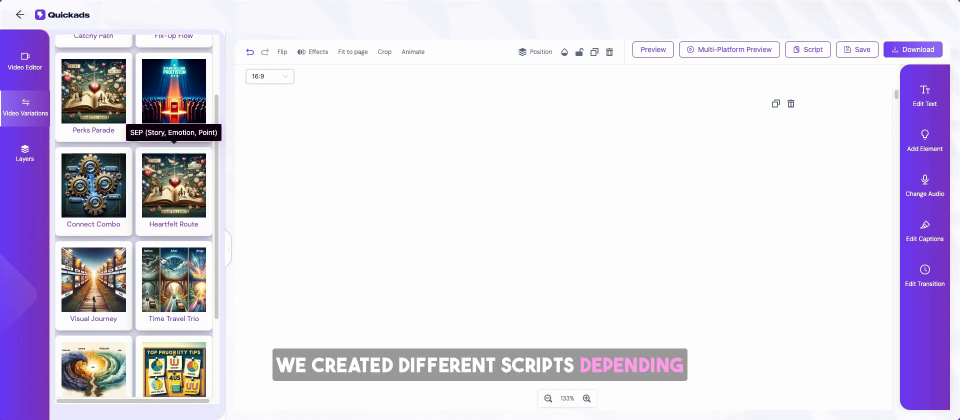
pyautogui.scroll(-3)
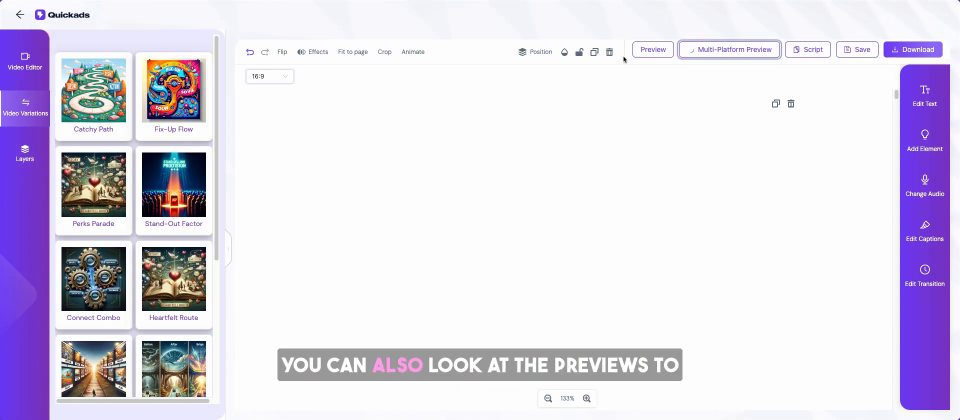
# Preview the ad in other platform formats, including TikTok vertical, then close.
pyautogui.click(728, 49)
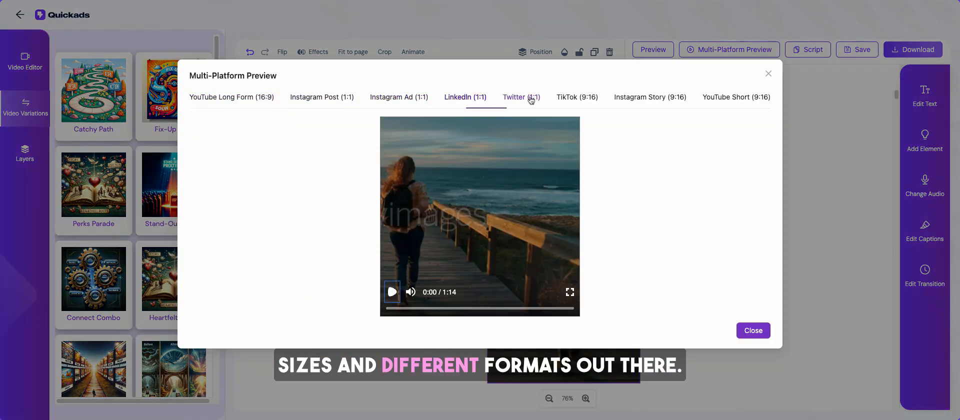
pyautogui.click(576, 96)
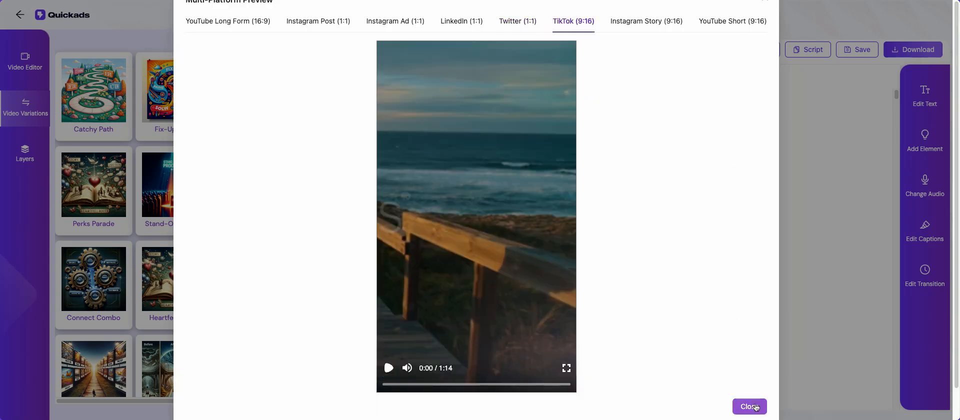
pyautogui.click(749, 406)
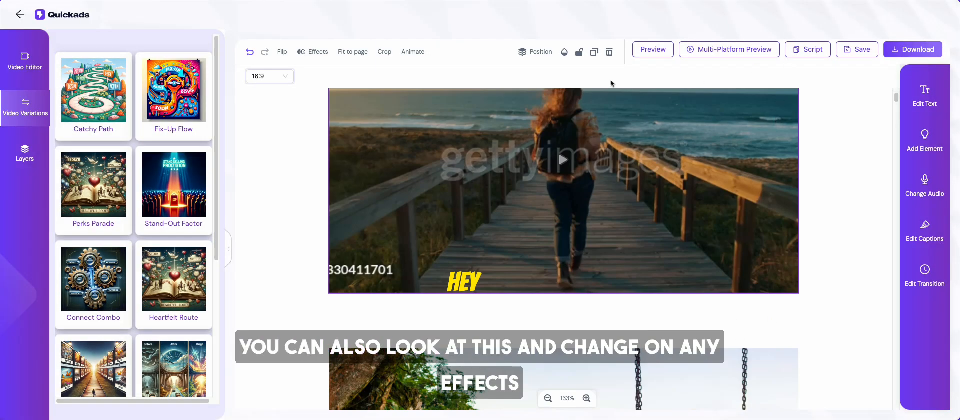
pyautogui.click(313, 52)
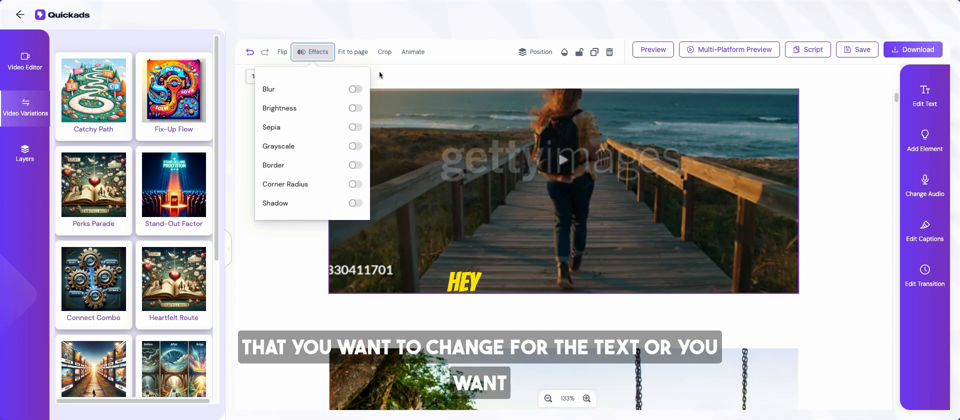
pyautogui.click(384, 51)
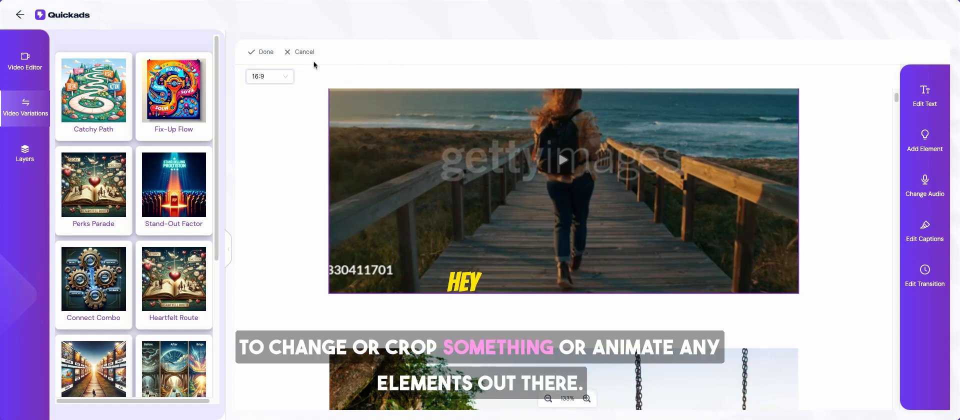
pyautogui.click(413, 51)
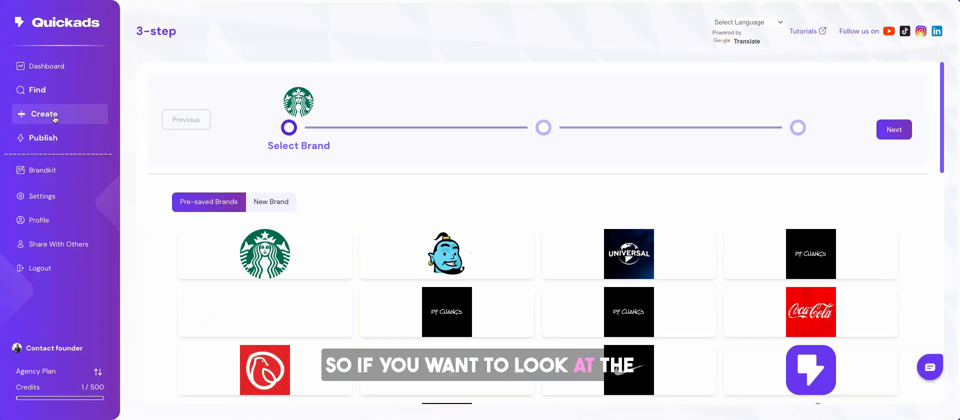
# Start a video ad and choose to create a new brand instead of a saved one.
pyautogui.click(43, 114)
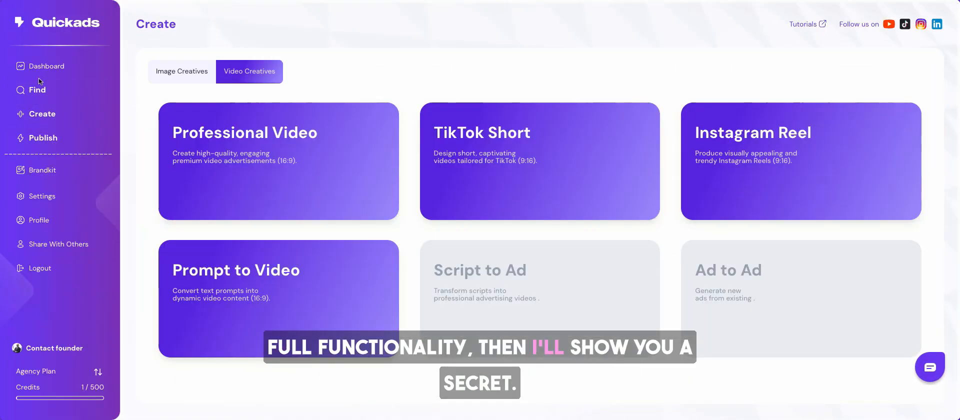
pyautogui.click(48, 66)
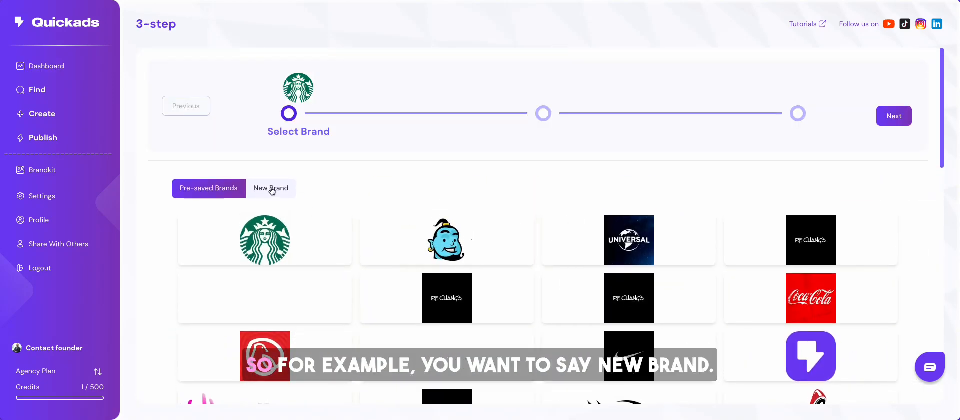
pyautogui.click(271, 189)
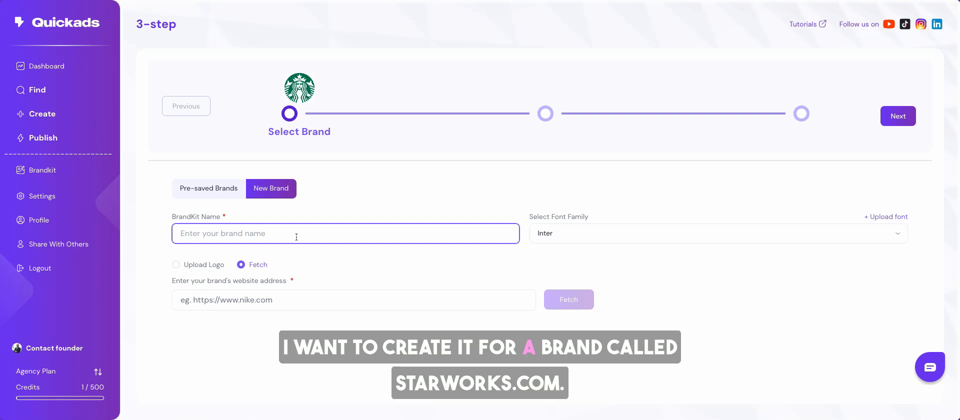
# Fetch the Starbucks logo, colours and tone from starbucks.com, then continue to Purpose.
pyautogui.write('starbucks.com')
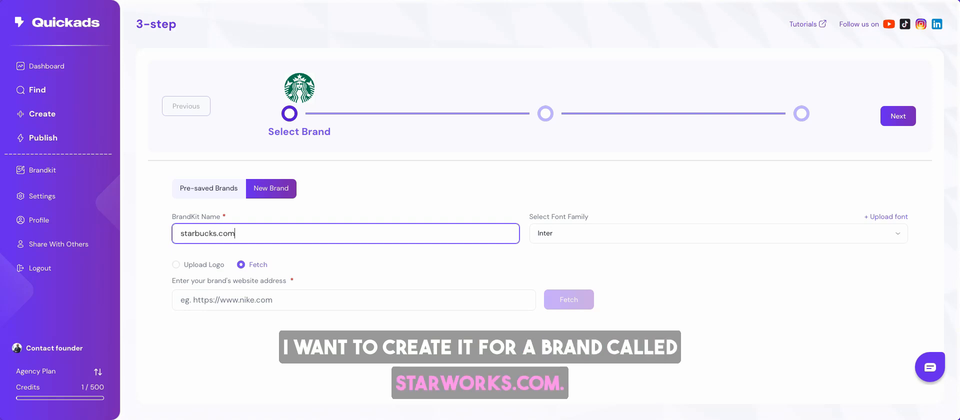
pyautogui.click(354, 300)
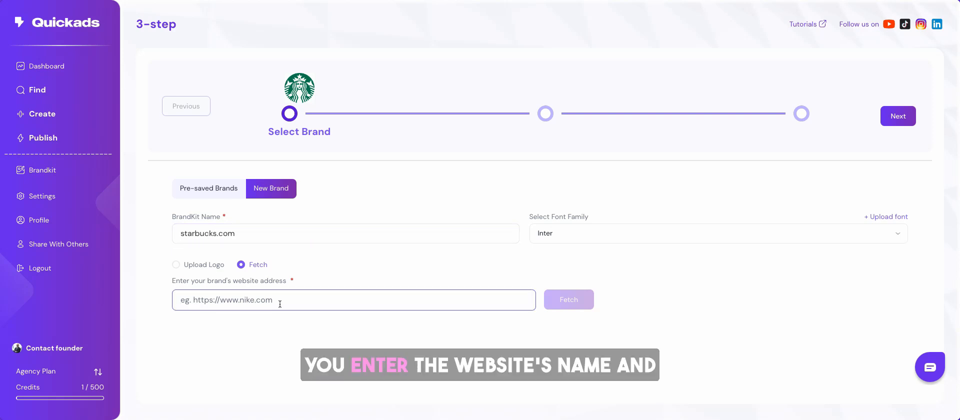
pyautogui.write('starbucks.com')
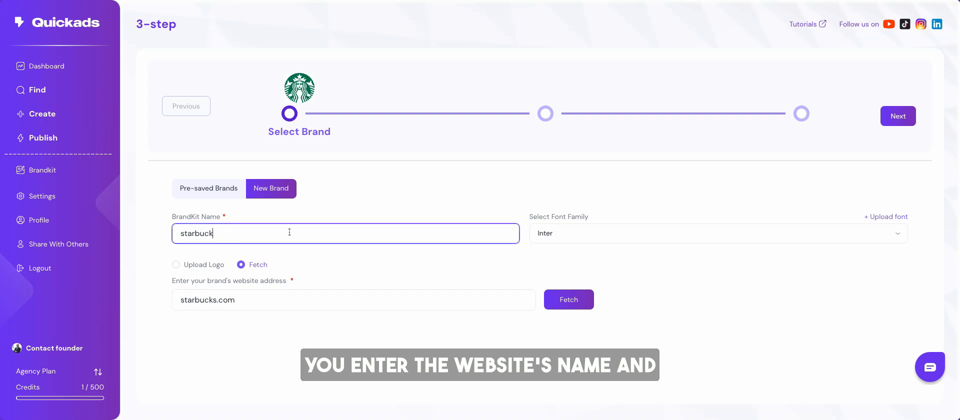
pyautogui.click(567, 300)
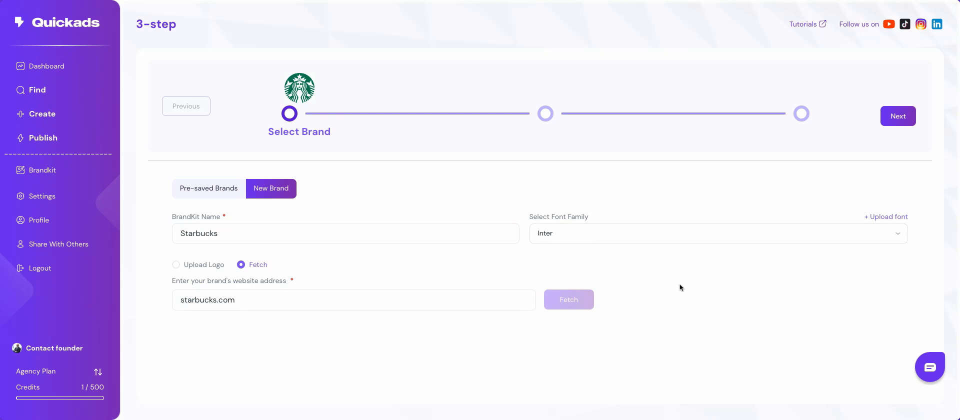
pyautogui.click(568, 300)
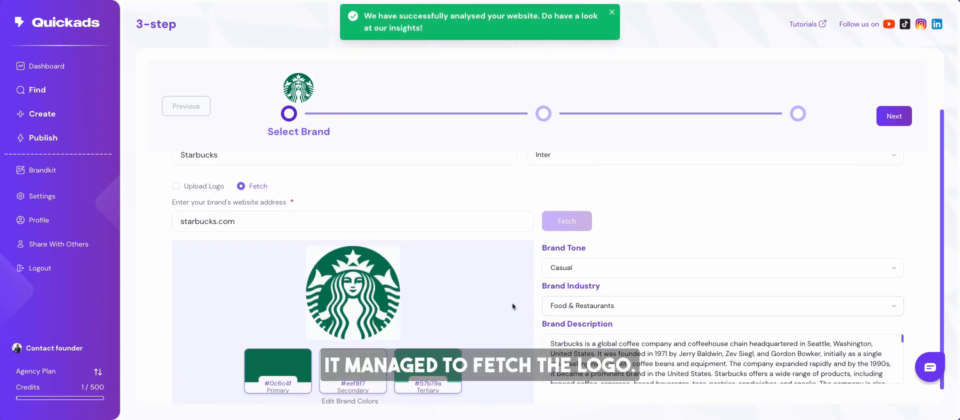
pyautogui.scroll(3)
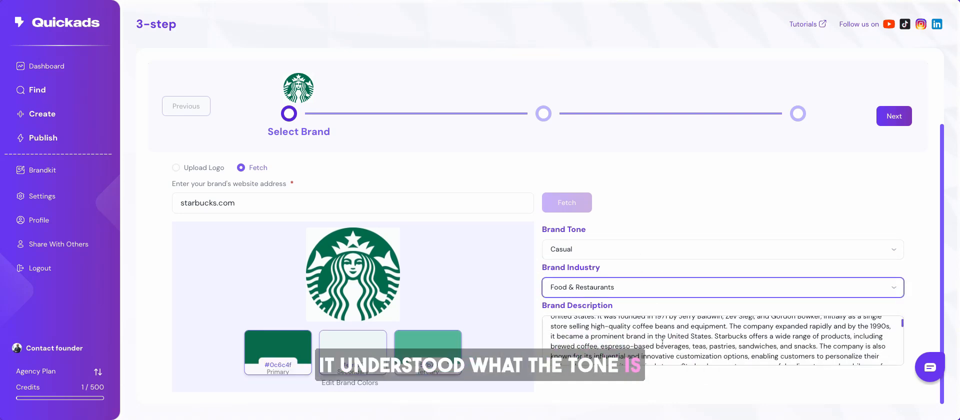
pyautogui.click(894, 115)
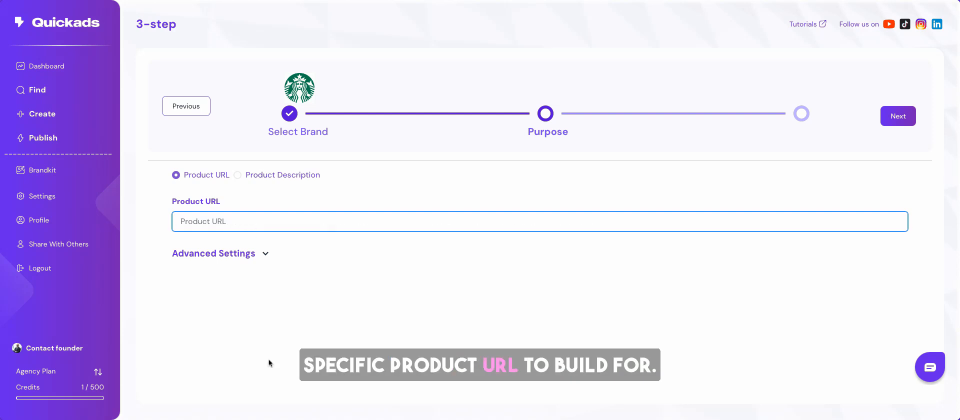
# Use the House Blend Nespresso product URL with 30–60 sec length and manual concept selection.
pyautogui.write('https://www.starbucksathome.com/sg/products/house-blend-nespresso')
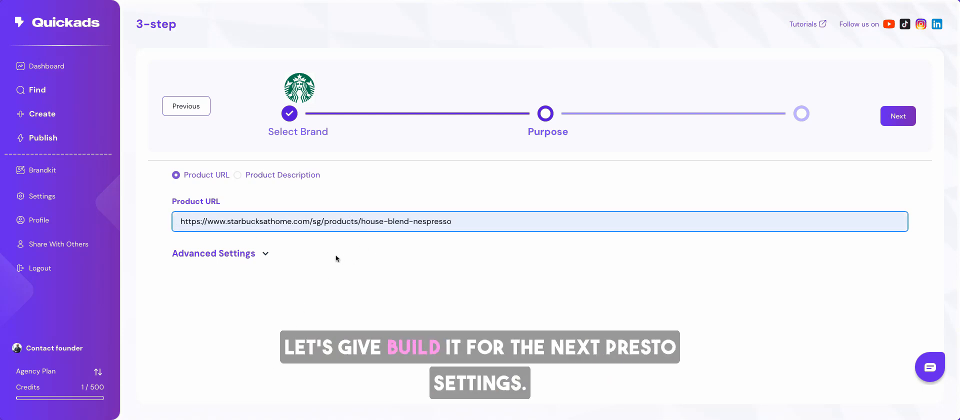
pyautogui.click(213, 253)
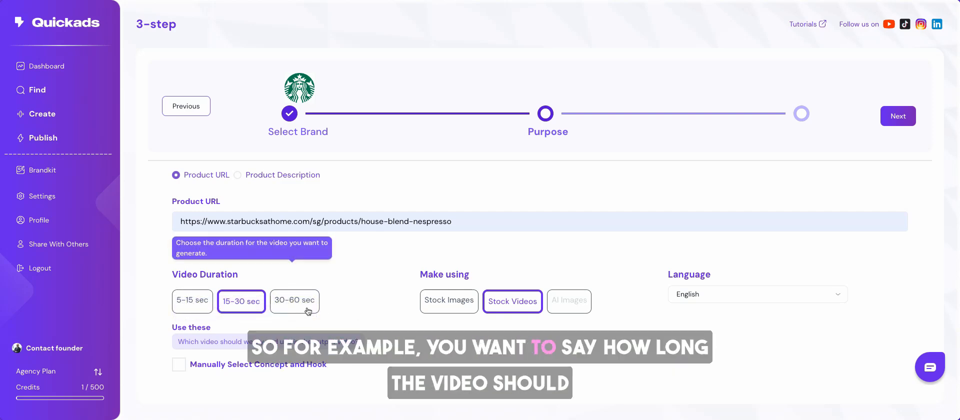
pyautogui.click(294, 300)
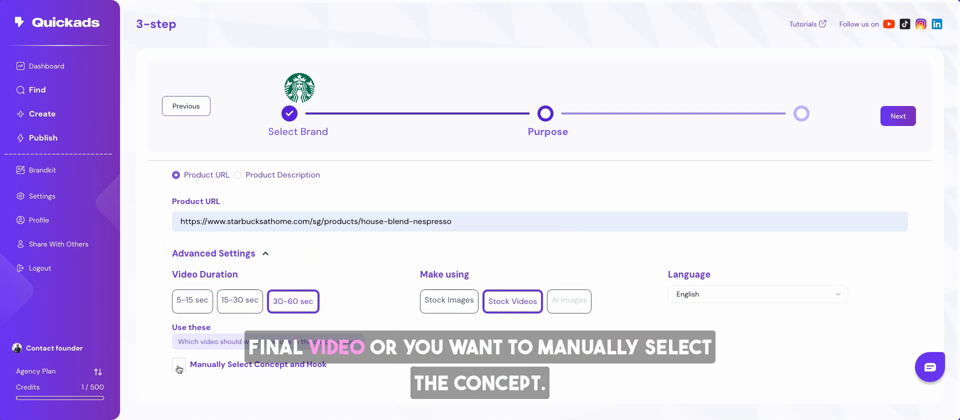
pyautogui.click(178, 365)
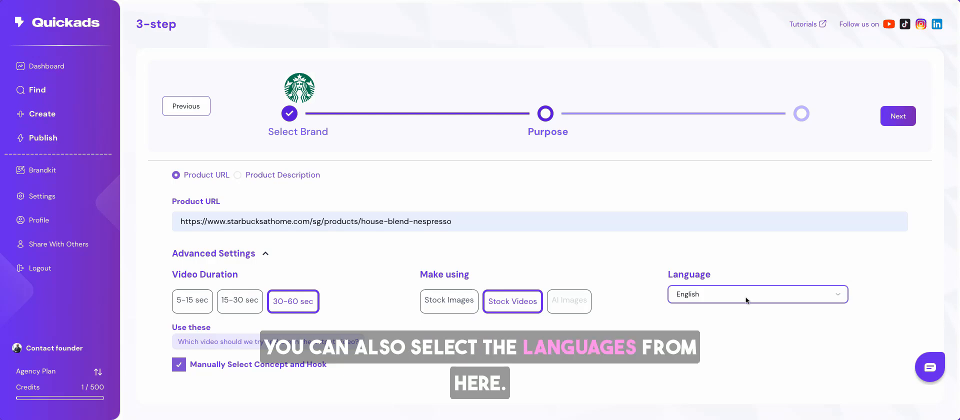
pyautogui.click(897, 115)
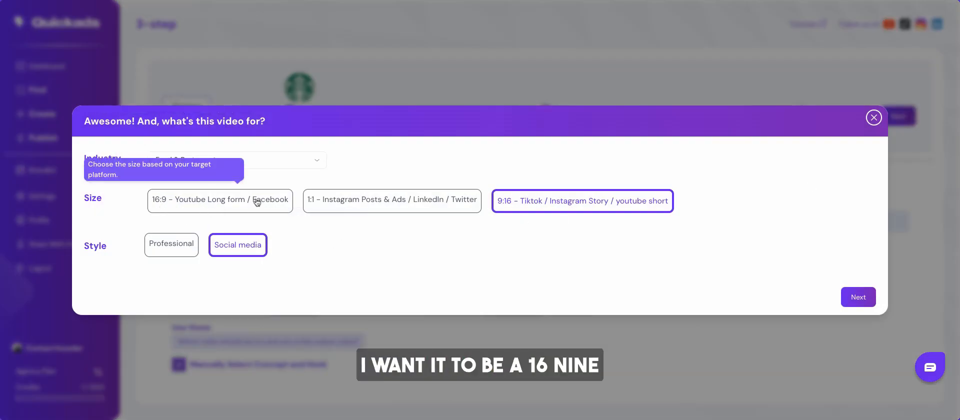
pyautogui.moveTo(301, 269)
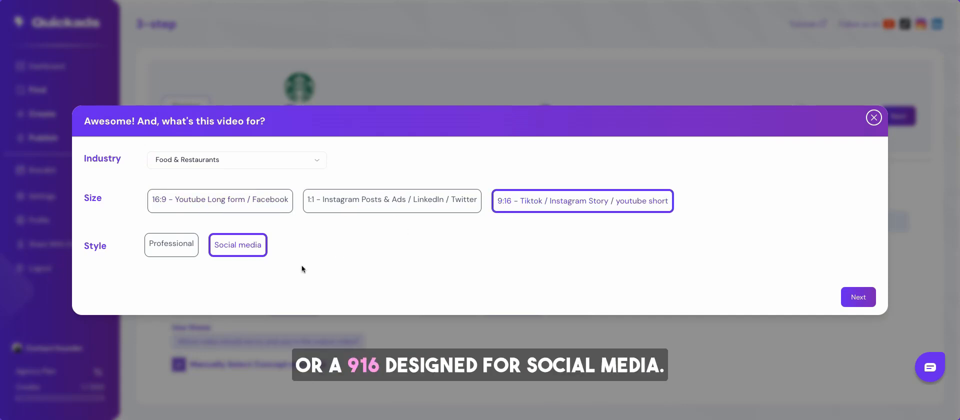
# Keep Food & Restaurants, 9:16 and Social media, and generate the Brewing Bliss concept.
pyautogui.click(859, 297)
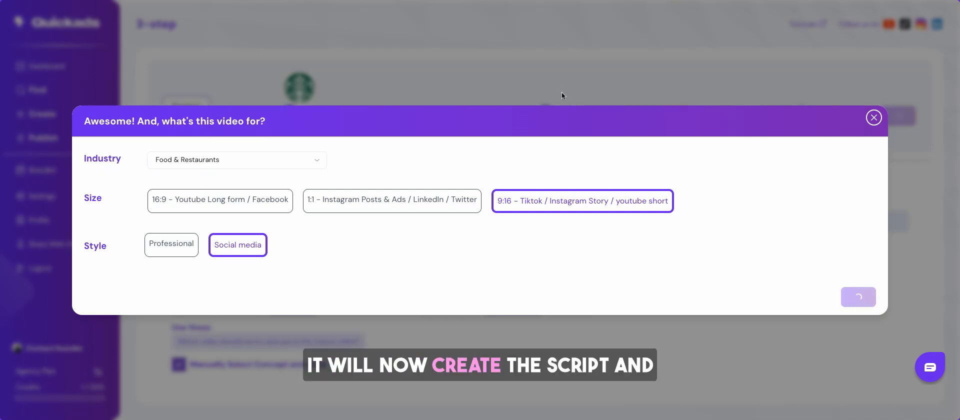
pyautogui.click(858, 297)
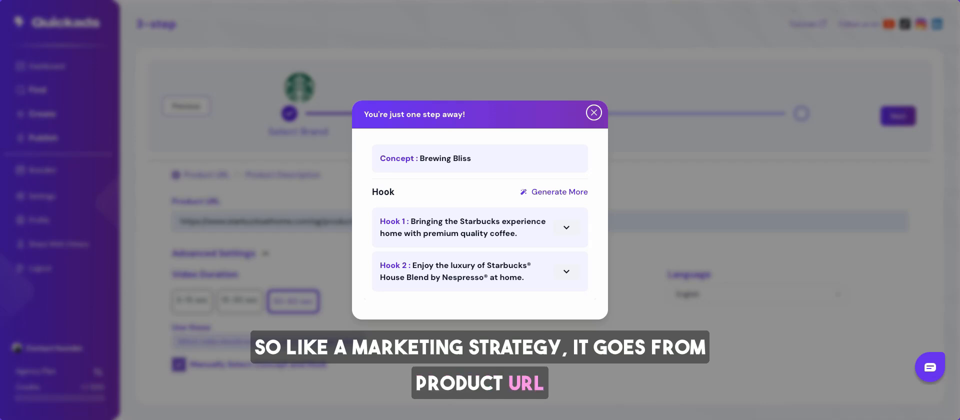
# Choose Hook 1 and the USP framework, then generate the five-scene script.
pyautogui.click(565, 227)
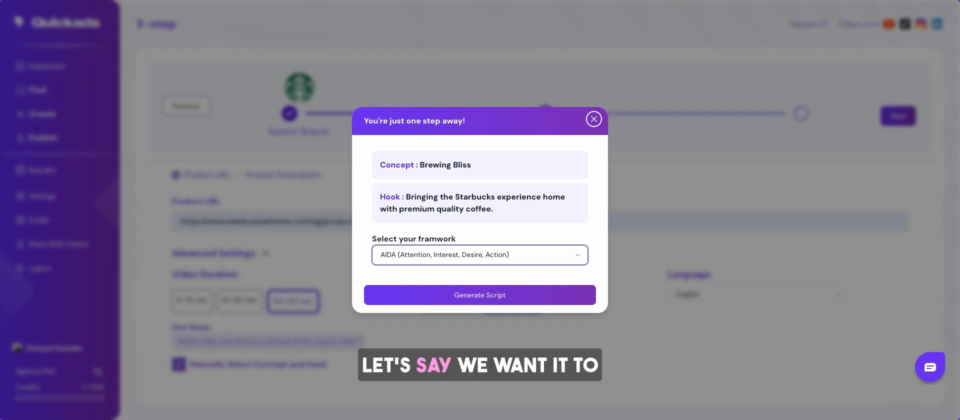
pyautogui.click(480, 254)
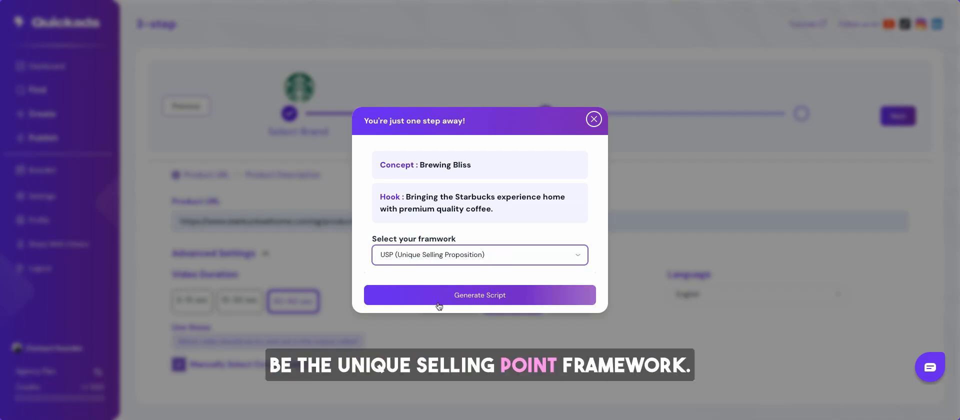
pyautogui.click(480, 294)
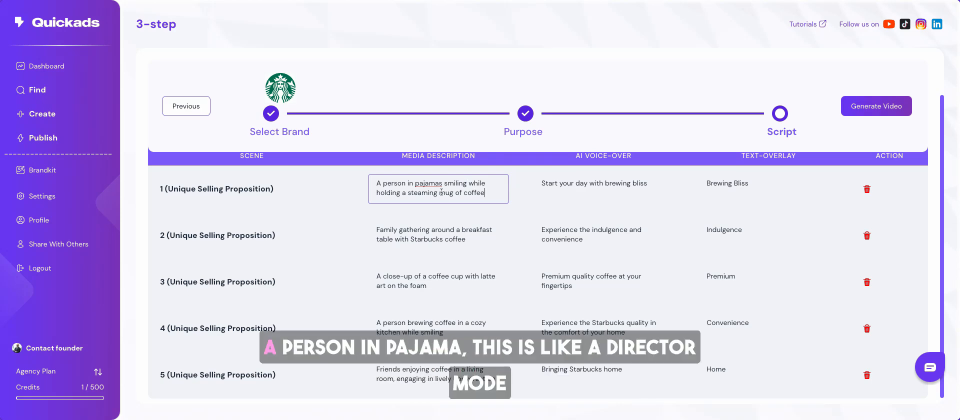
pyautogui.moveTo(488, 216)
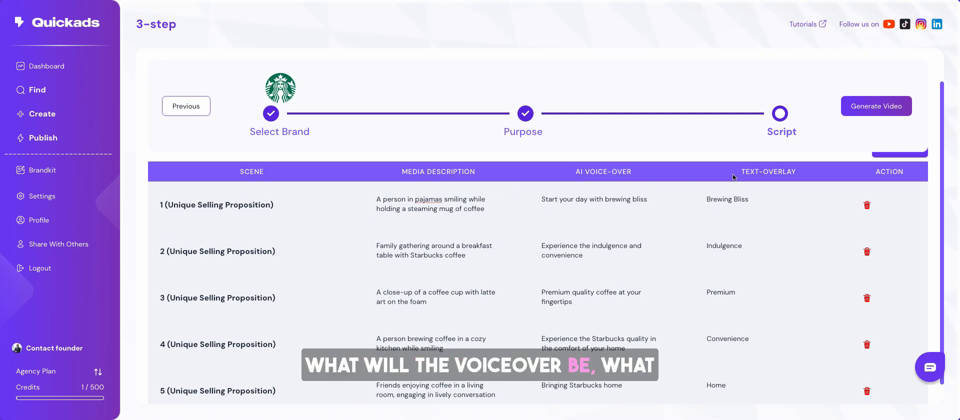
# Rewrite scene 1 as 'A professional looking into the window holding coffee' and generate the video.
pyautogui.scroll(3)
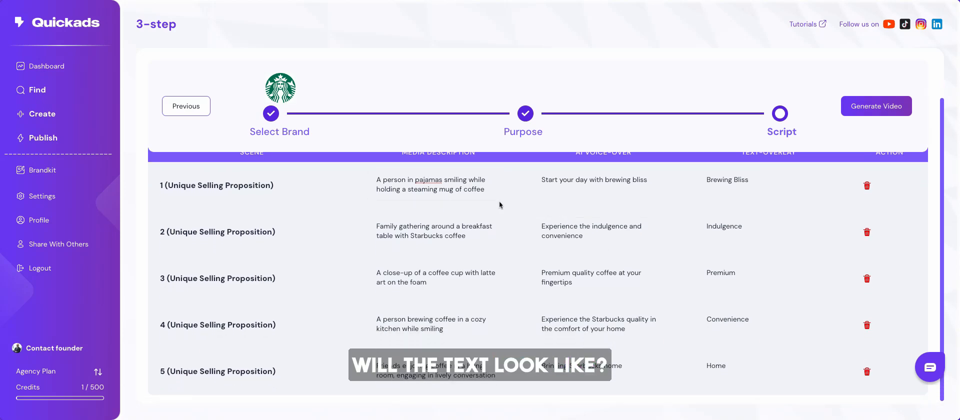
pyautogui.click(438, 185)
pyautogui.write('A professional ')
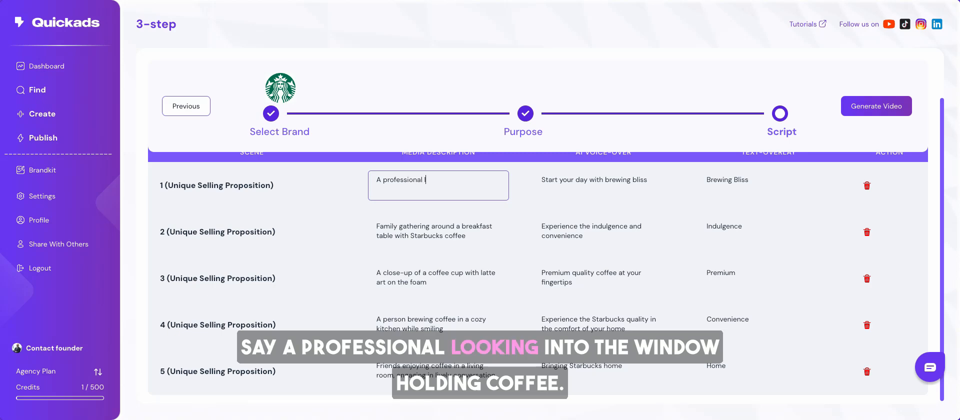
pyautogui.write('looking into the')
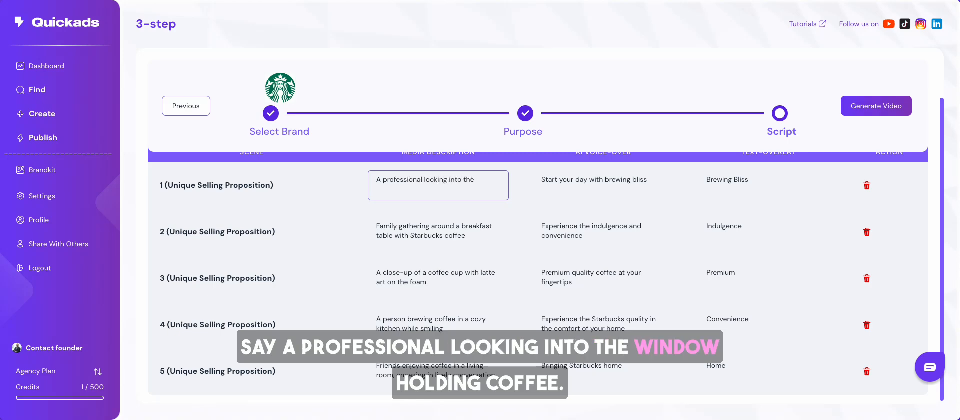
pyautogui.write('window holding coffee')
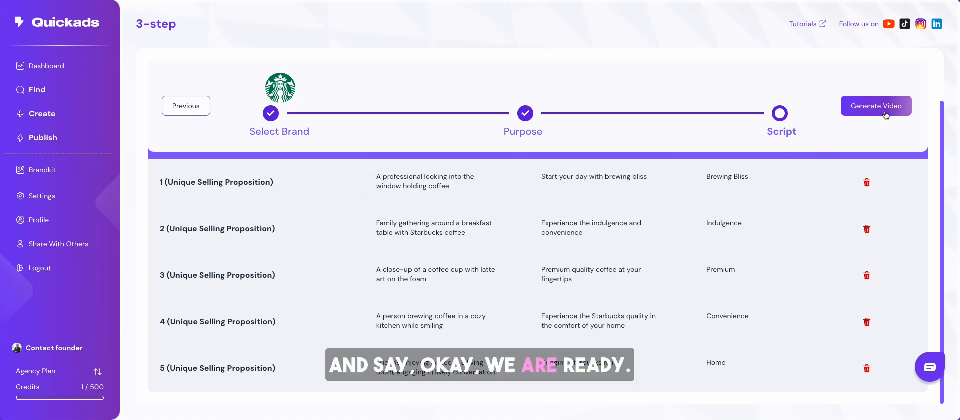
pyautogui.click(875, 106)
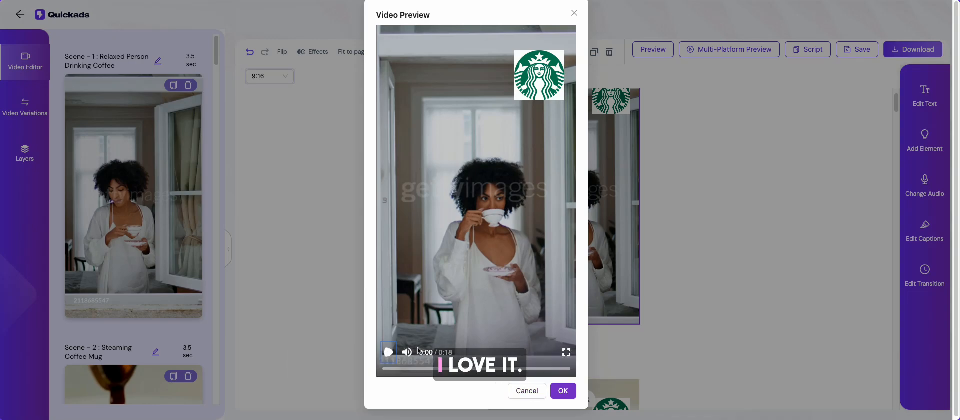
# Close the video preview and open replacement media options, reaching the image creatives page.
pyautogui.click(561, 391)
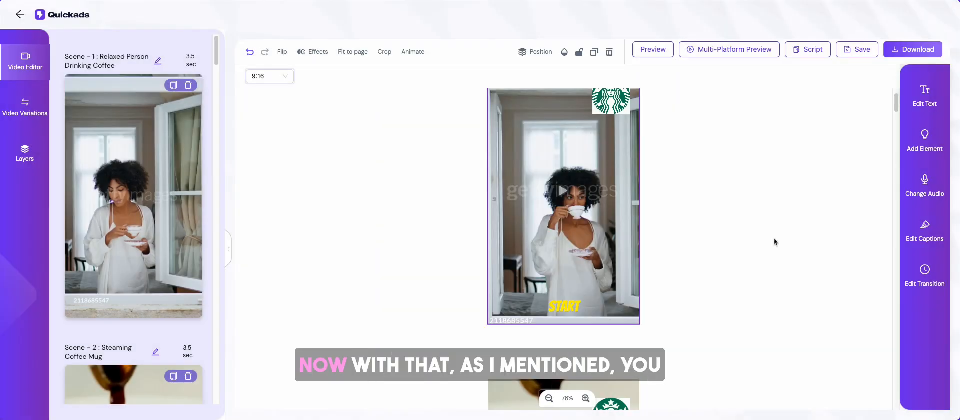
pyautogui.click(808, 49)
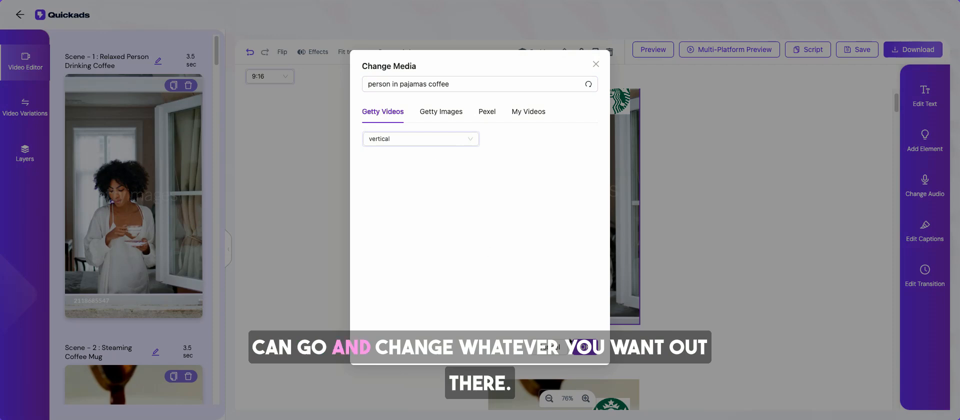
pyautogui.click(595, 63)
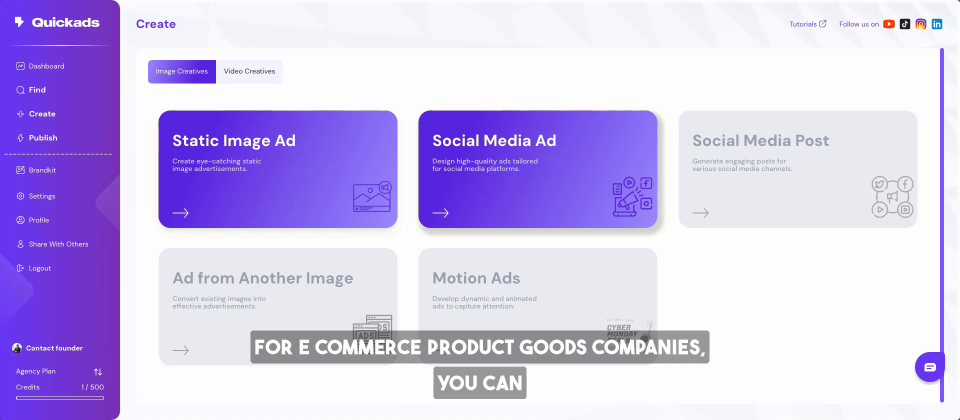
pyautogui.moveTo(469, 221)
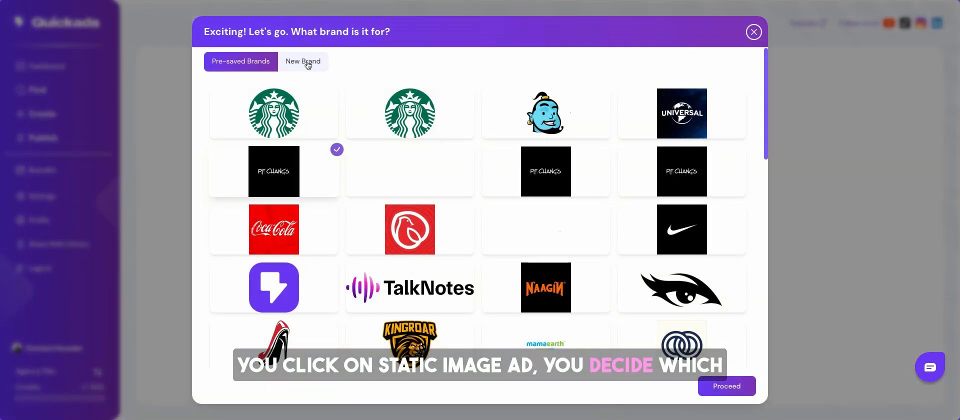
# Glance at the New Brand form, then select the pre-saved TalkNotes brand.
pyautogui.click(303, 61)
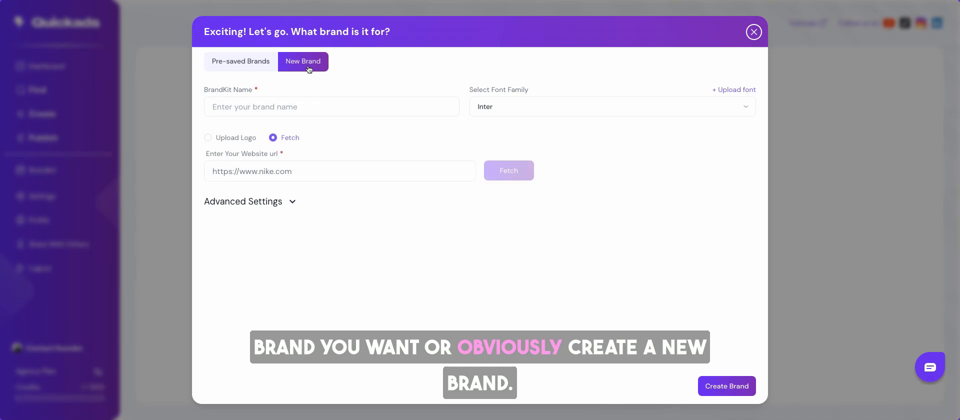
pyautogui.click(240, 61)
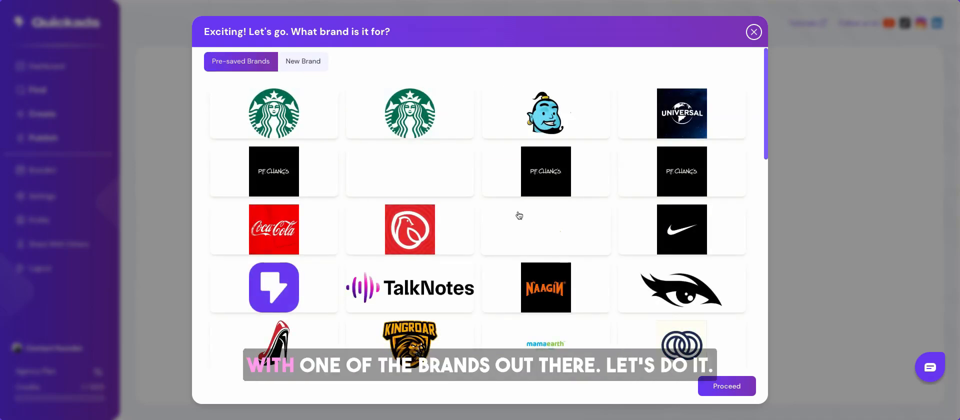
pyautogui.click(409, 288)
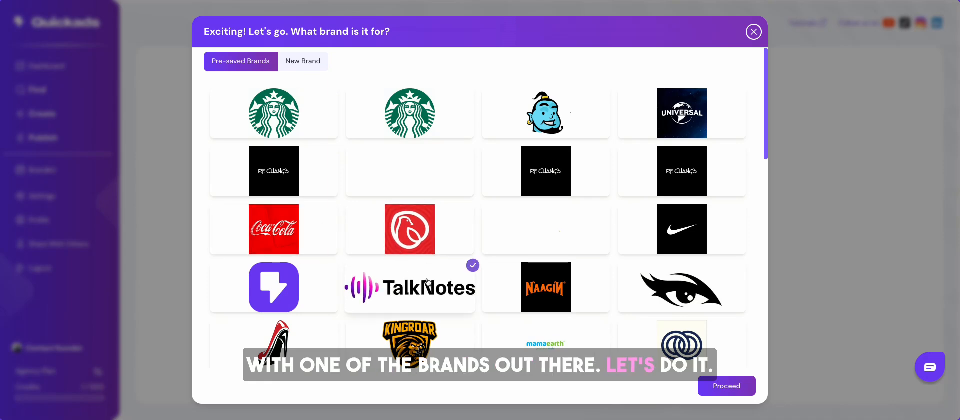
# Enter talknotes.com as the product URL, review advanced settings, and proceed to image suggestions.
pyautogui.click(726, 386)
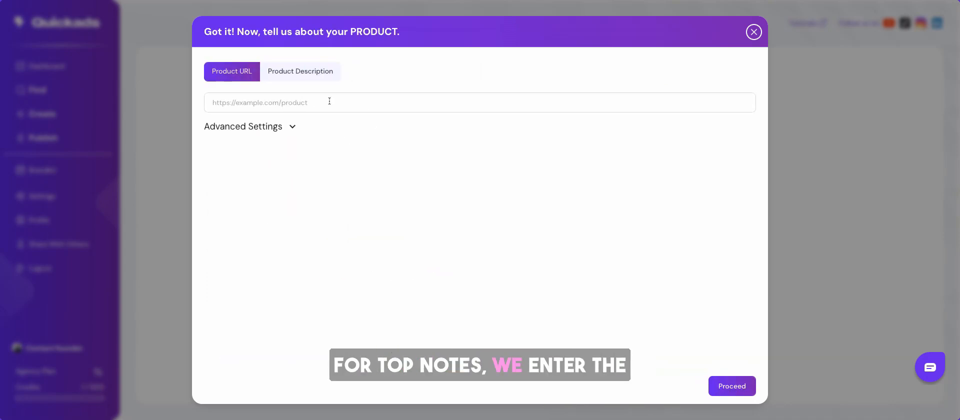
pyautogui.write('talknoyr')
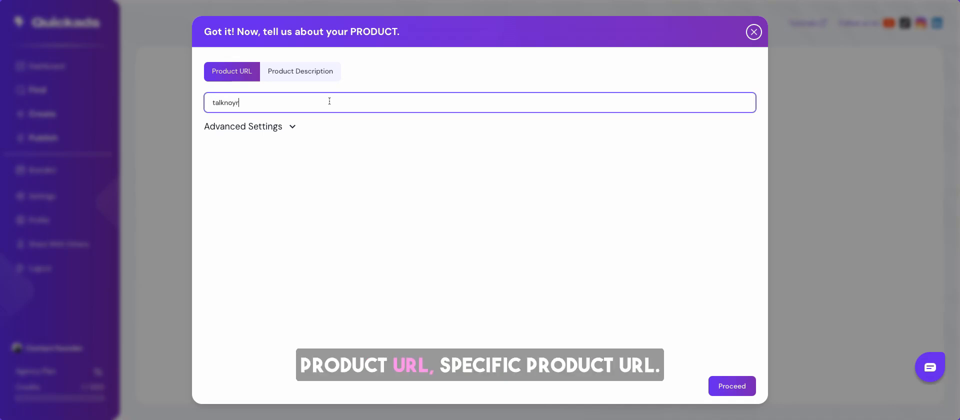
pyautogui.write('talknotes.com')
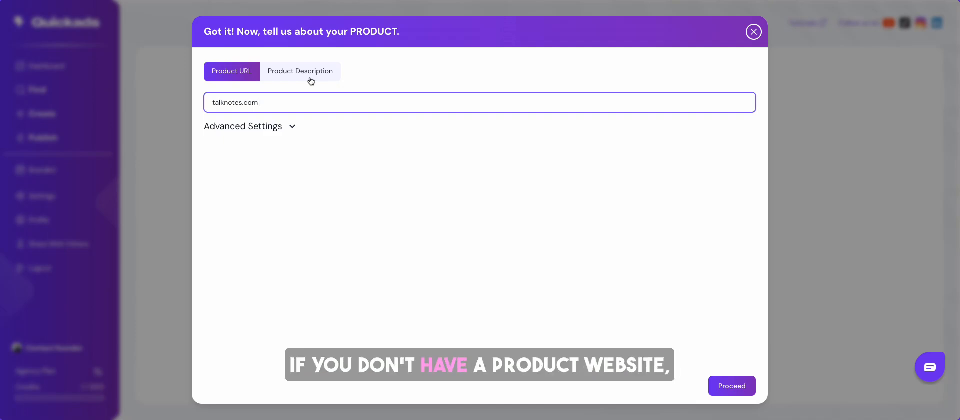
pyautogui.click(301, 71)
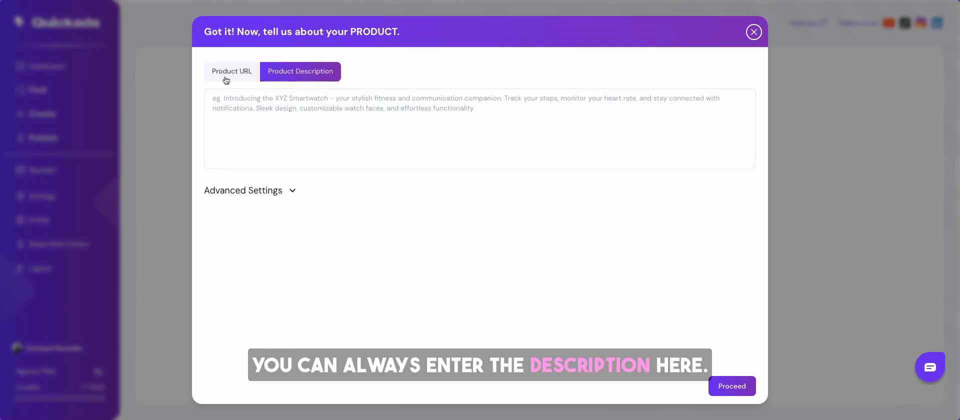
pyautogui.click(243, 191)
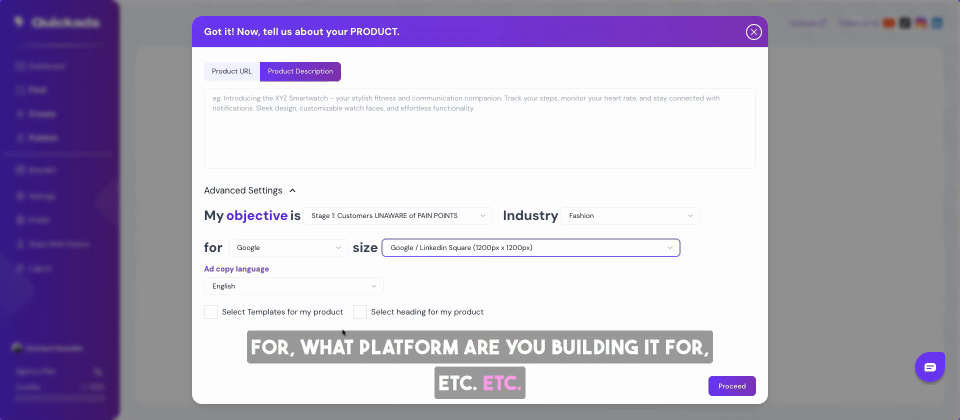
pyautogui.click(232, 71)
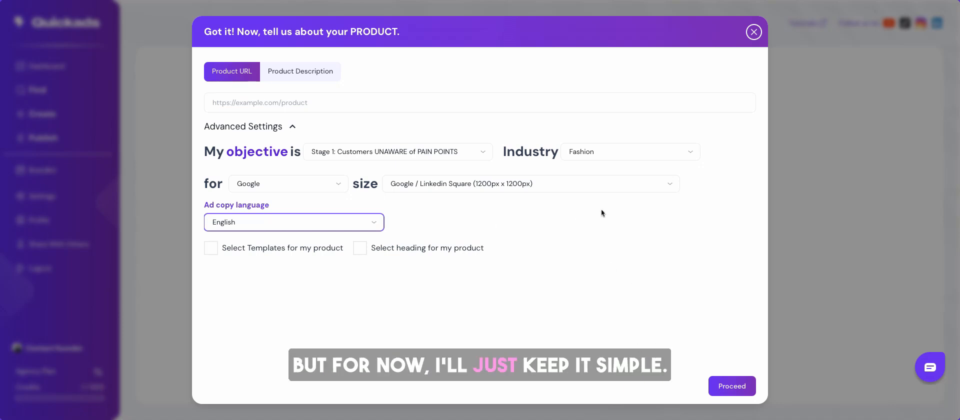
pyautogui.click(732, 385)
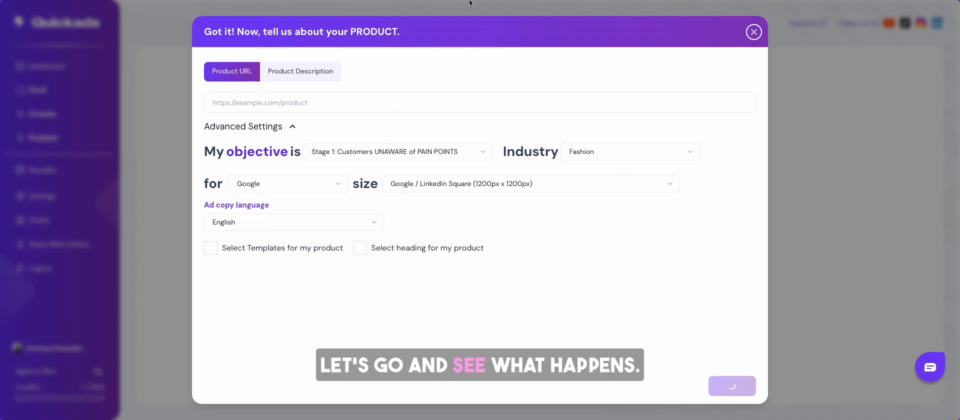
pyautogui.click(731, 385)
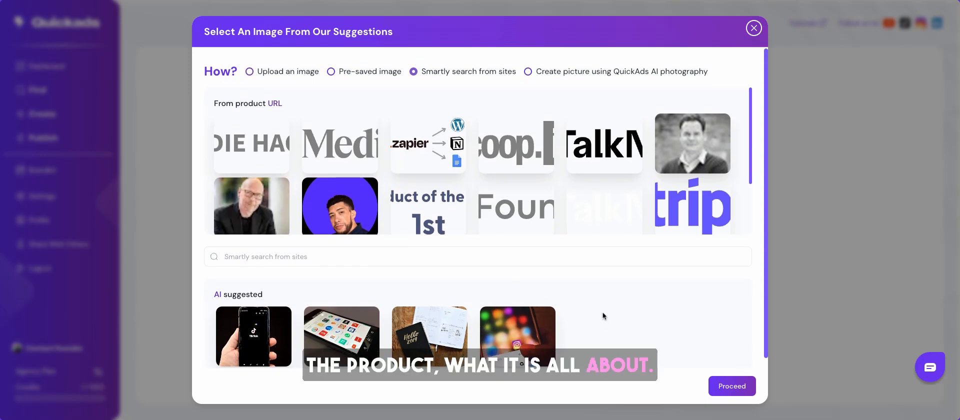
# Generate an AI photo of a professional looking at a phone and use it in the template.
pyautogui.click(526, 71)
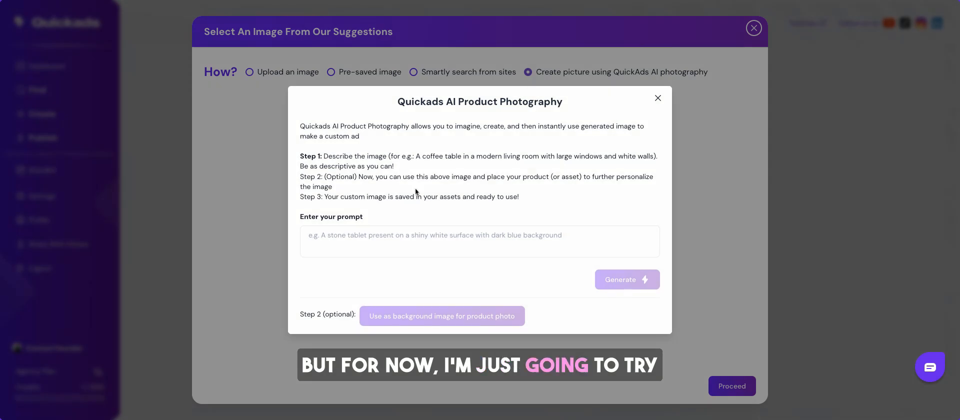
pyautogui.click(480, 241)
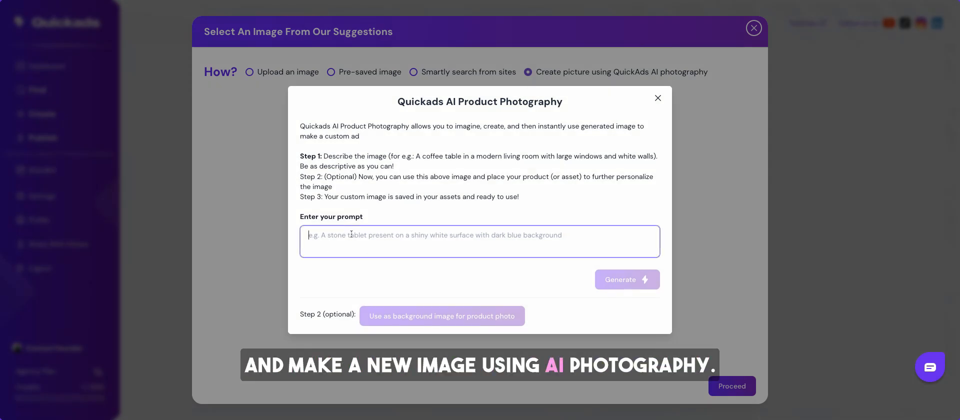
pyautogui.write('A rpot')
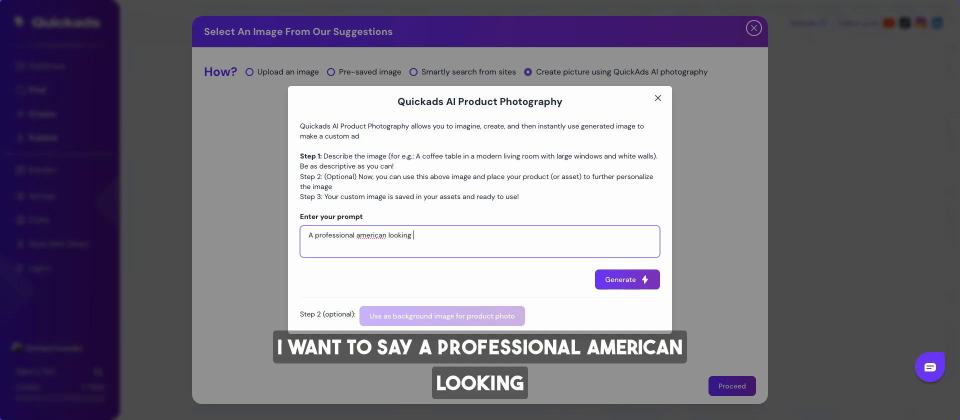
pyautogui.write('into the')
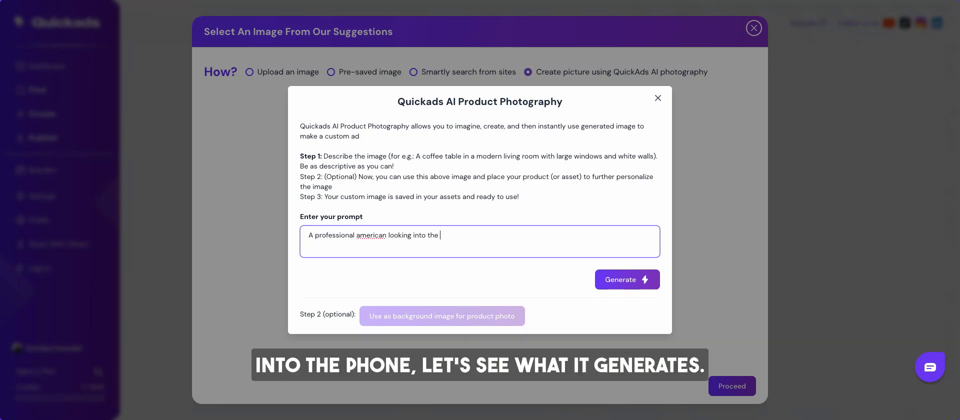
pyautogui.click(626, 279)
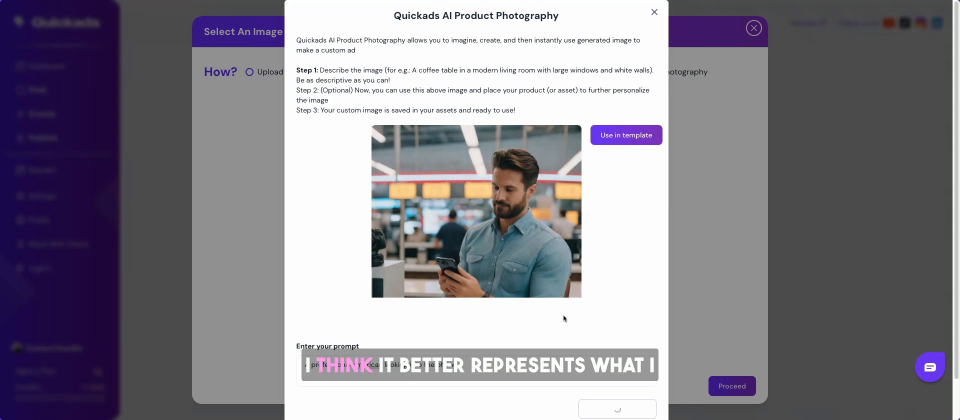
pyautogui.click(625, 134)
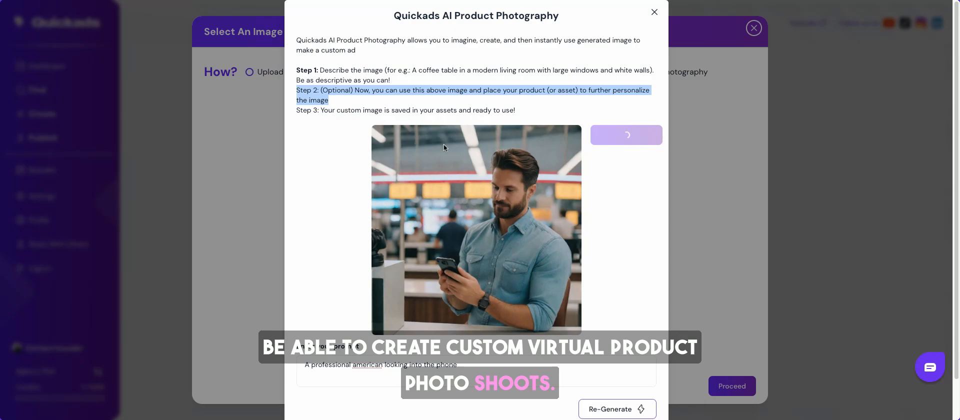
pyautogui.click(653, 12)
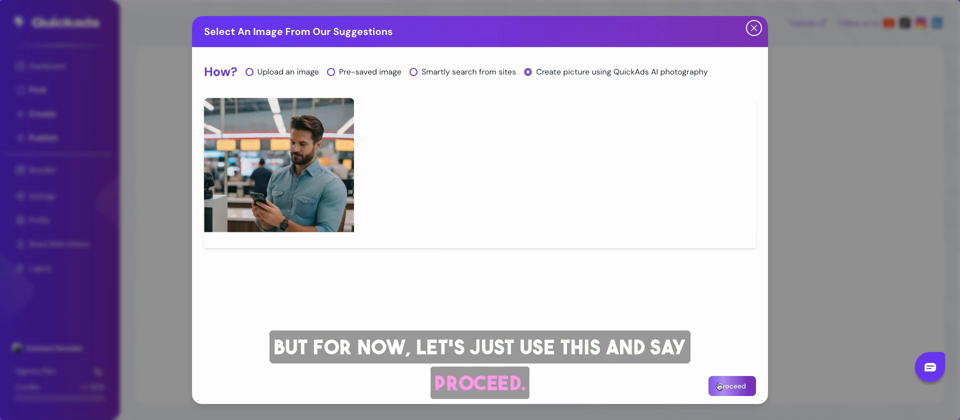
# Build the ad keeping the photo's background, then select the heading on the canvas.
pyautogui.click(731, 385)
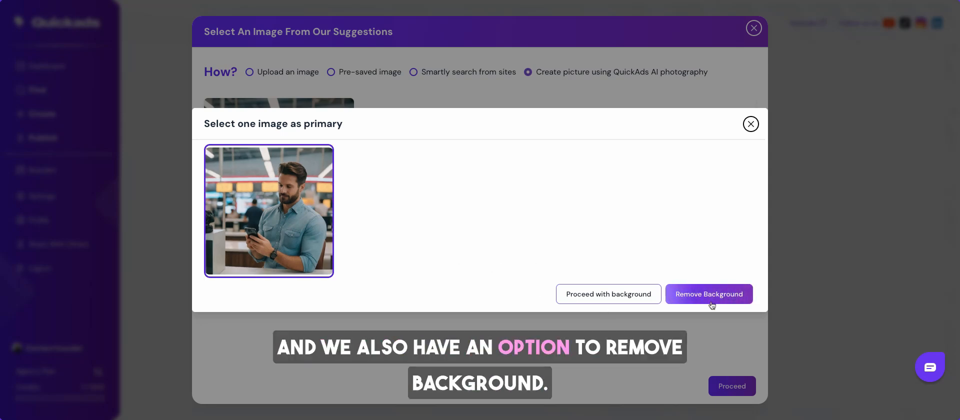
pyautogui.click(608, 294)
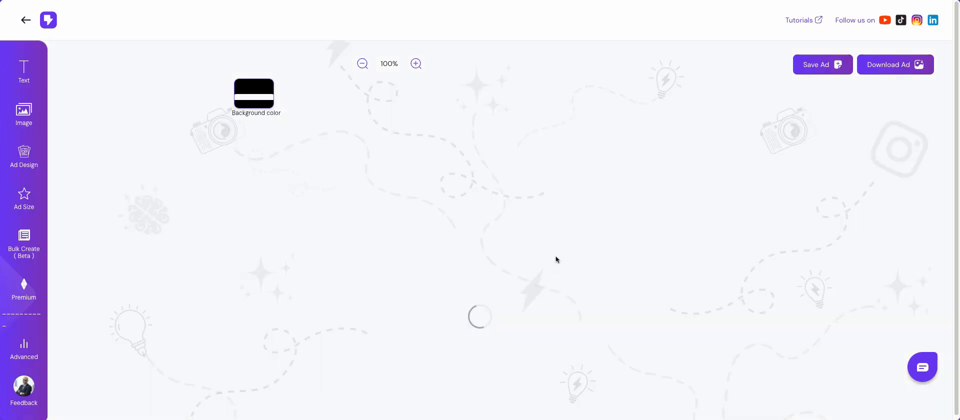
pyautogui.click(23, 71)
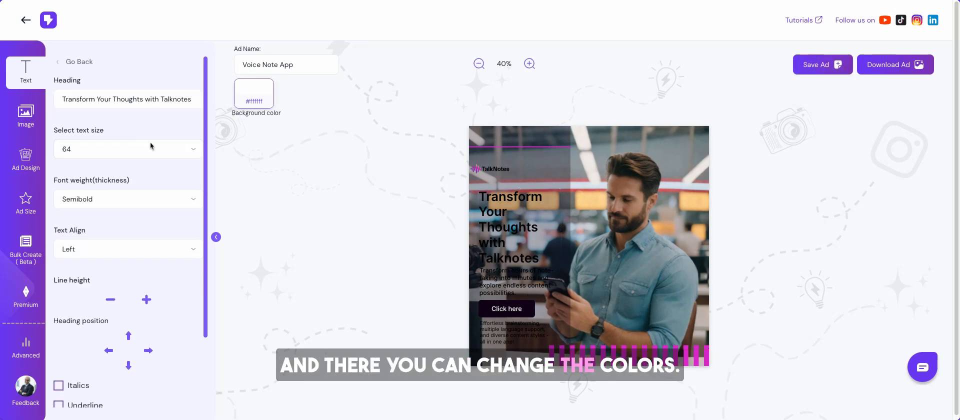
pyautogui.click(508, 227)
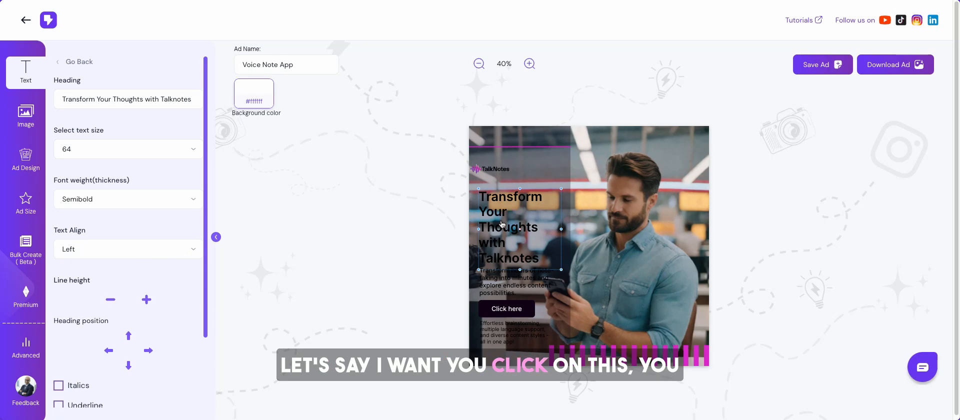
# Make the heading colour #f5f5f5 and apply a different Ad Design template.
pyautogui.click(127, 99)
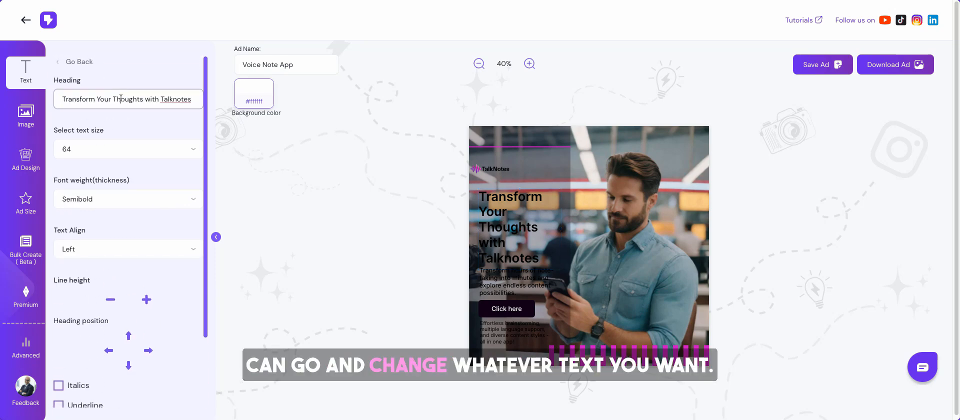
pyautogui.scroll(-3)
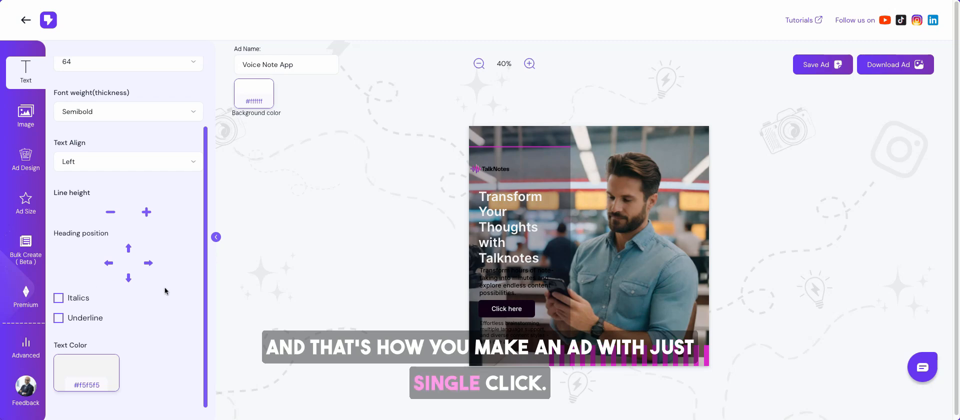
pyautogui.click(25, 161)
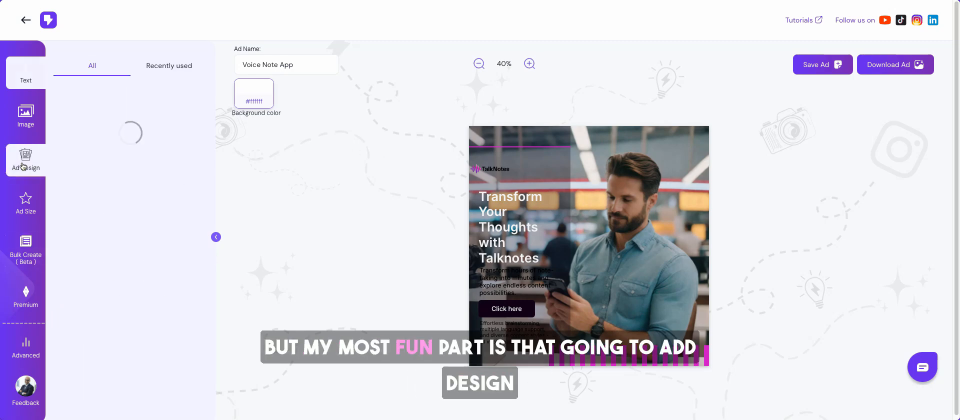
pyautogui.click(25, 159)
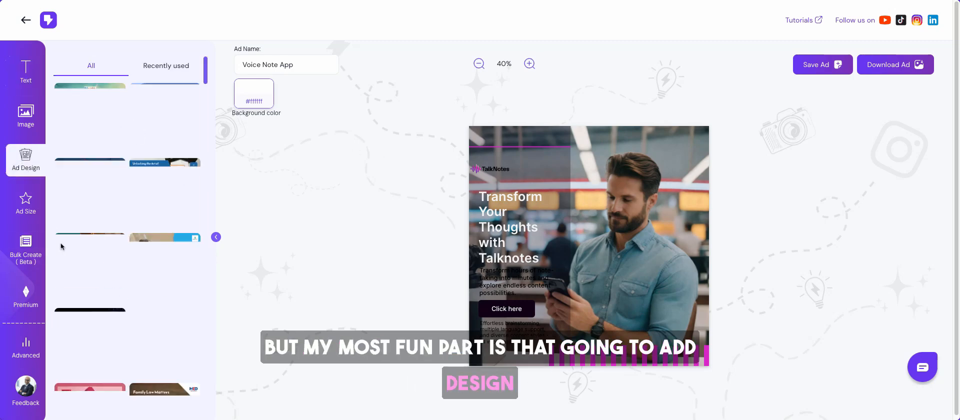
pyautogui.scroll(-3)
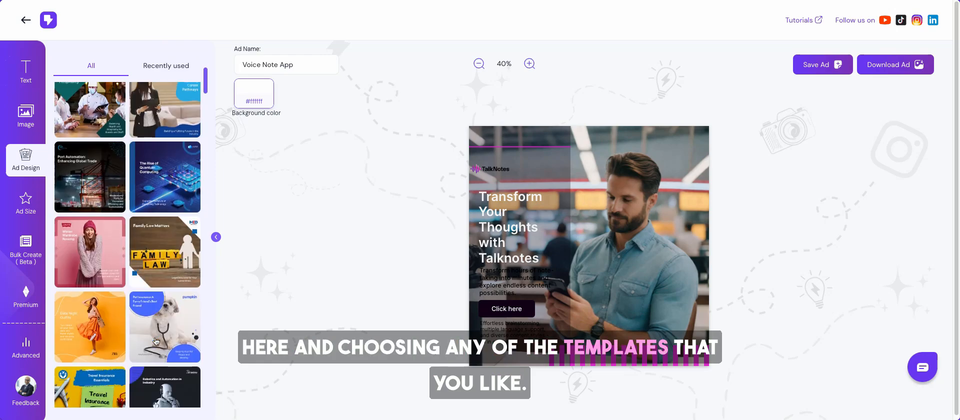
pyautogui.scroll(-3)
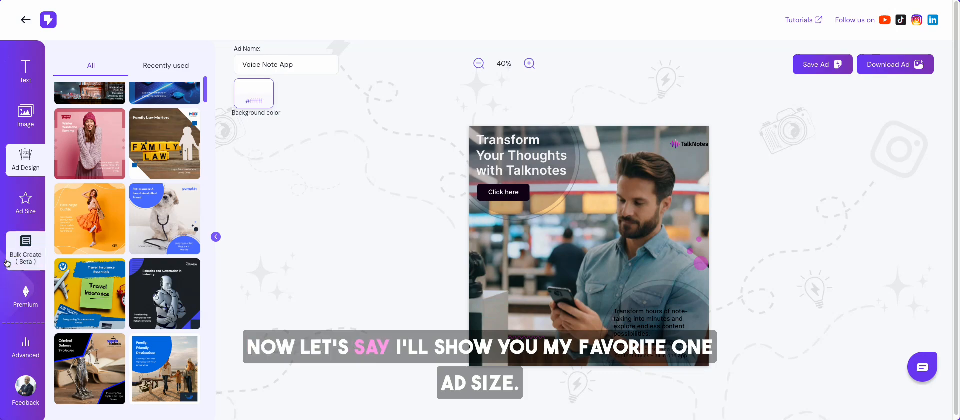
# Resize the ad to Facebook Cover, move the second paragraph below the first, and start Bulk Create.
pyautogui.click(25, 204)
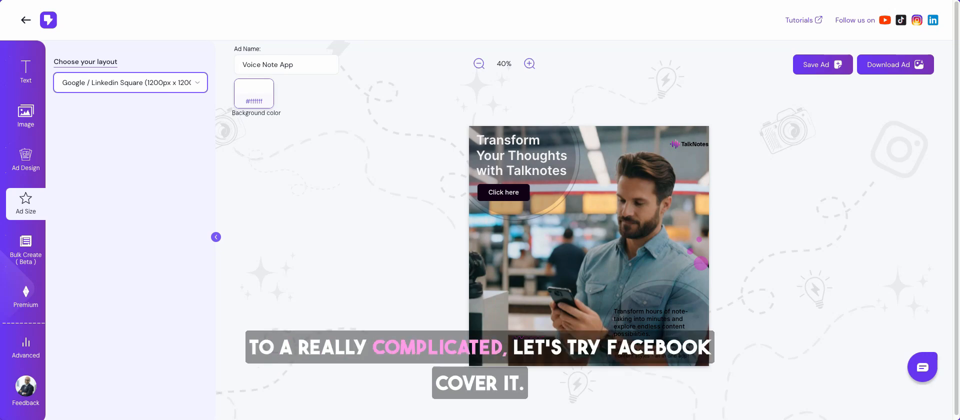
pyautogui.click(130, 82)
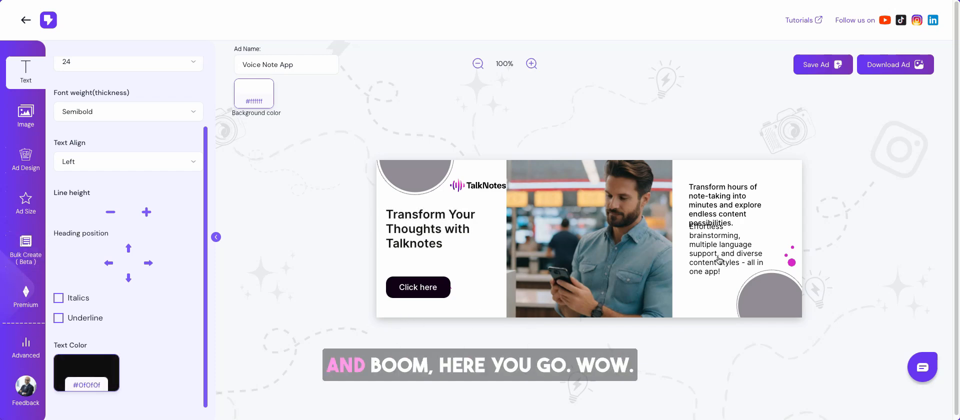
pyautogui.click(726, 260)
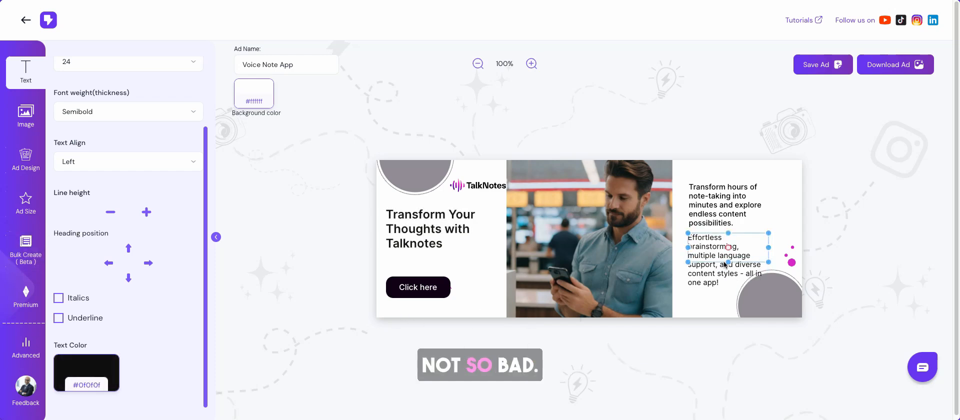
pyautogui.click(24, 248)
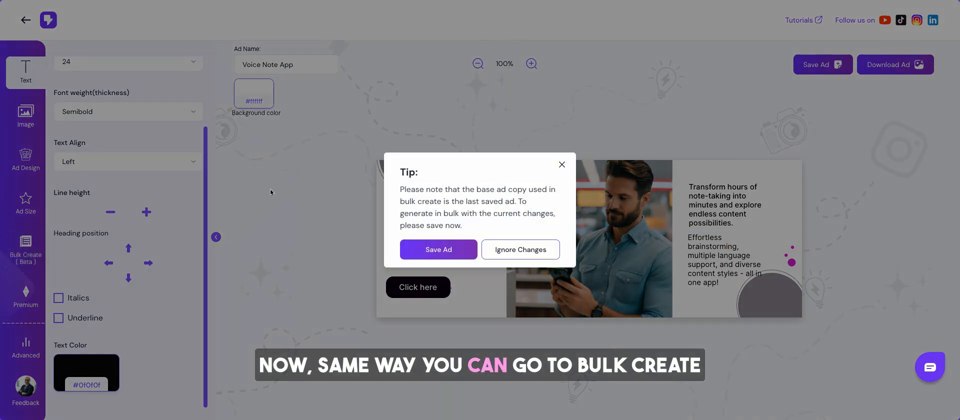
# Save the ad, generate the Voice Note App_1 variation, and set its heading size to 16.
pyautogui.click(439, 250)
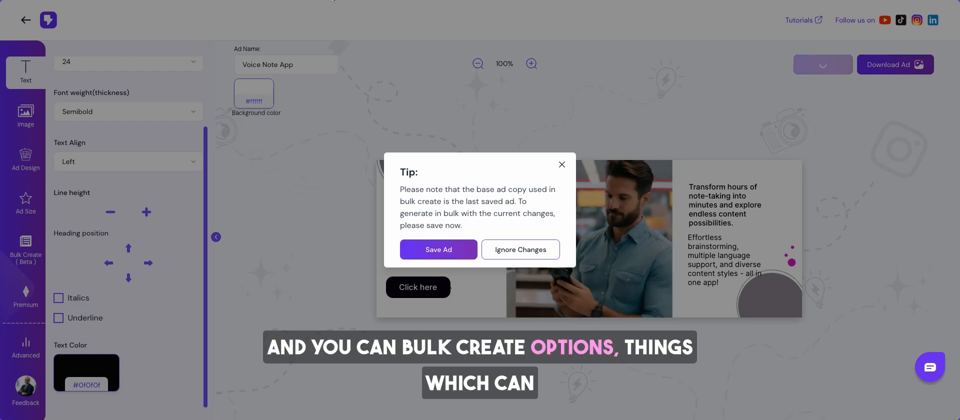
pyautogui.click(439, 249)
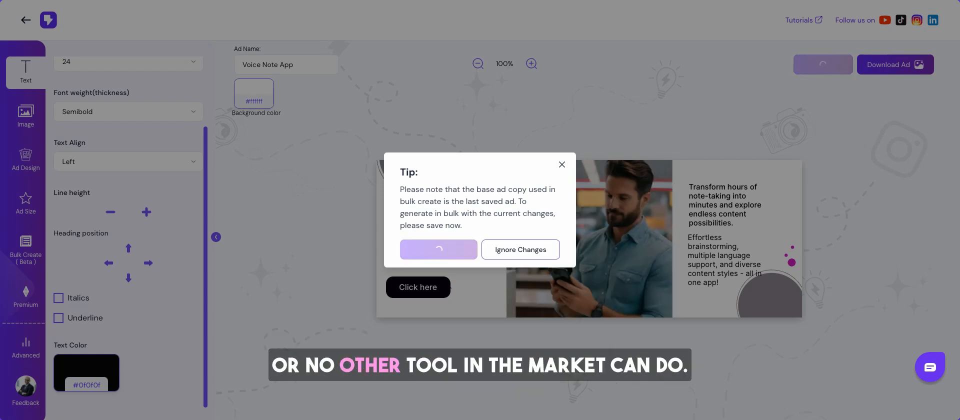
pyautogui.click(438, 249)
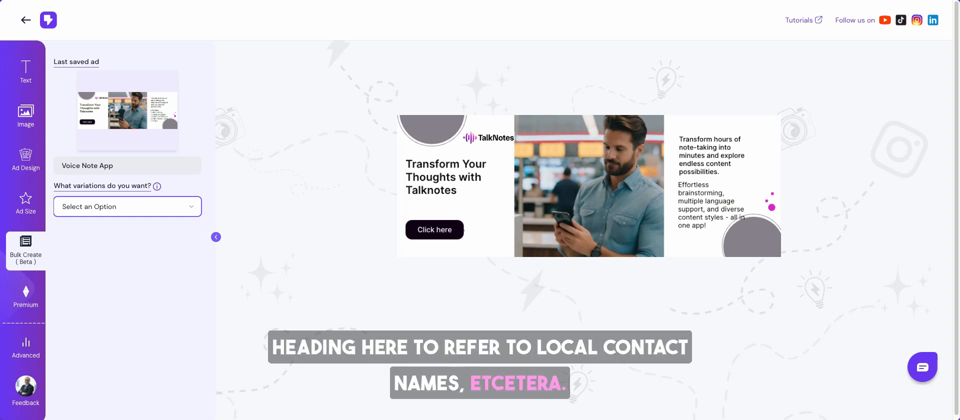
pyautogui.click(127, 207)
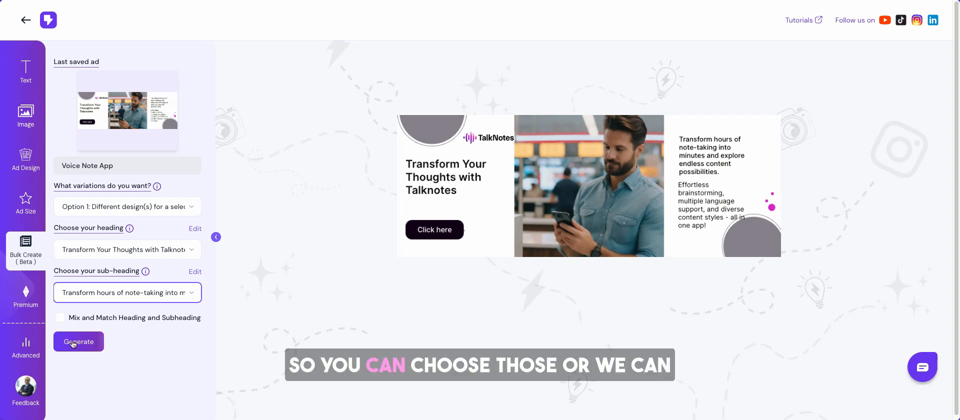
pyautogui.click(78, 341)
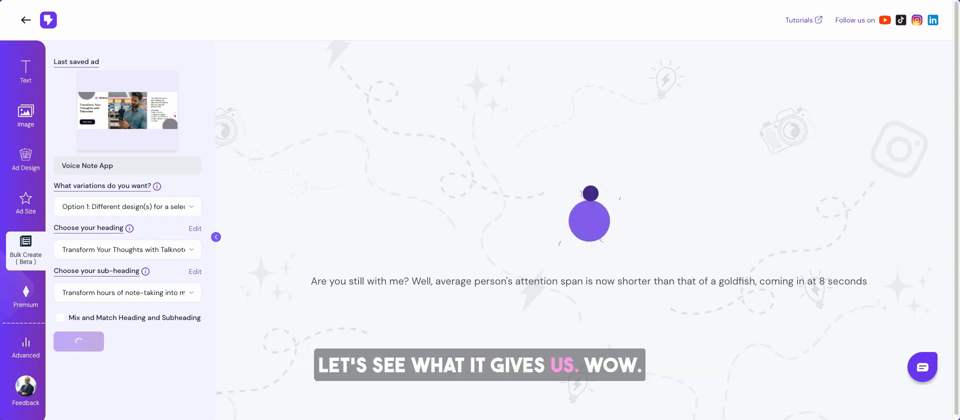
pyautogui.click(78, 341)
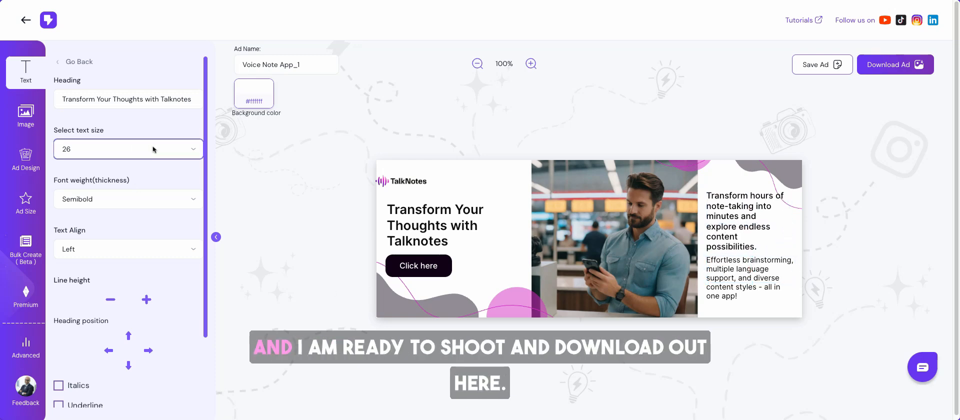
pyautogui.click(122, 149)
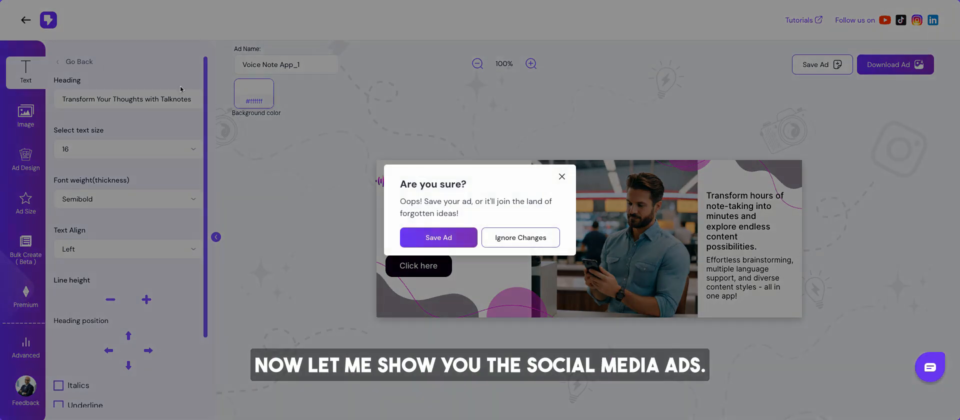
# Discard the variation's edits and start an Image Creatives ad for the TalkNotes brand.
pyautogui.click(519, 238)
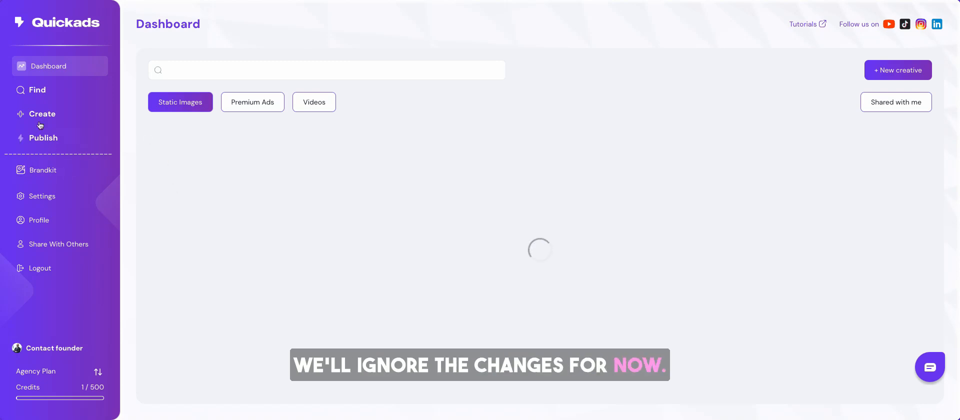
pyautogui.click(42, 114)
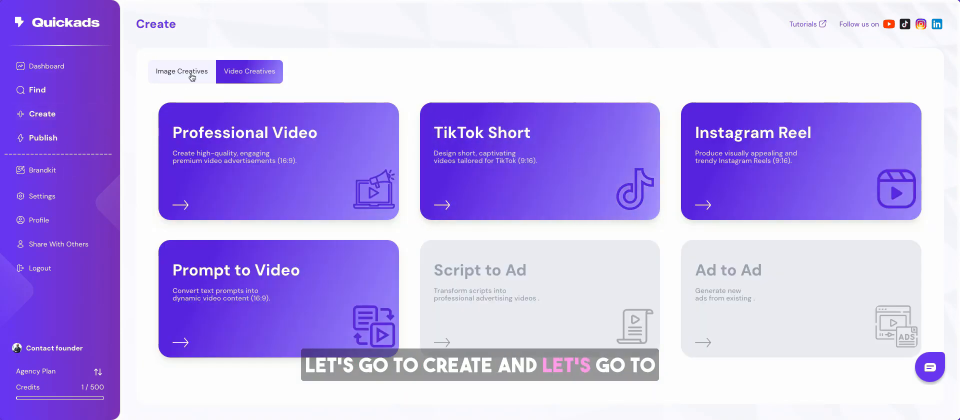
pyautogui.click(181, 71)
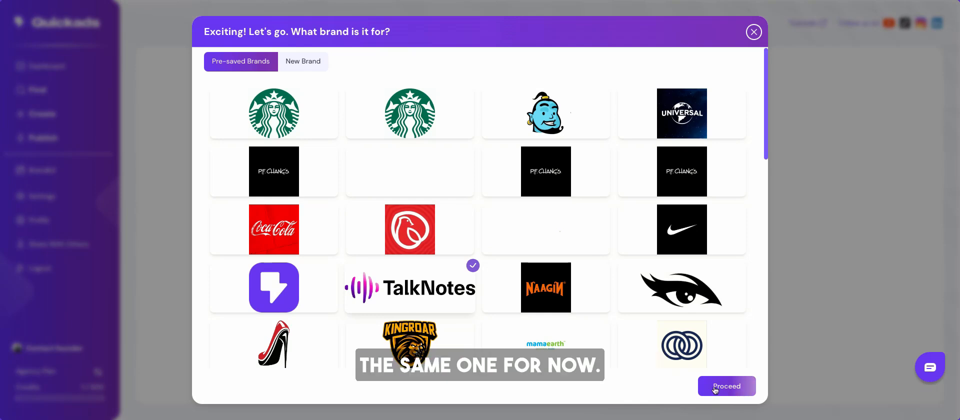
pyautogui.click(726, 385)
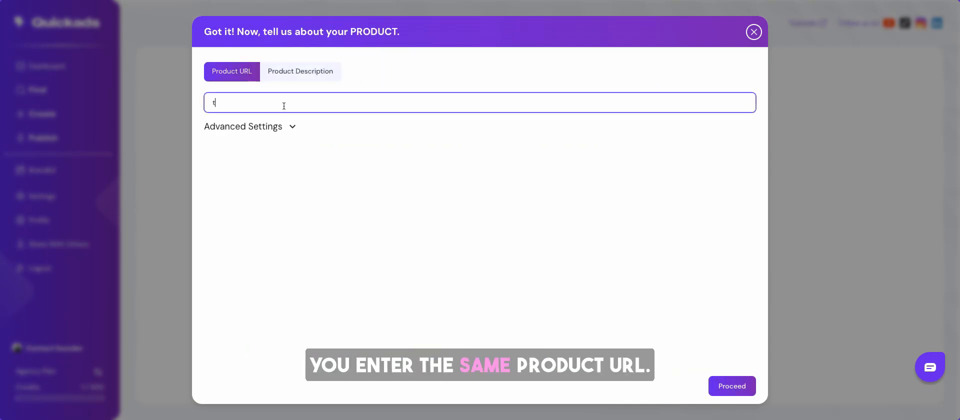
# Enter talknotes.com as the product URL, expand Advanced Settings, and generate the ad.
pyautogui.write('talknotes.com')
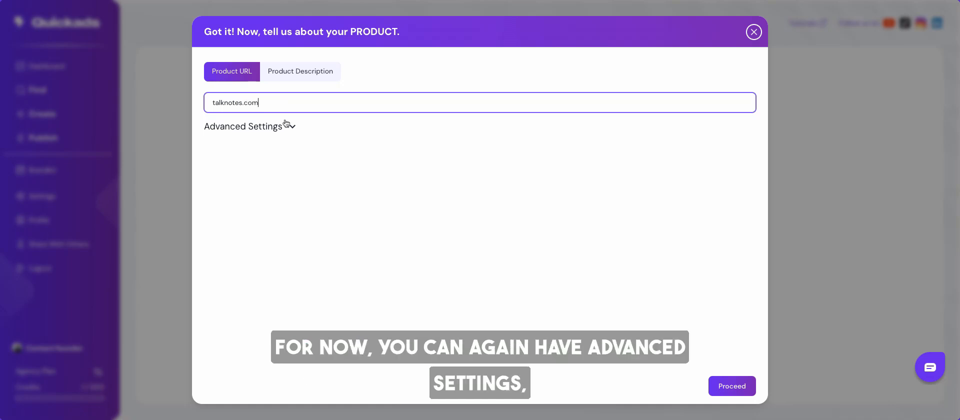
pyautogui.click(243, 126)
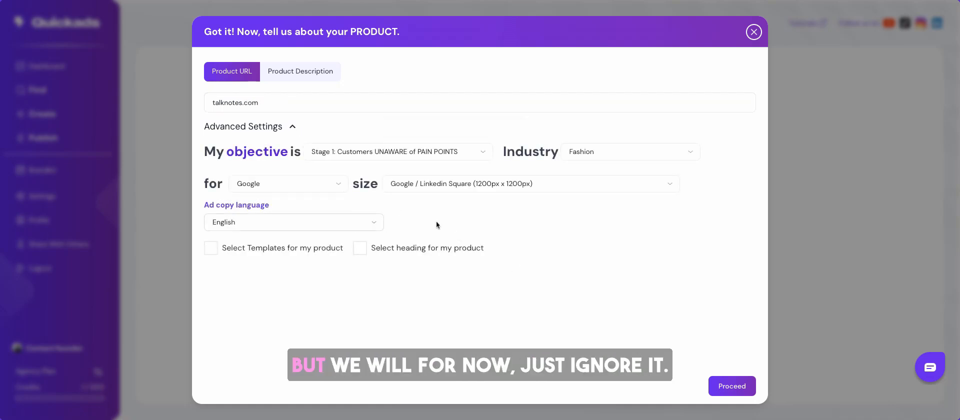
pyautogui.click(731, 385)
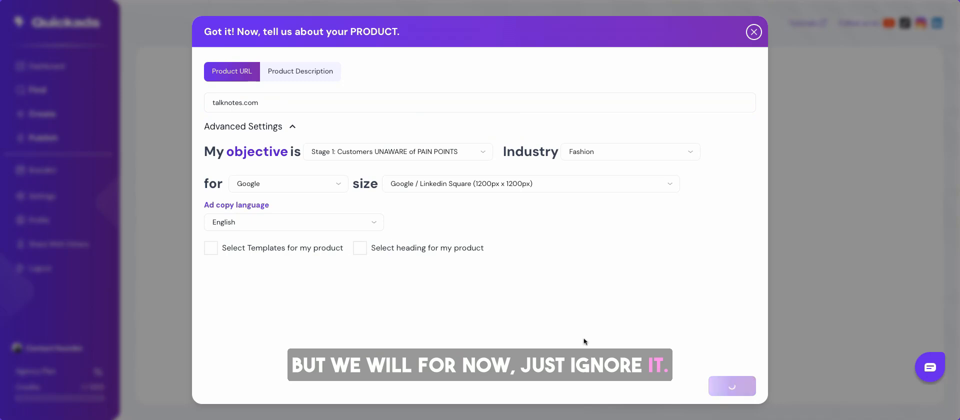
pyautogui.click(731, 385)
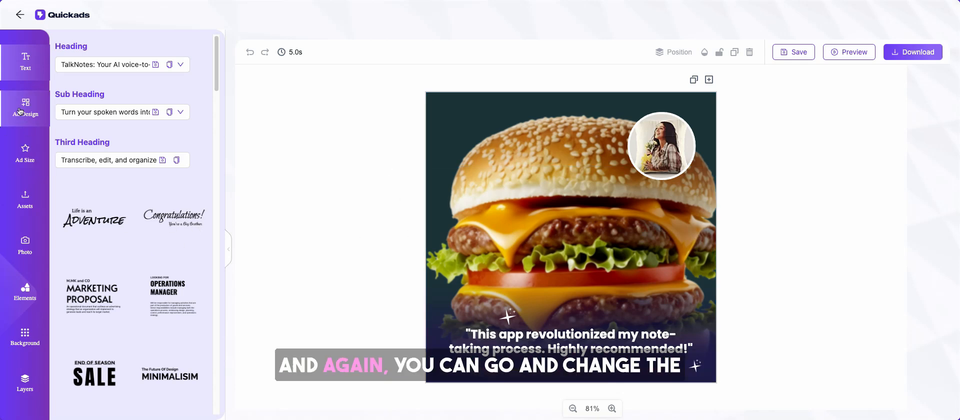
# Apply the price pop-up design, browse the social size presets, and return to the Dashboard.
pyautogui.click(24, 108)
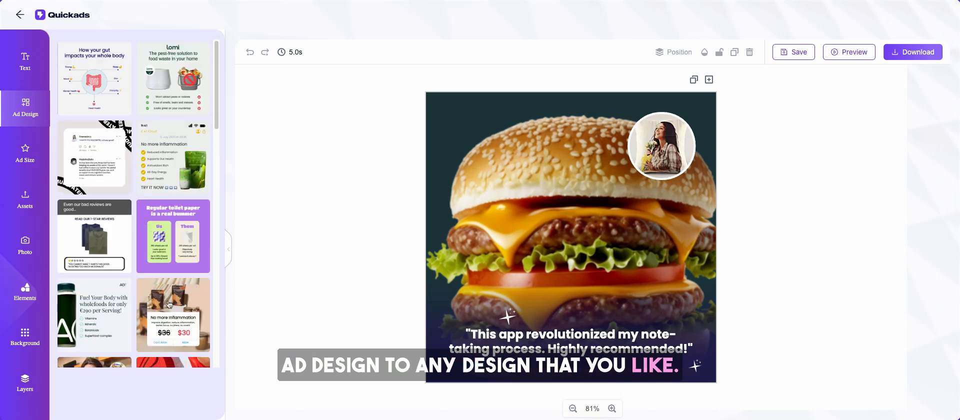
pyautogui.scroll(-3)
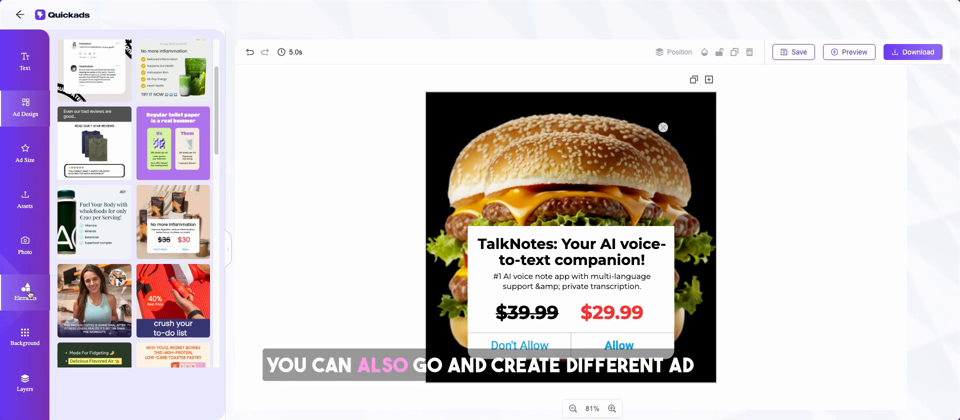
pyautogui.click(25, 153)
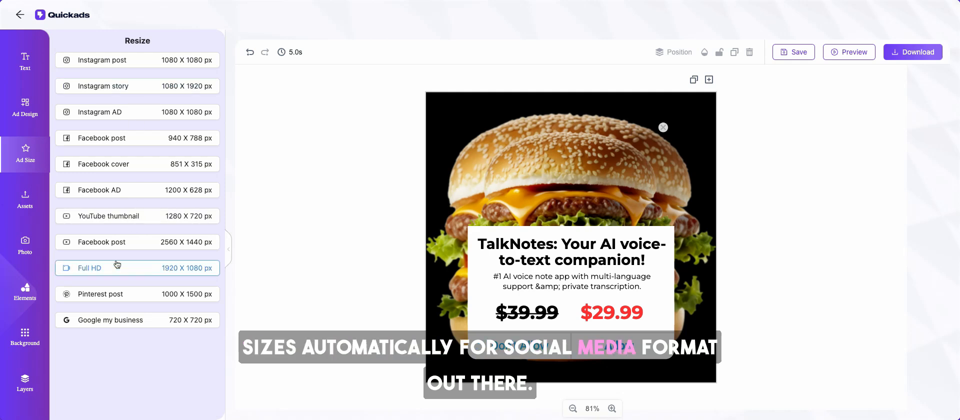
pyautogui.click(496, 158)
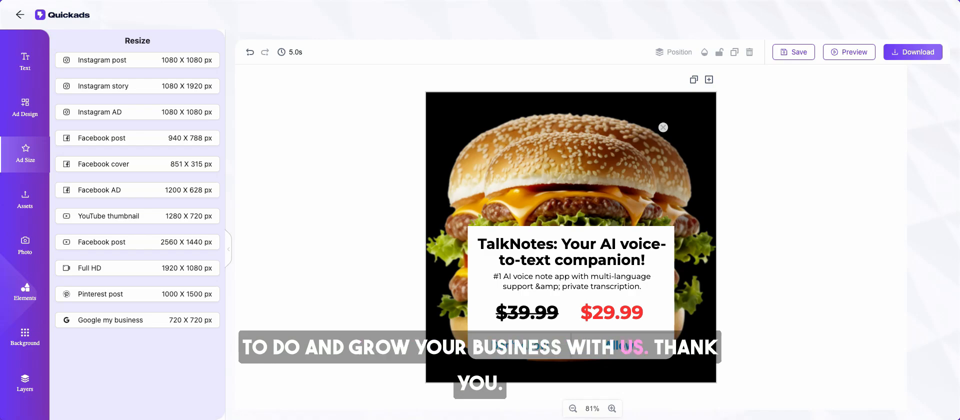
pyautogui.click(20, 14)
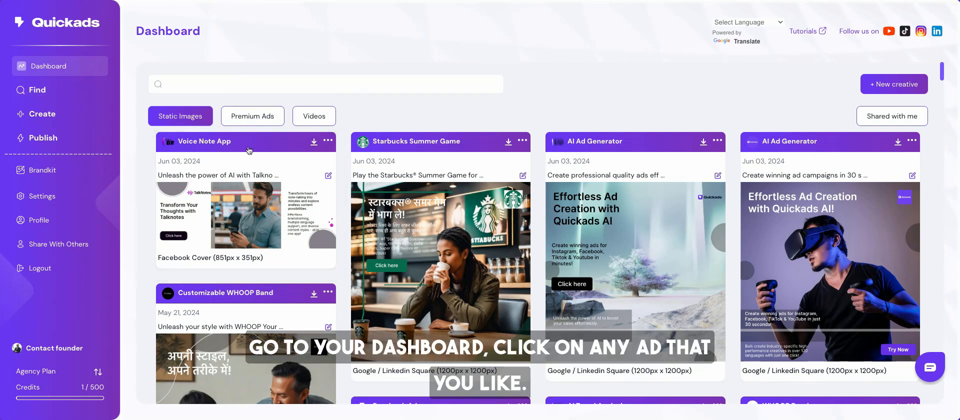
# Choose Publish from the Voice Note App card's options menu.
pyautogui.click(328, 142)
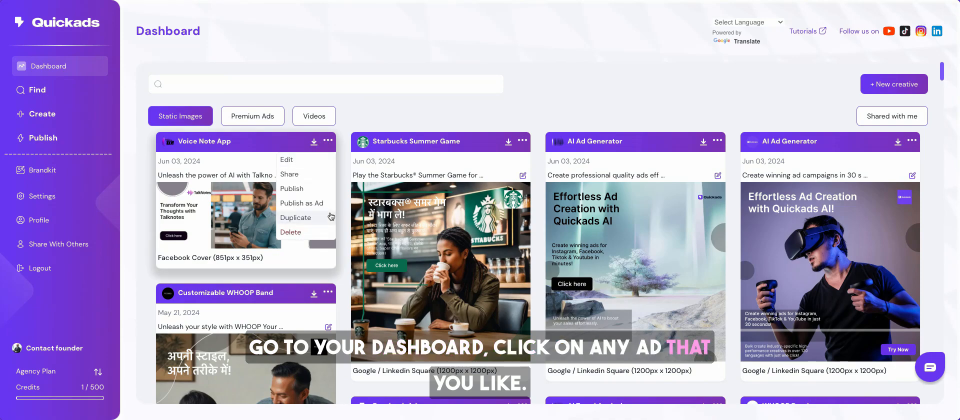
pyautogui.moveTo(292, 189)
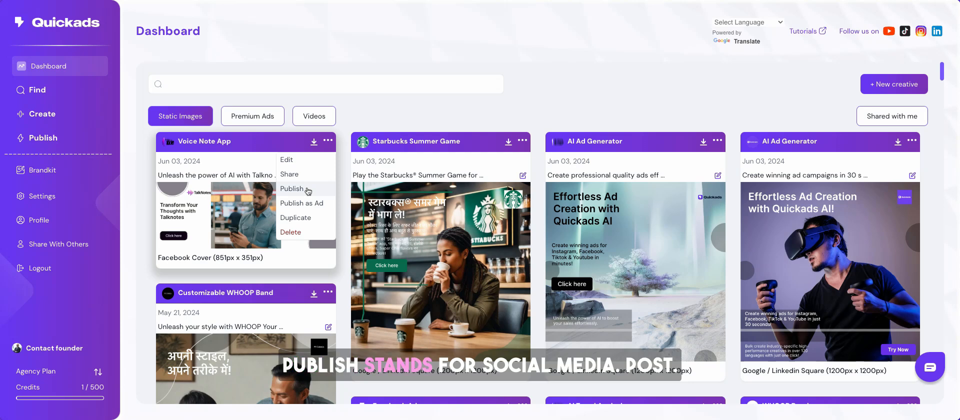
pyautogui.moveTo(301, 203)
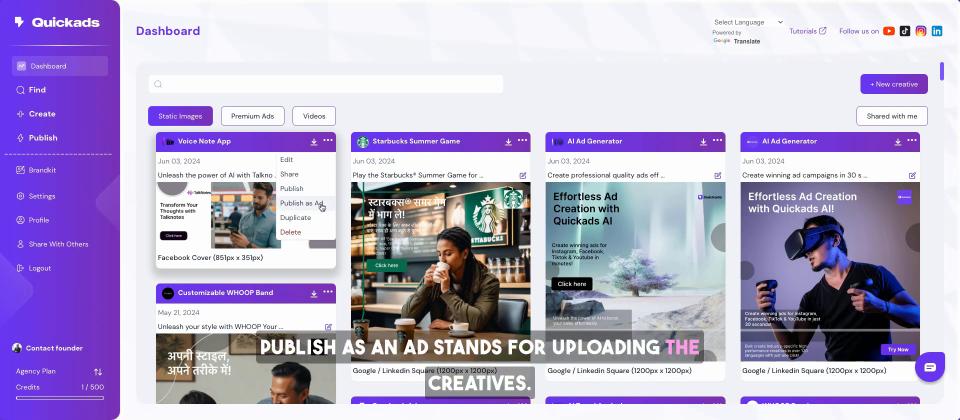
pyautogui.click(300, 203)
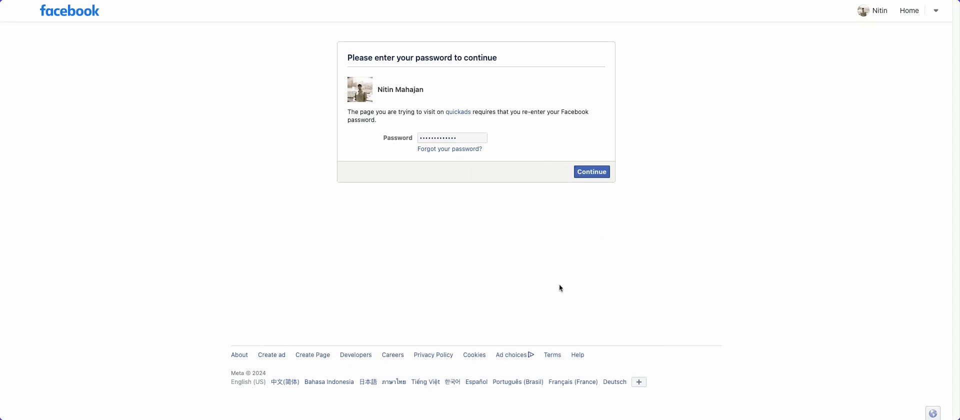
# Confirm the Facebook password, keep the Instagram account, approve permissions, and finish linking.
pyautogui.click(590, 171)
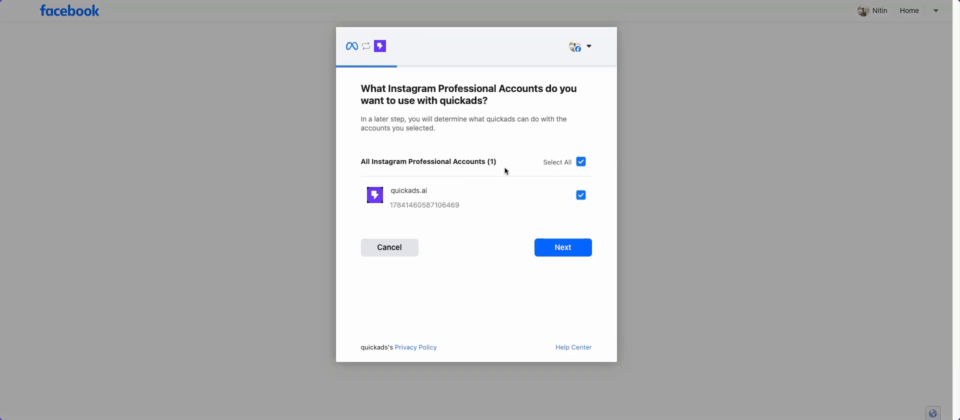
pyautogui.click(562, 247)
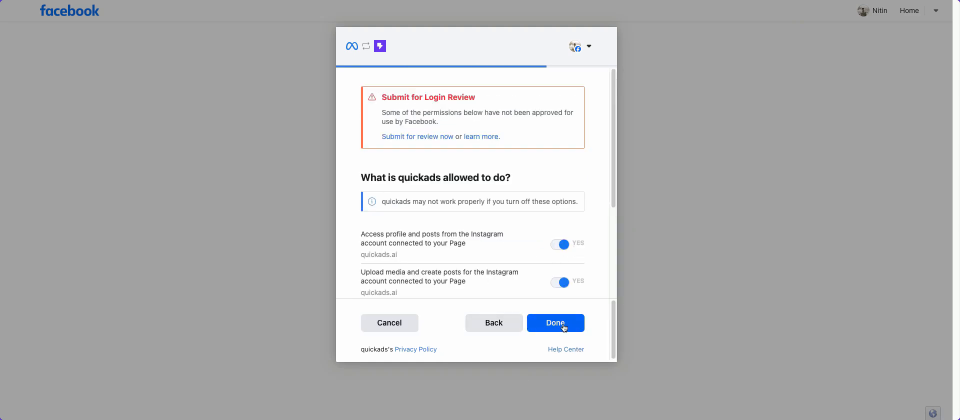
pyautogui.click(555, 323)
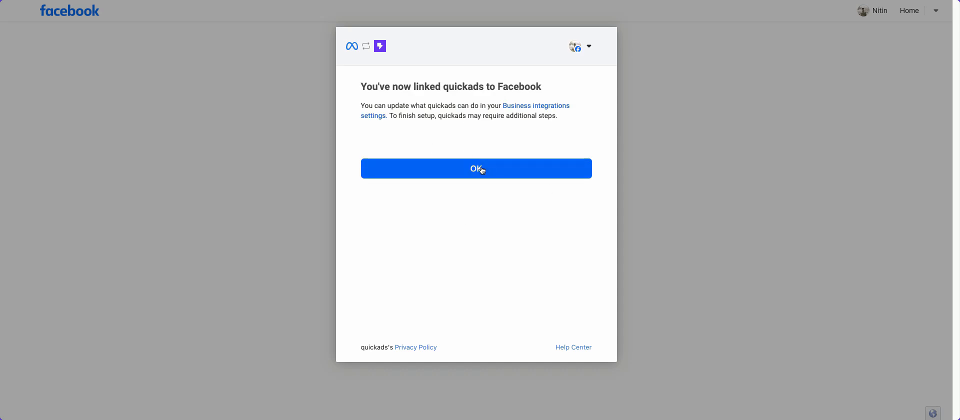
pyautogui.moveTo(603, 197)
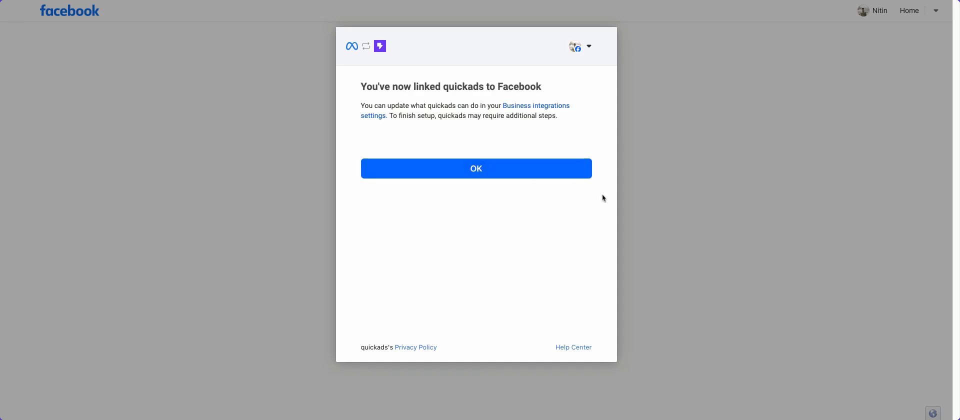
pyautogui.click(476, 169)
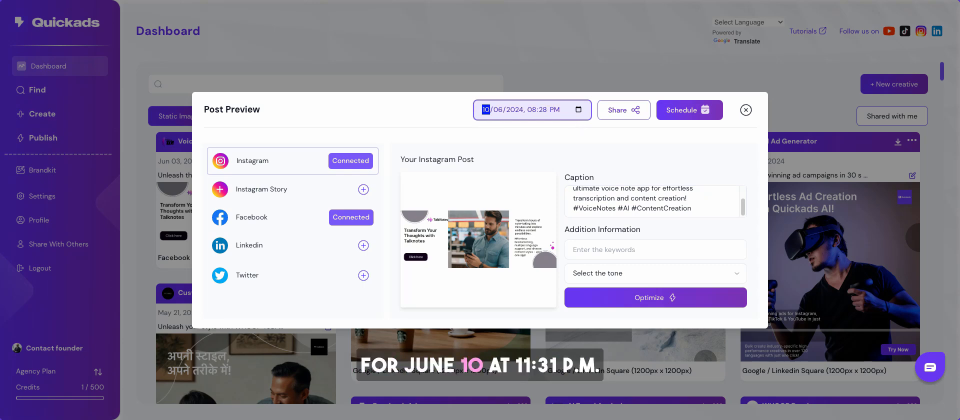
# Schedule the post for 11:31 PM with a Friendly tone and confirm publishing.
pyautogui.write('11:31 PM')
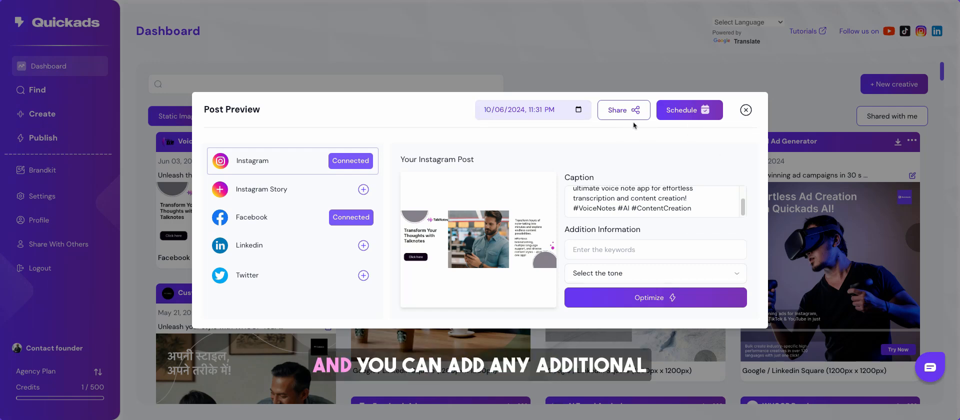
pyautogui.click(655, 249)
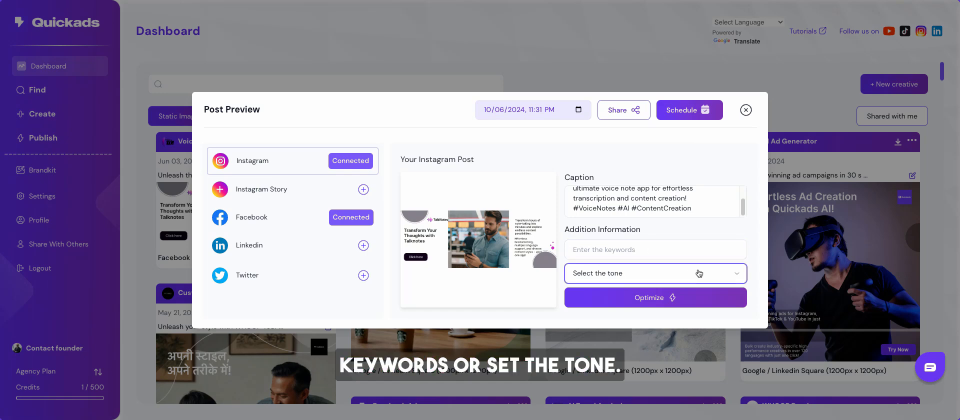
pyautogui.click(654, 273)
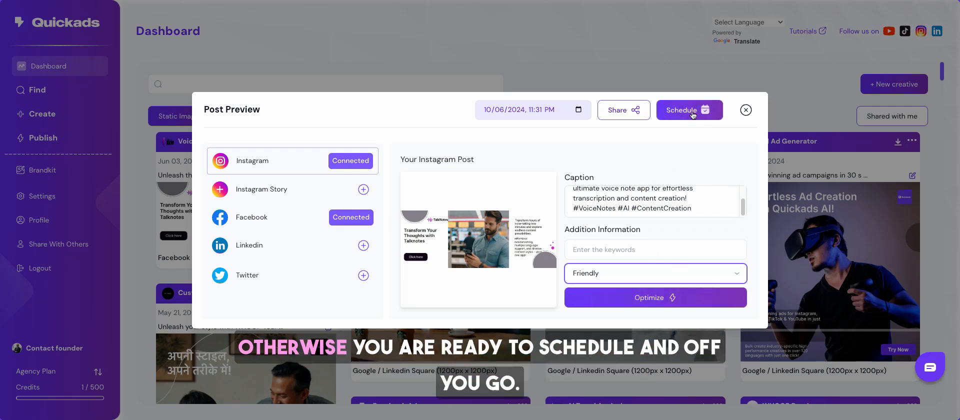
pyautogui.click(684, 110)
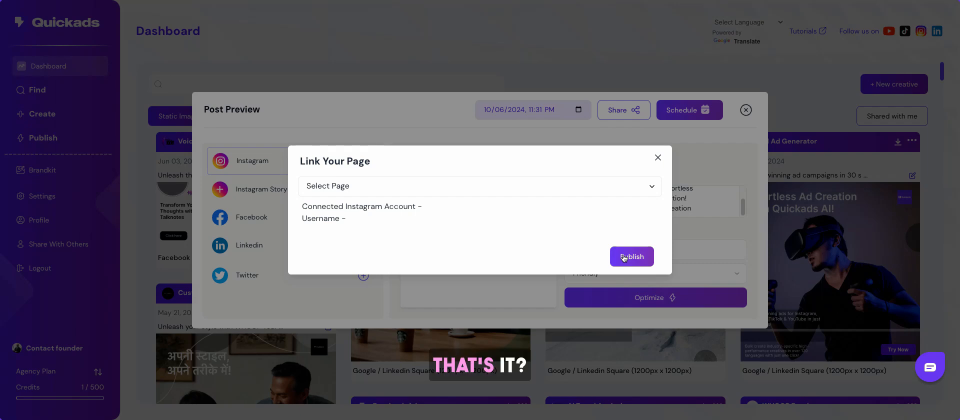
pyautogui.click(631, 256)
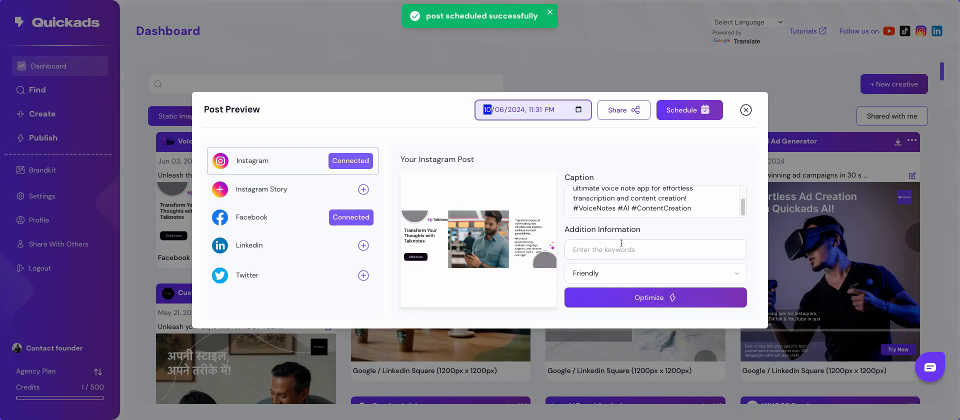